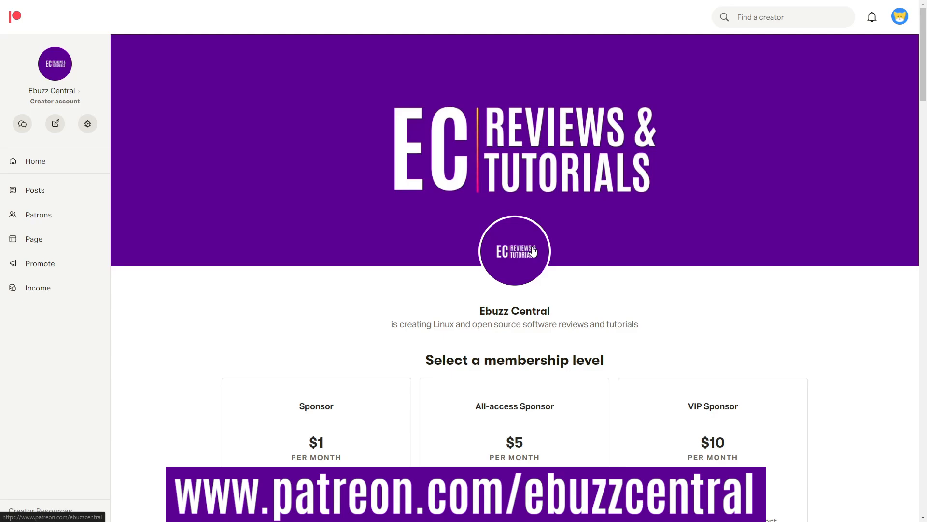
pyautogui.moveTo(538, 226)
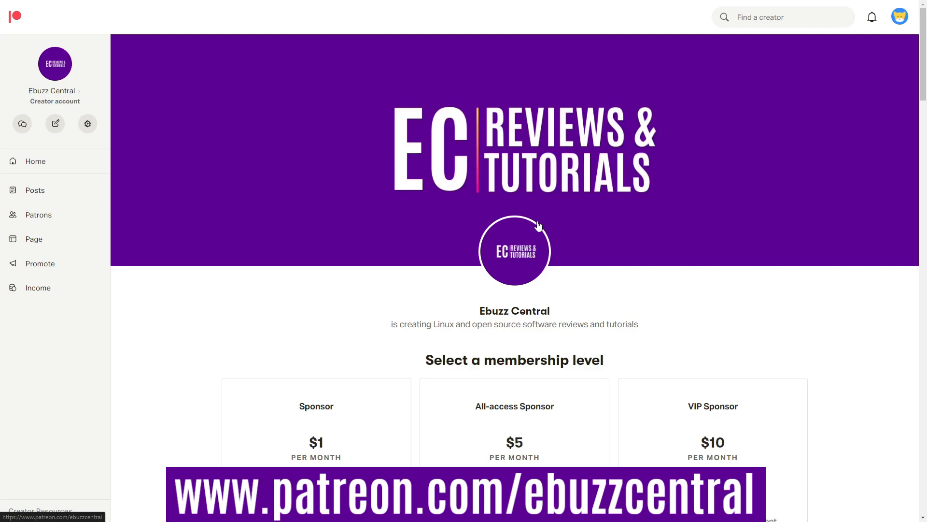
# Step: Scroll through the Spring store's featured products and hoodie listings
pyautogui.scroll(-3)
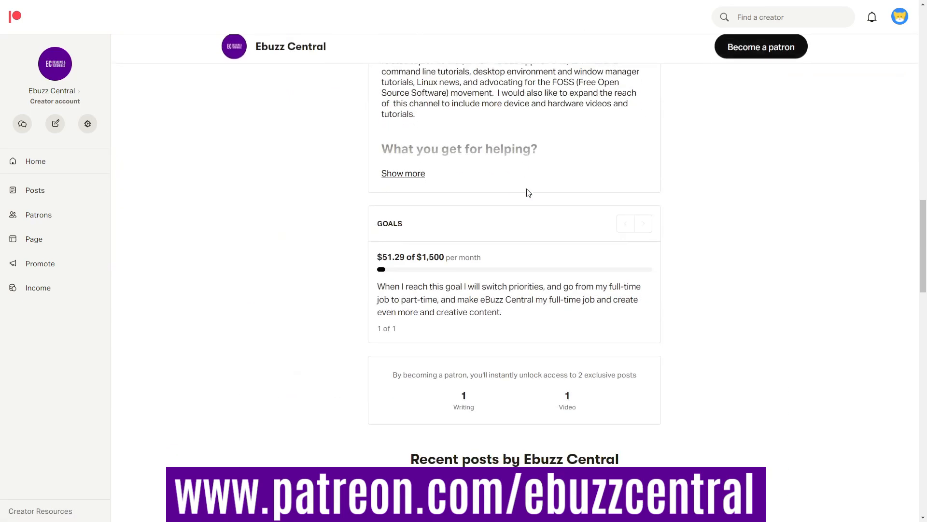
pyautogui.scroll(-3)
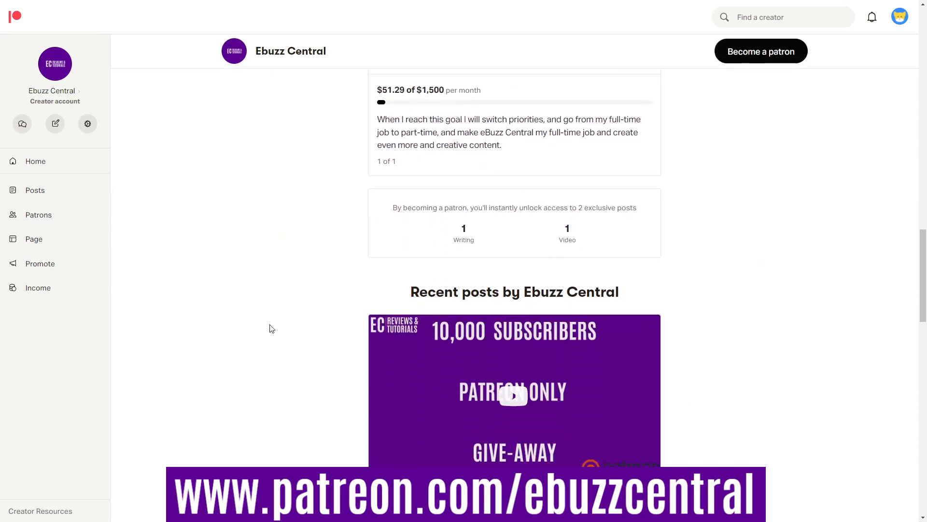
pyautogui.scroll(3)
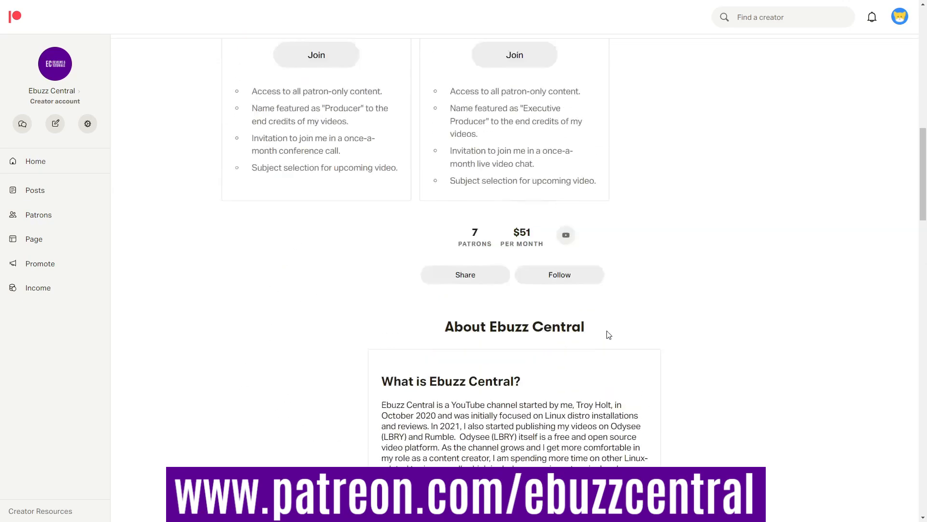
pyautogui.scroll(3)
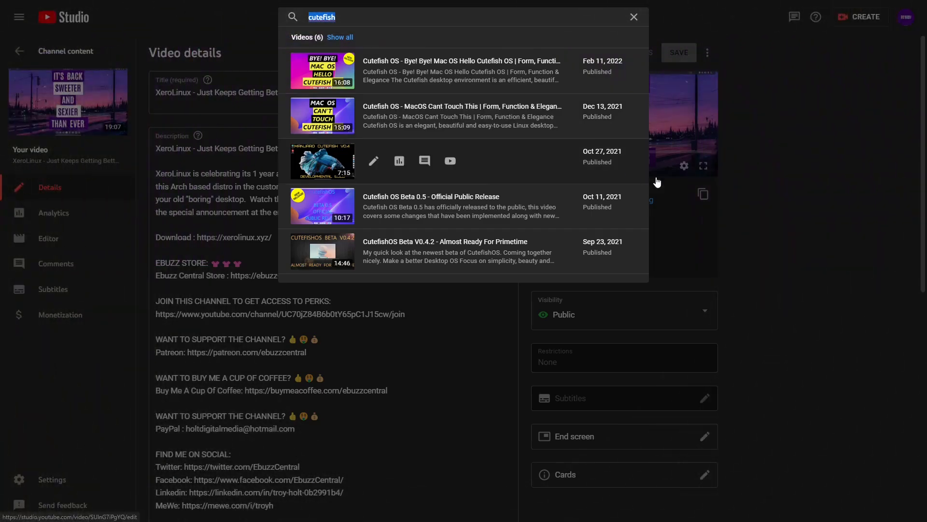
pyautogui.moveTo(597, 110)
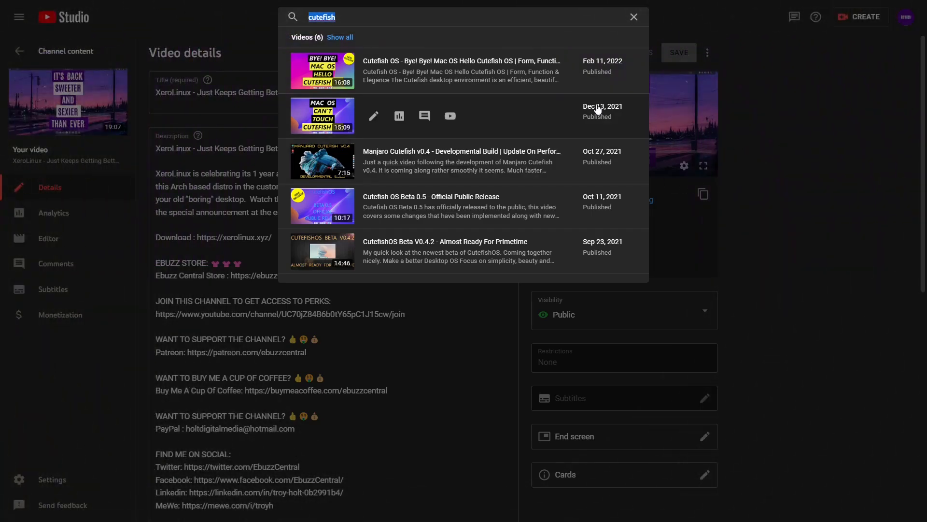
pyautogui.moveTo(517, 195)
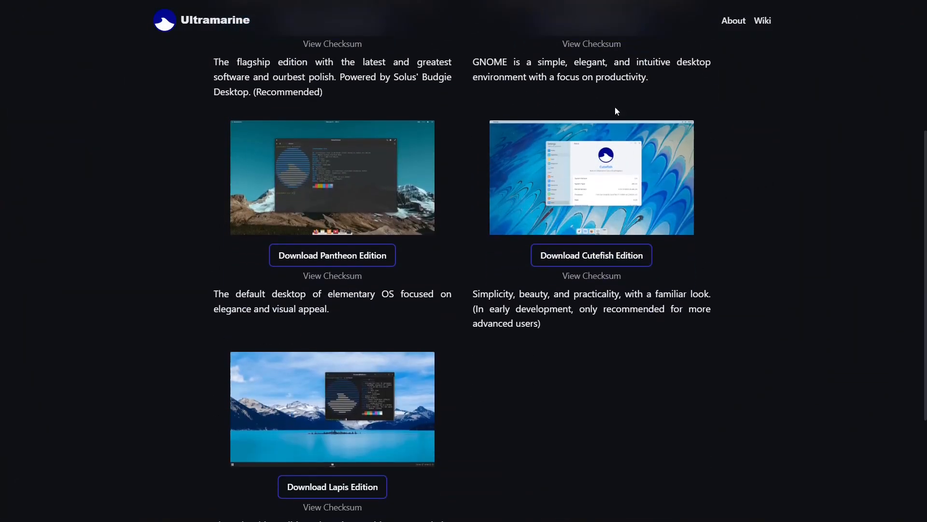
pyautogui.moveTo(659, 285)
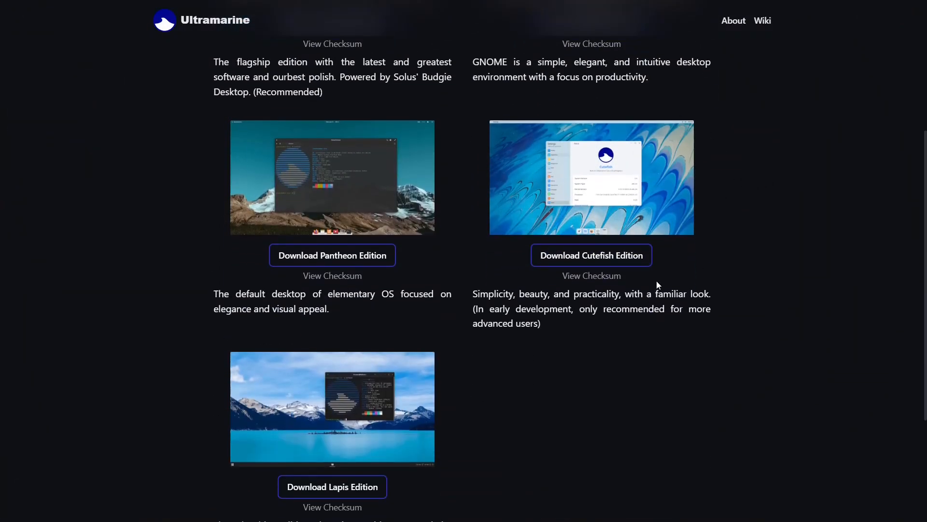
pyautogui.moveTo(548, 308)
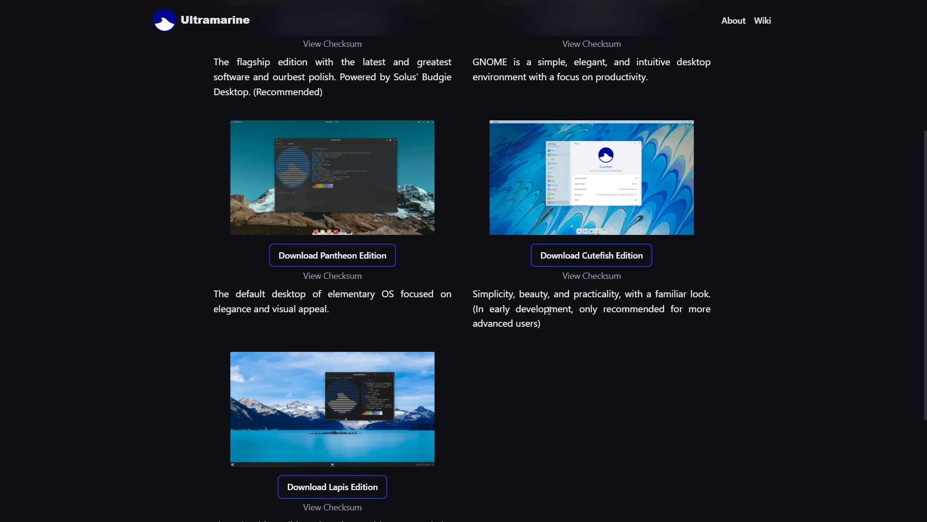
pyautogui.moveTo(615, 303)
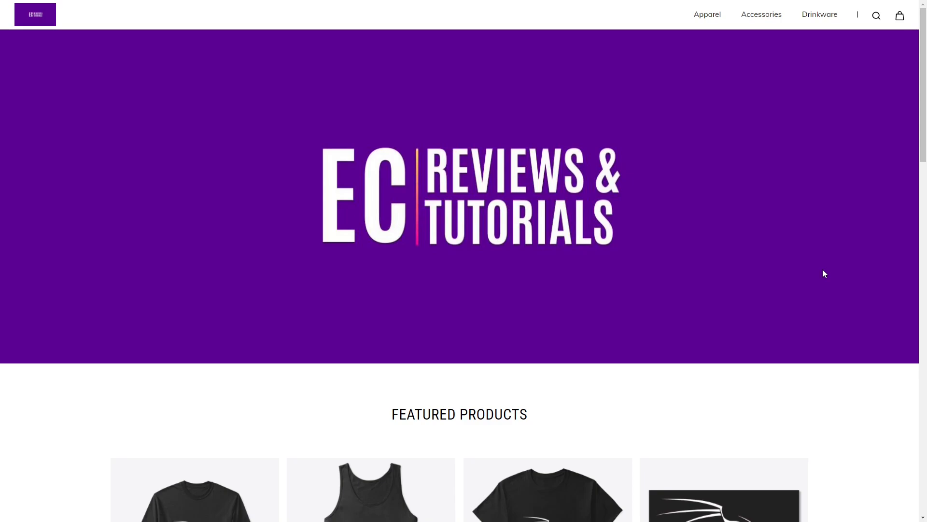
pyautogui.moveTo(764, 263)
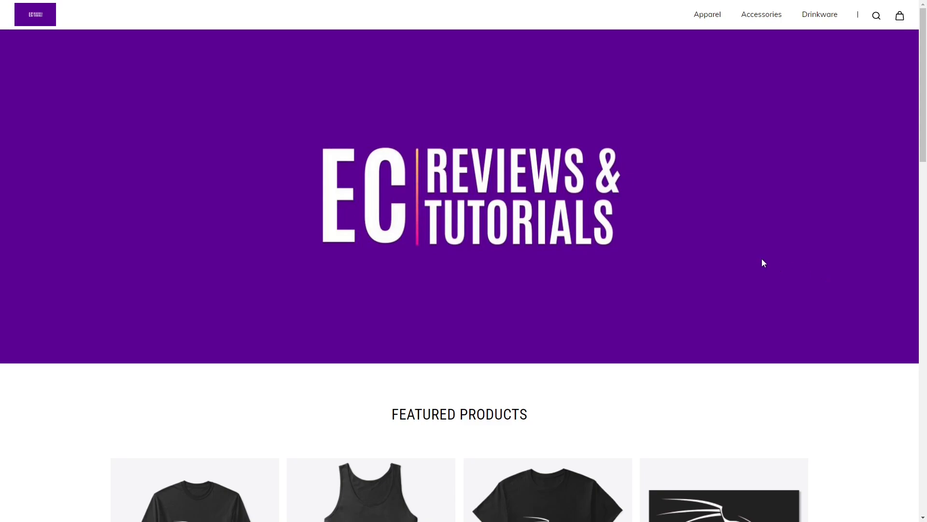
pyautogui.scroll(-3)
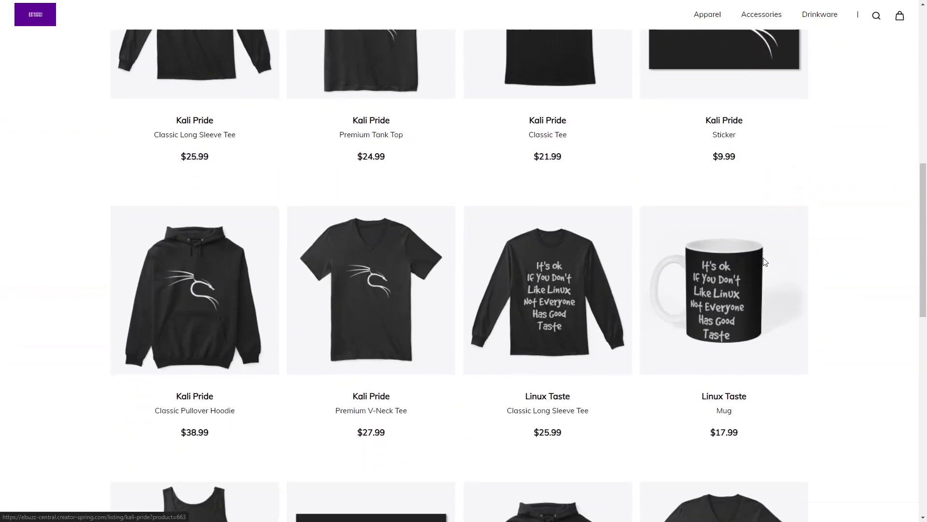
pyautogui.scroll(3)
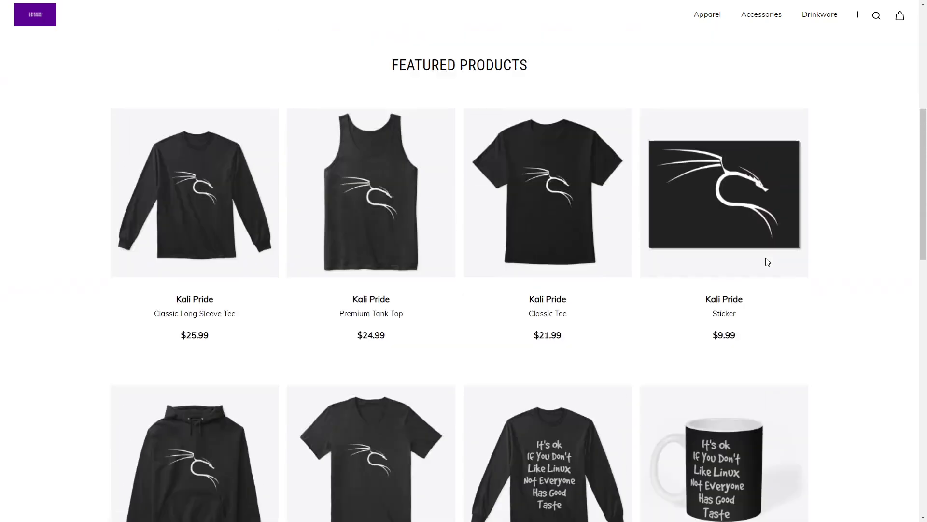
pyautogui.scroll(3)
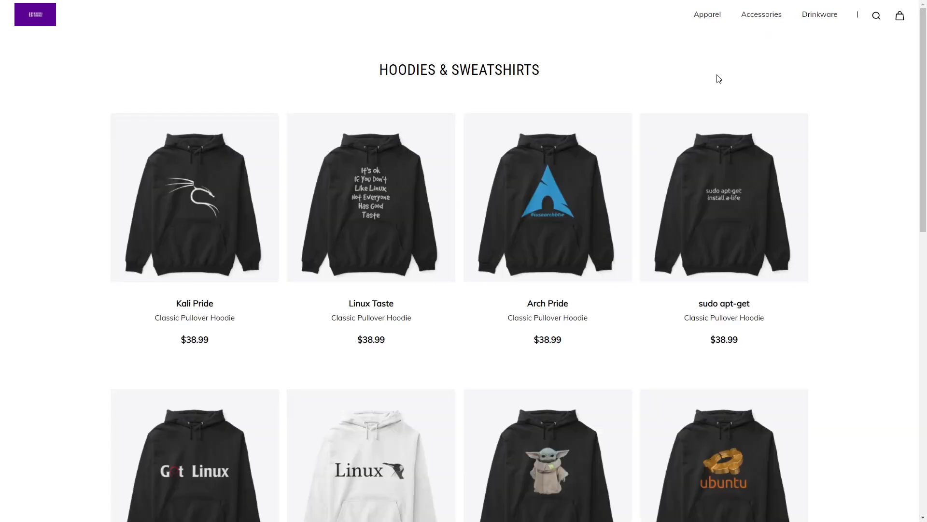
# Step: Go to page 2 of the hoodies and sweatshirts listings and scroll through it
pyautogui.scroll(-3)
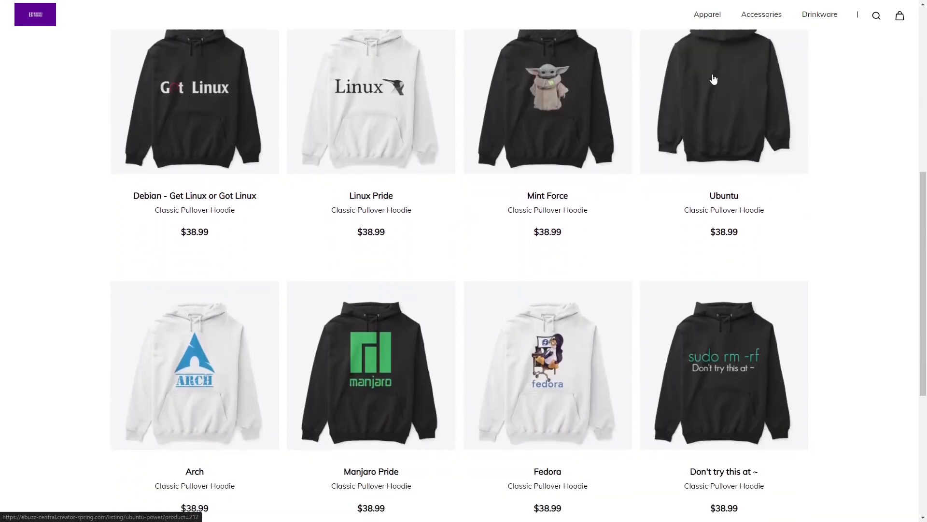
pyautogui.scroll(3)
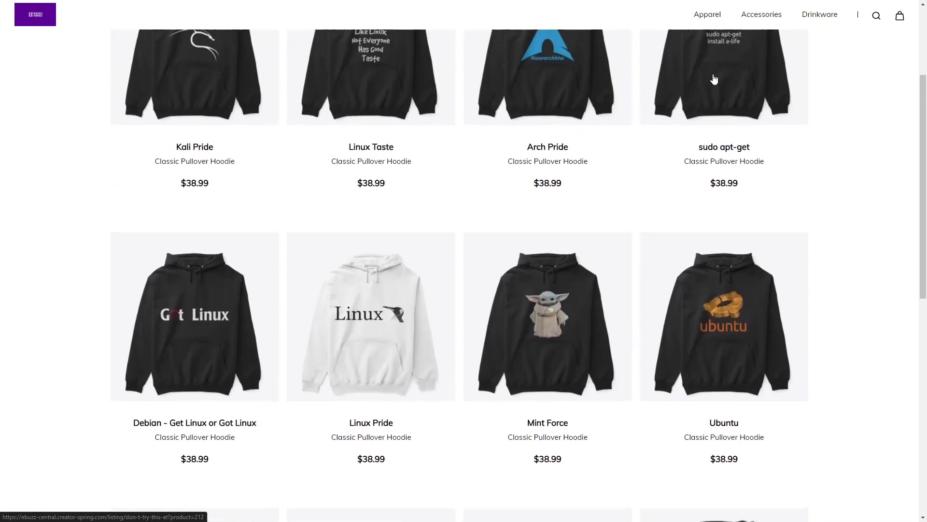
pyautogui.scroll(-3)
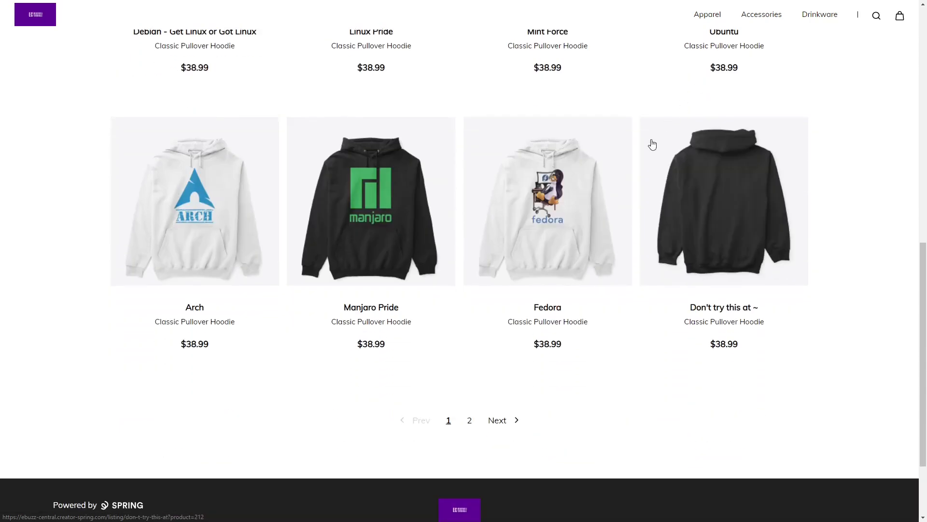
pyautogui.click(497, 420)
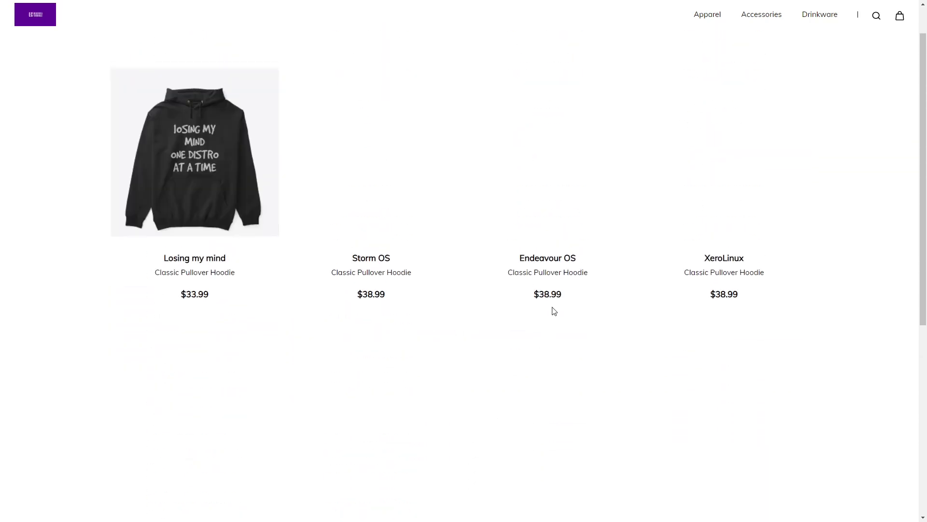
pyautogui.scroll(3)
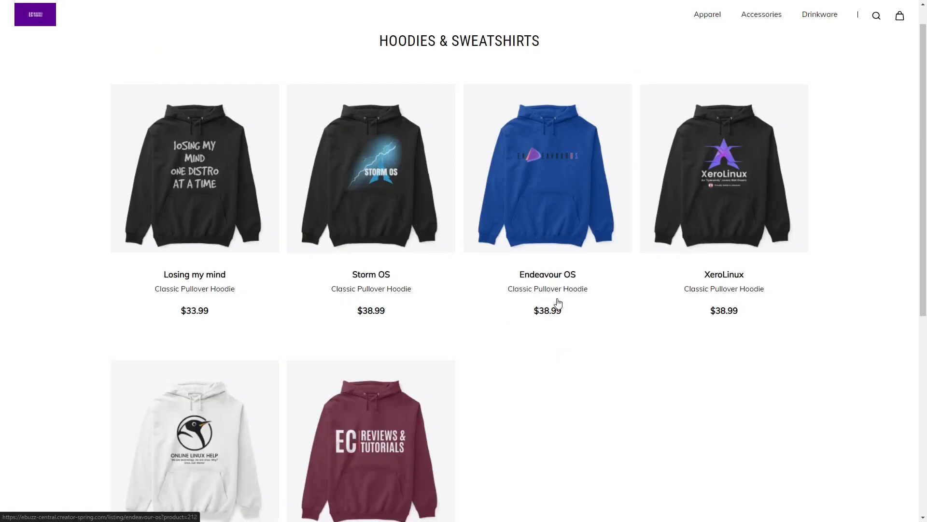
pyautogui.scroll(-3)
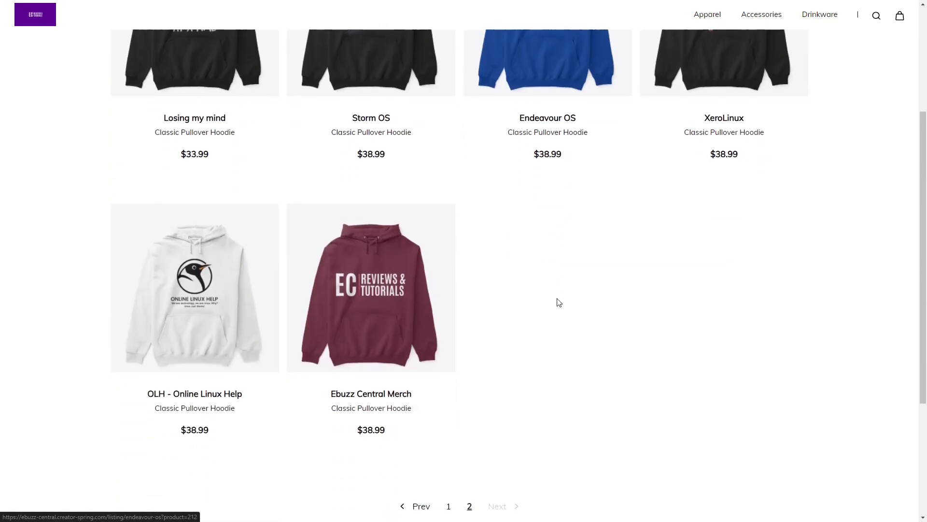
pyautogui.scroll(3)
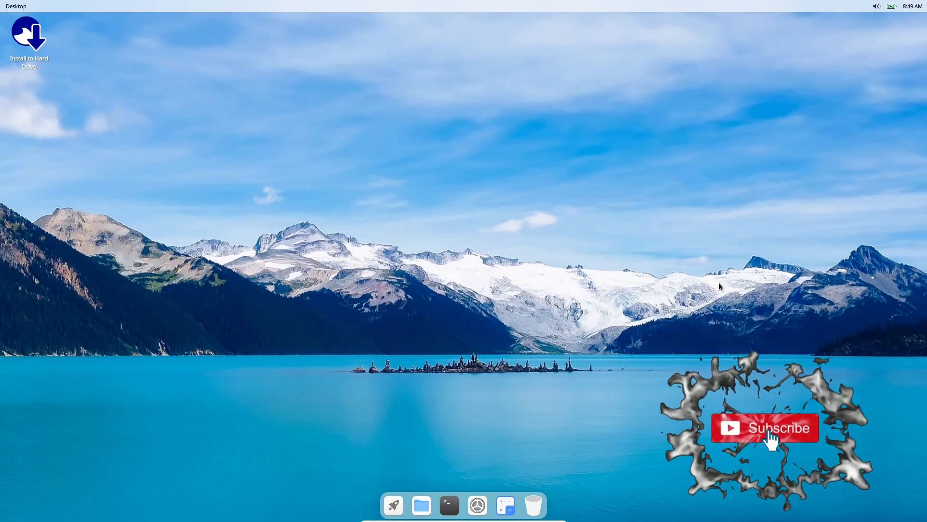
pyautogui.click(764, 427)
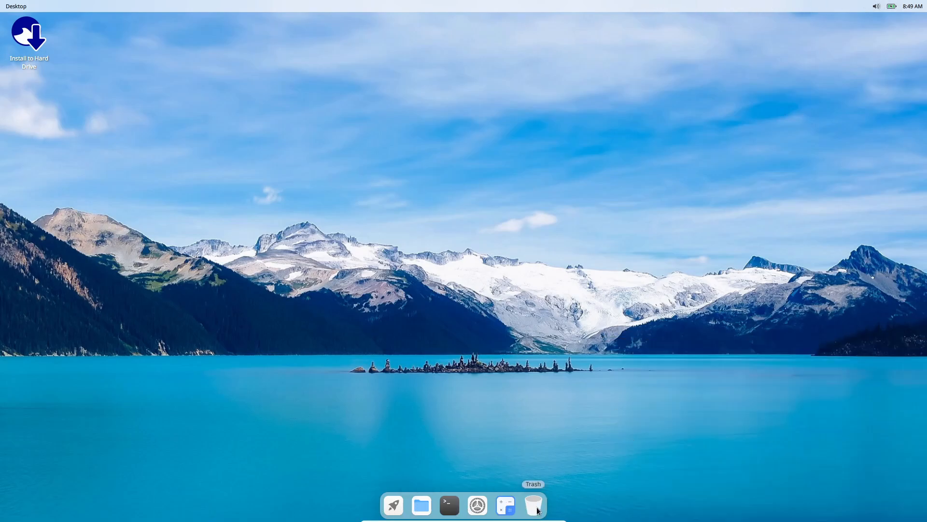
pyautogui.moveTo(506, 508)
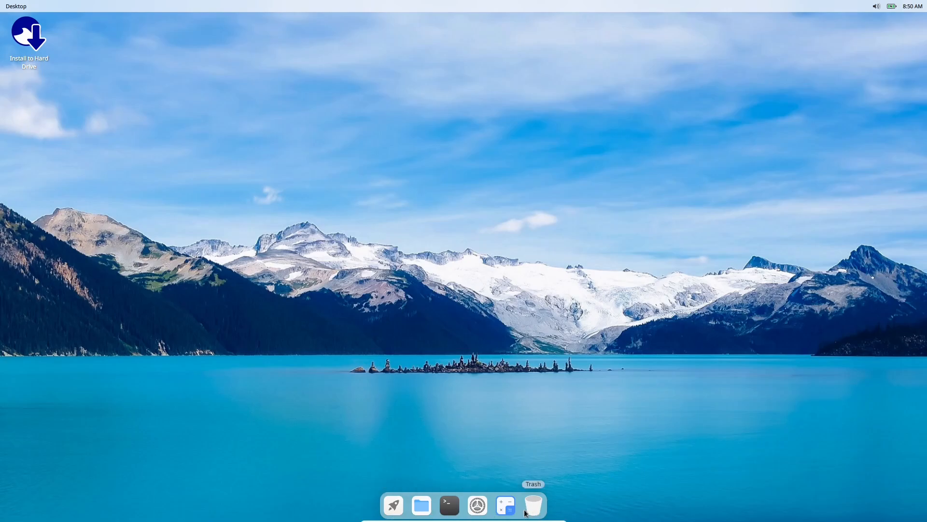
pyautogui.moveTo(396, 386)
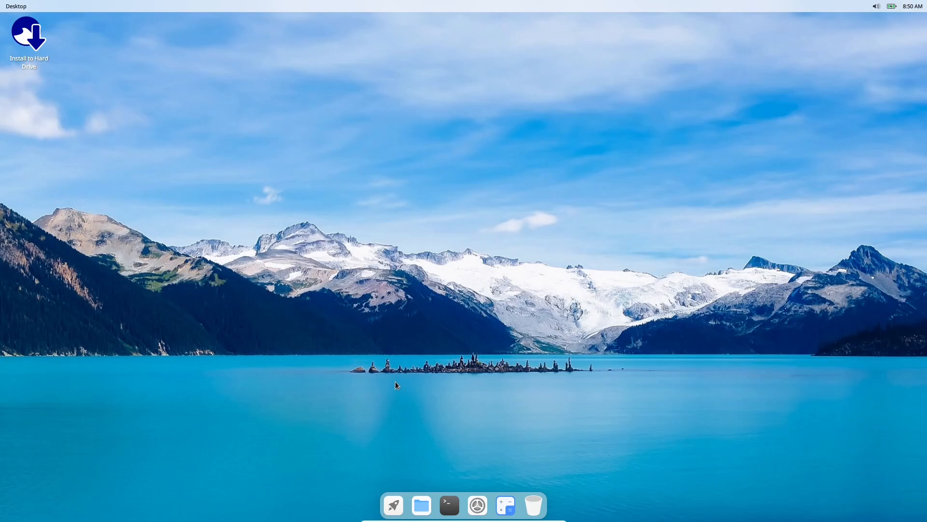
# Step: Set the star trails over a mountain lake photo as wallpaper via Change background, then close Settings
pyautogui.rightClick(396, 385)
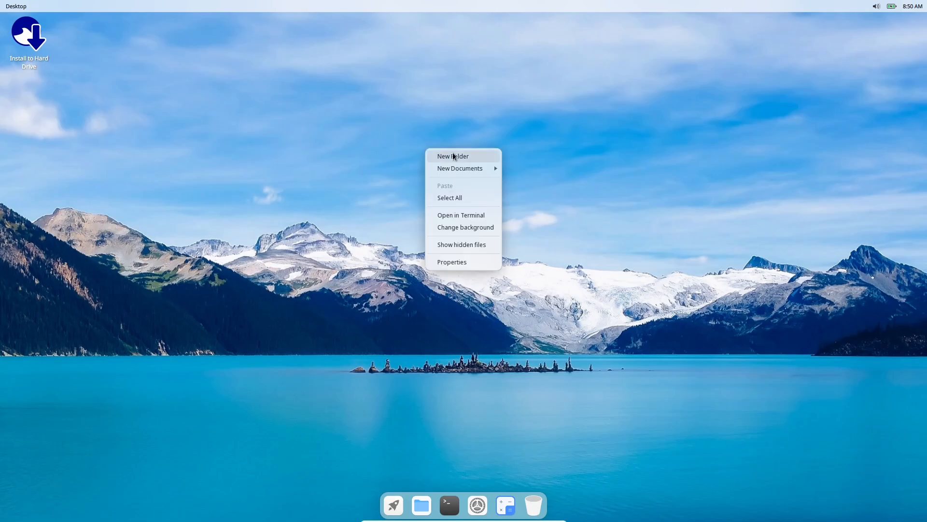
pyautogui.moveTo(464, 227)
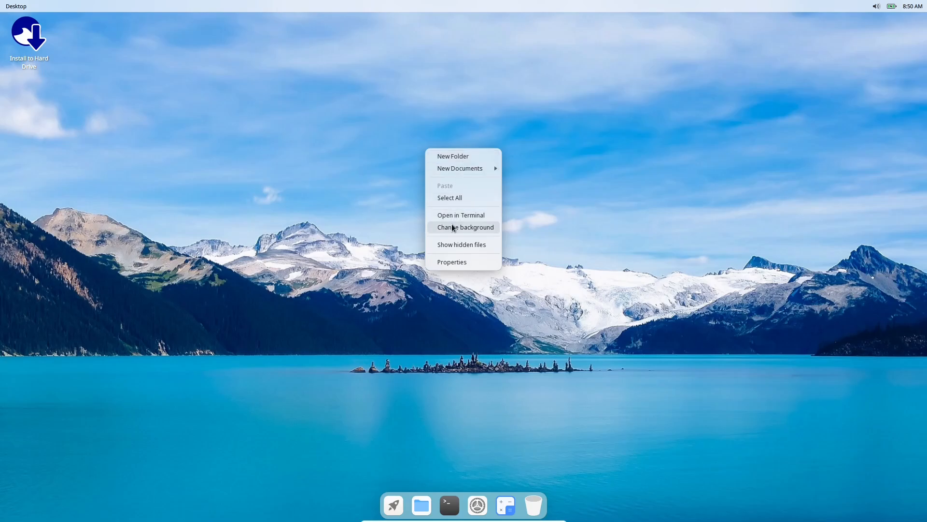
pyautogui.click(464, 227)
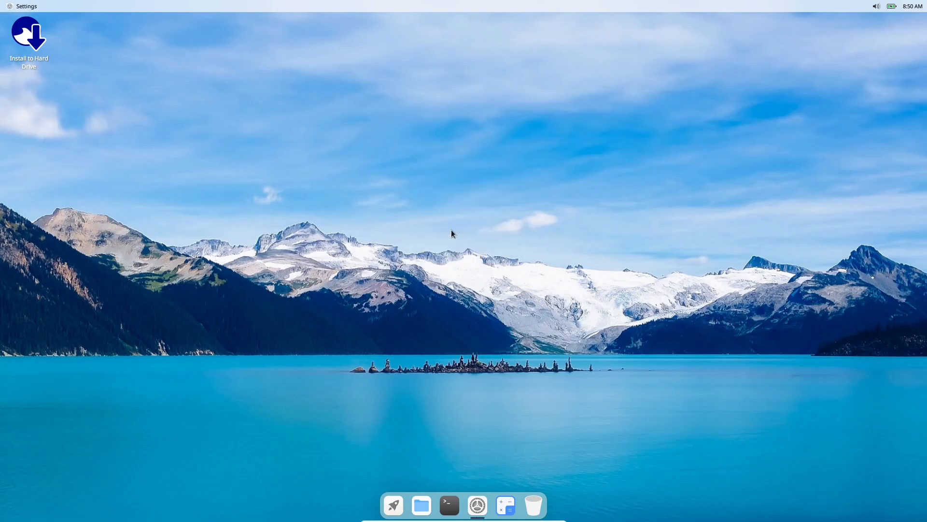
pyautogui.click(476, 504)
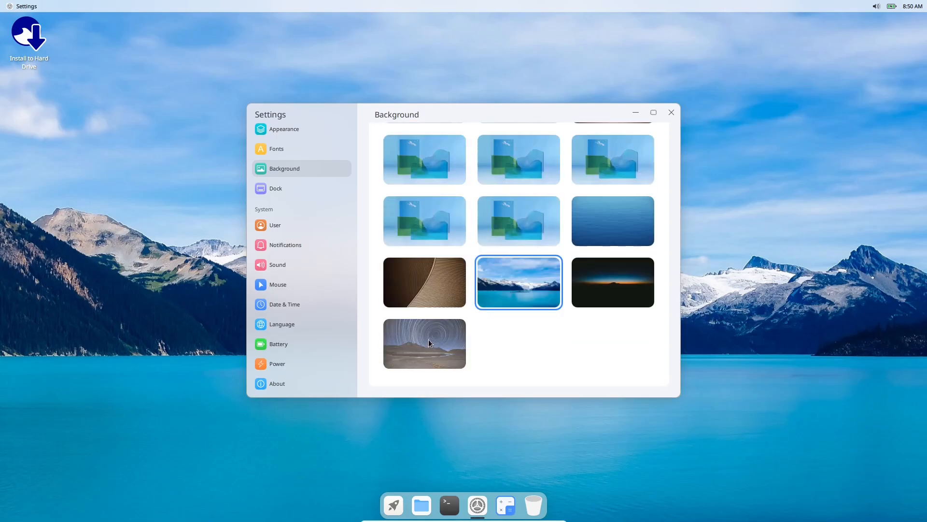
pyautogui.click(424, 344)
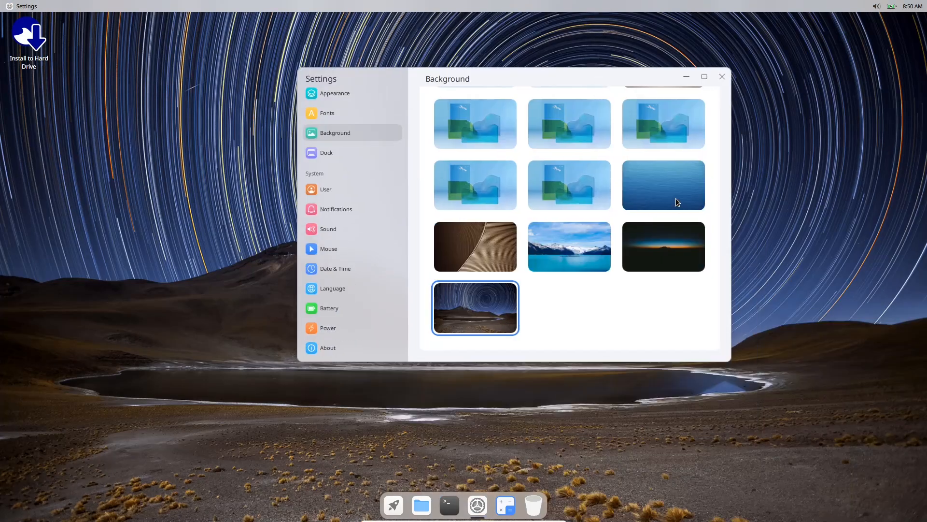
pyautogui.click(721, 77)
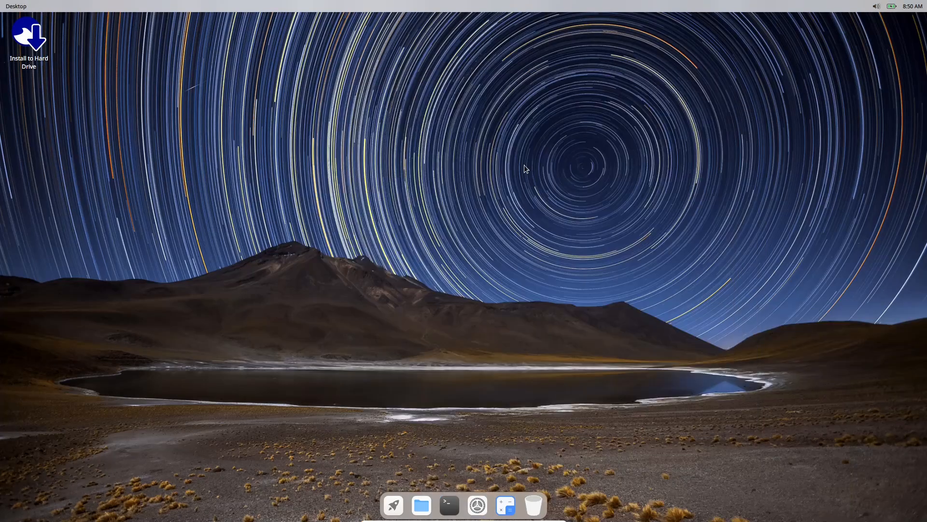
# Step: Turn on the Dark Mode tile in the quick settings panel, then close the panel
pyautogui.rightClick(522, 167)
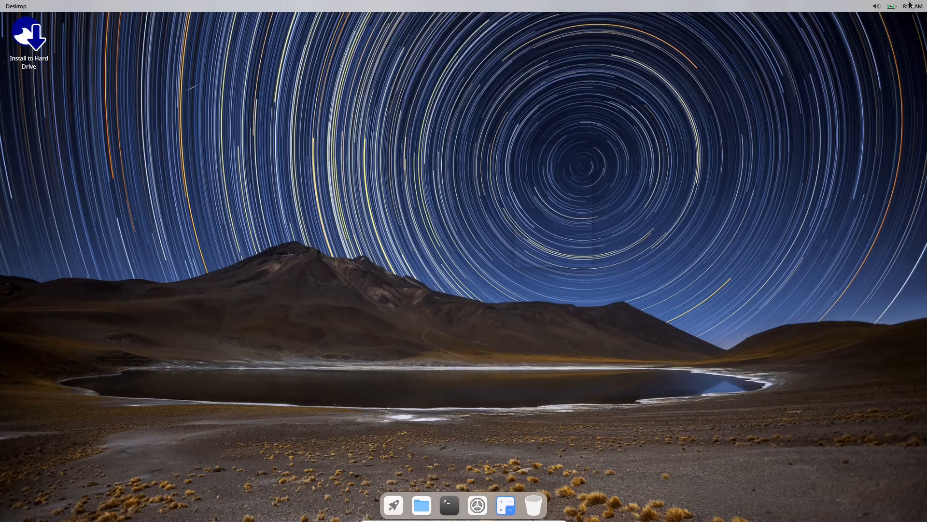
pyautogui.click(914, 7)
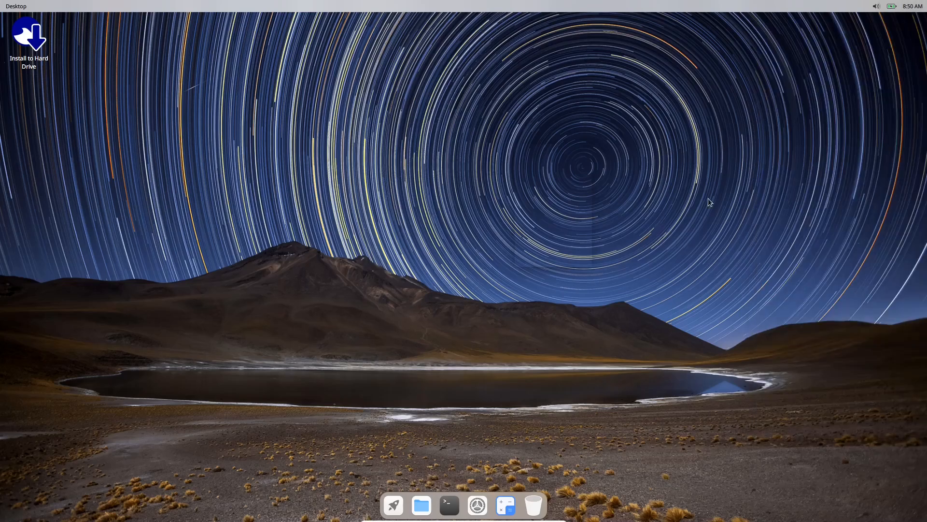
pyautogui.click(889, 6)
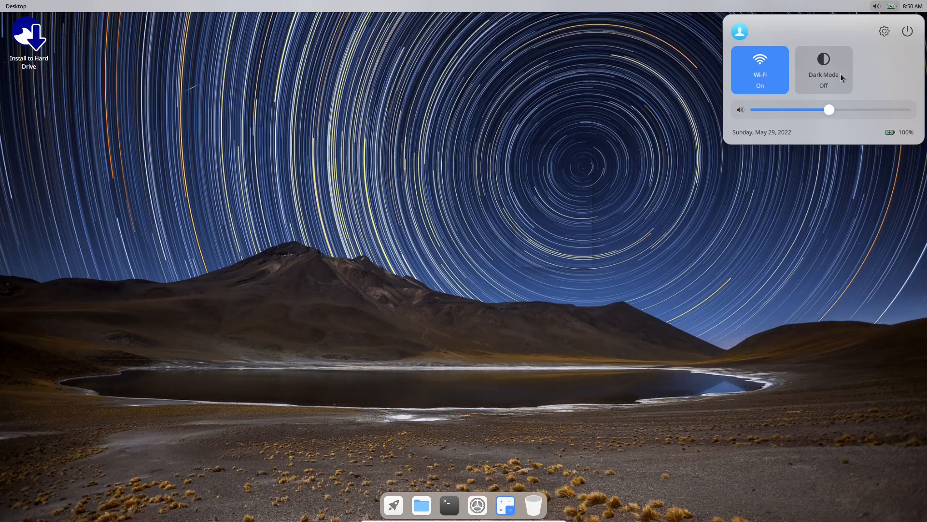
pyautogui.click(822, 69)
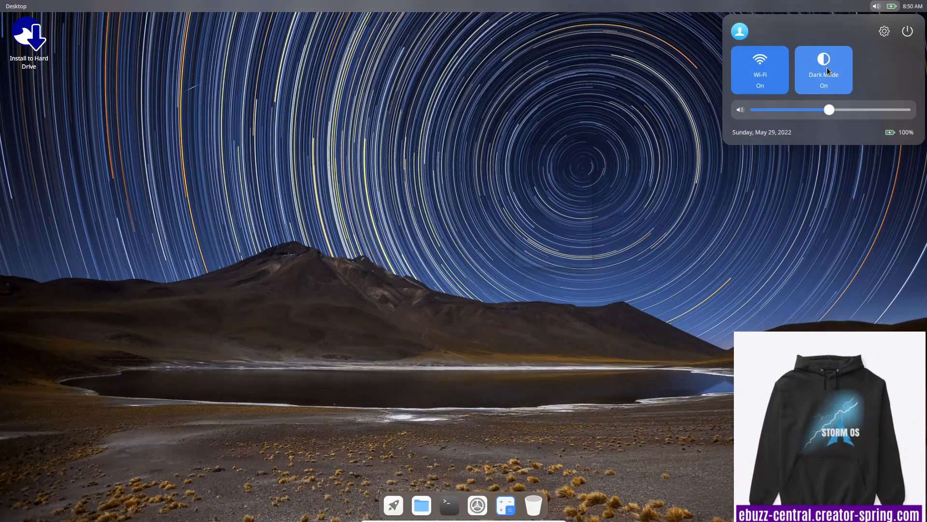
pyautogui.moveTo(840, 243)
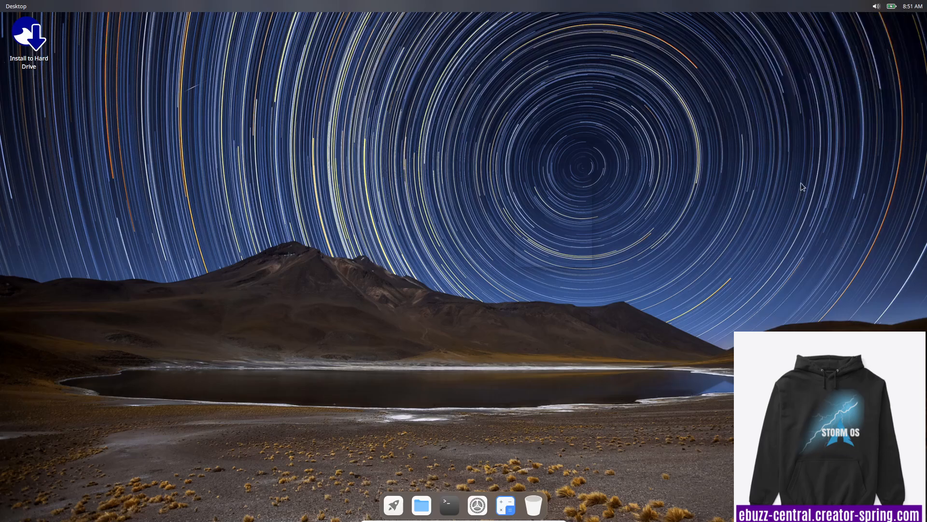
pyautogui.click(882, 6)
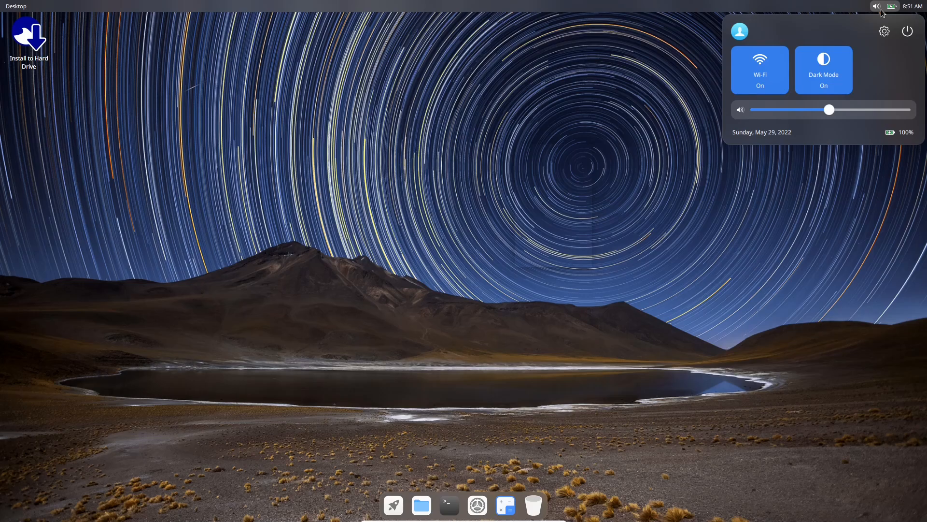
pyautogui.moveTo(882, 14)
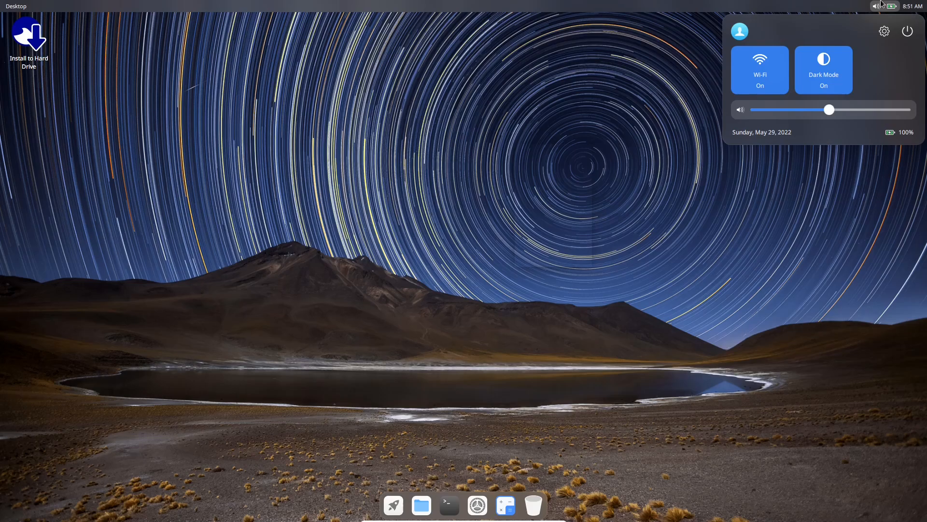
pyautogui.click(850, 178)
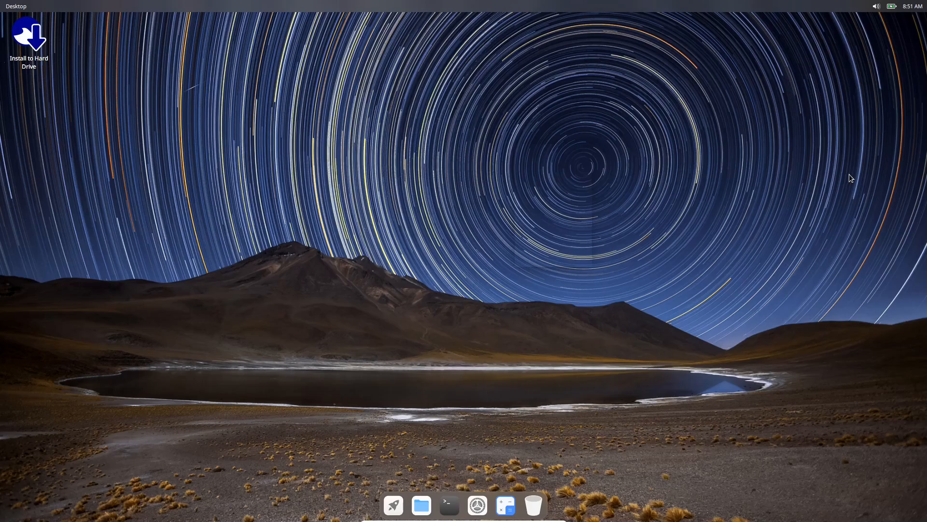
pyautogui.moveTo(485, 503)
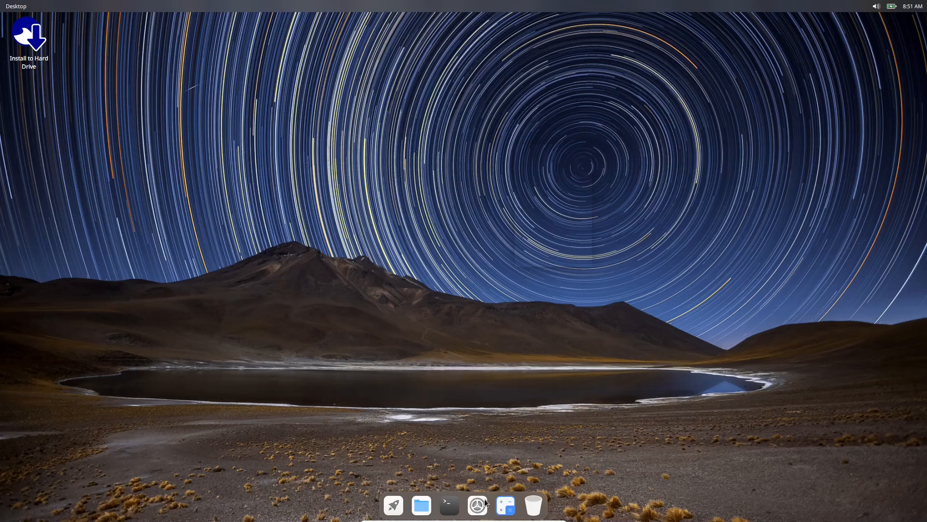
# Step: Launch Settings from the dock, view the About page, then return to WLAN
pyautogui.click(477, 506)
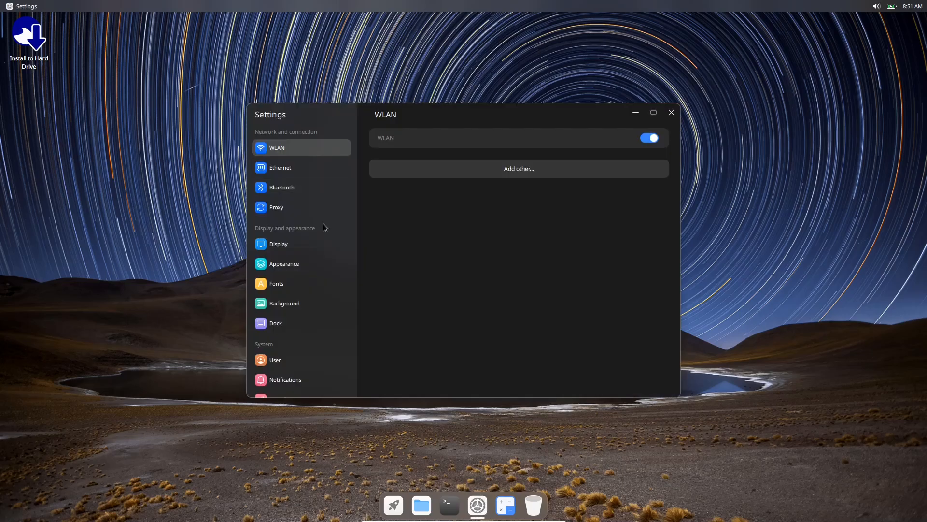
pyautogui.scroll(-3)
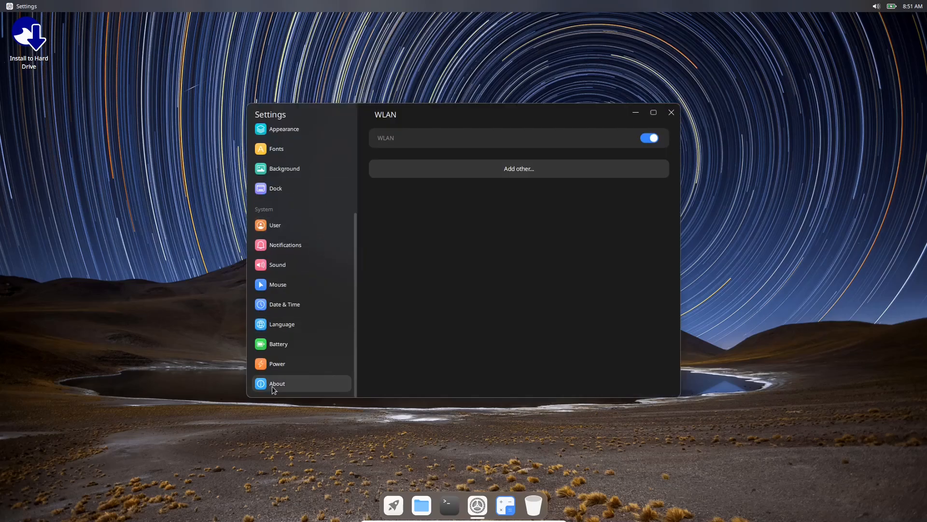
pyautogui.click(277, 383)
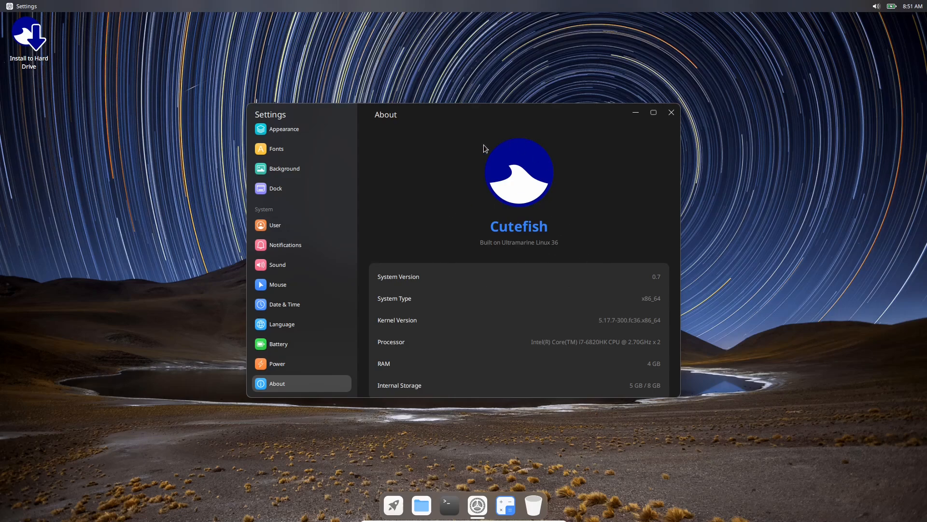
pyautogui.scroll(3)
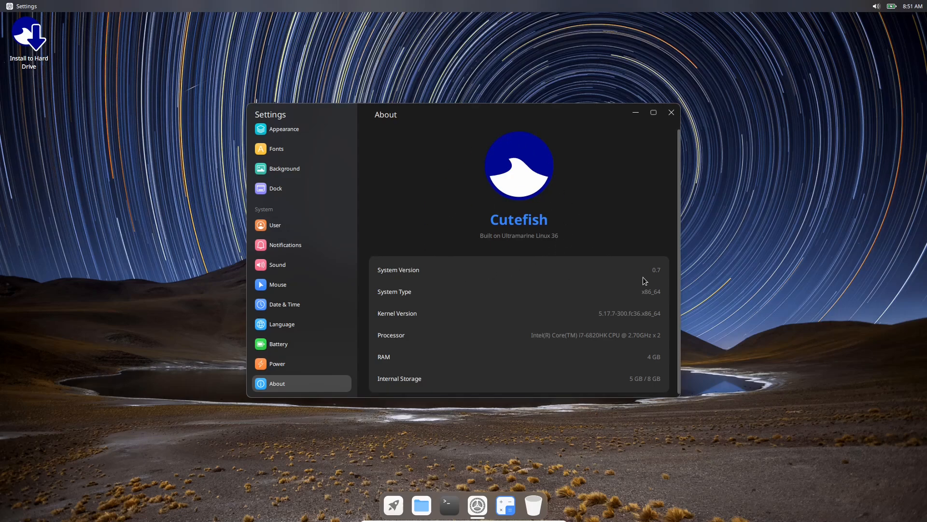
pyautogui.moveTo(542, 220)
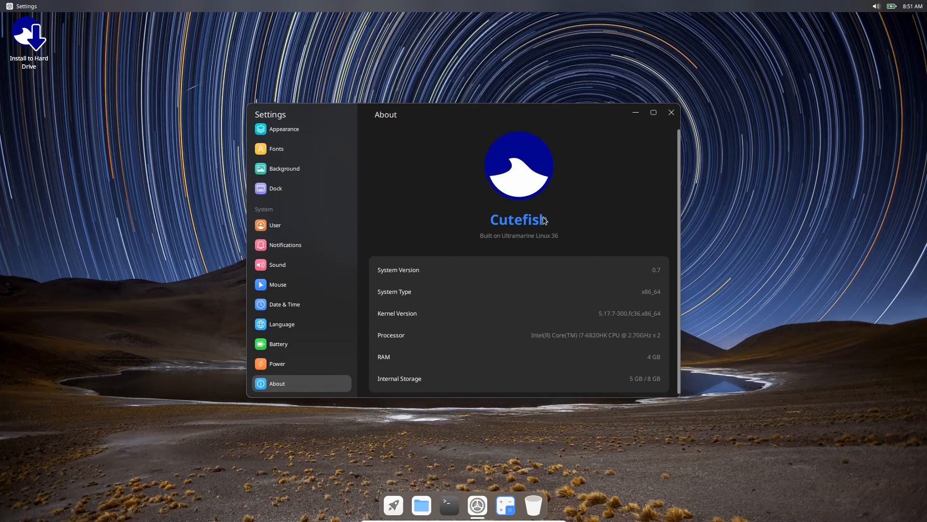
pyautogui.moveTo(406, 321)
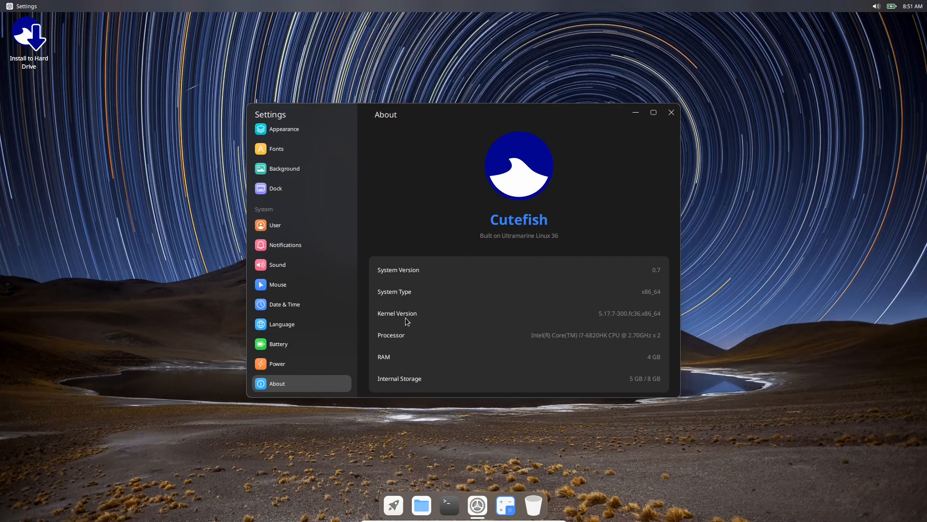
pyautogui.moveTo(616, 322)
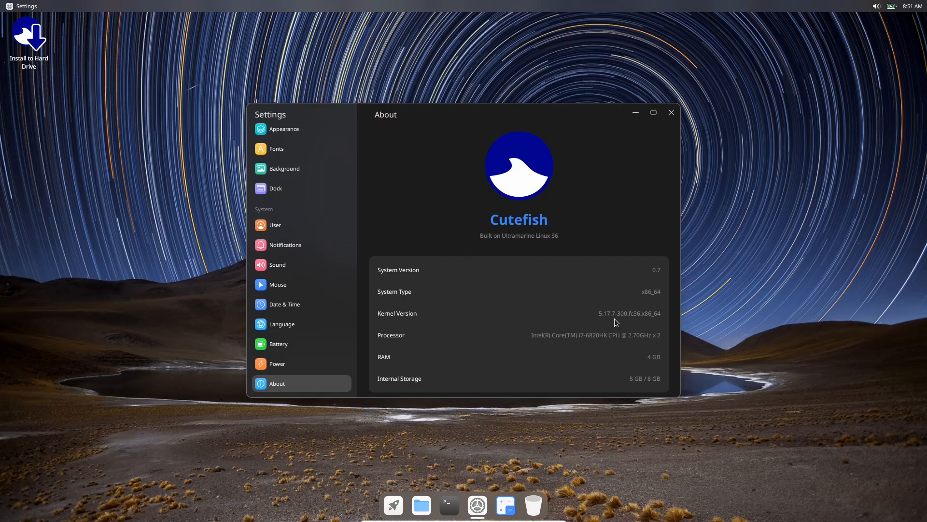
pyautogui.moveTo(620, 321)
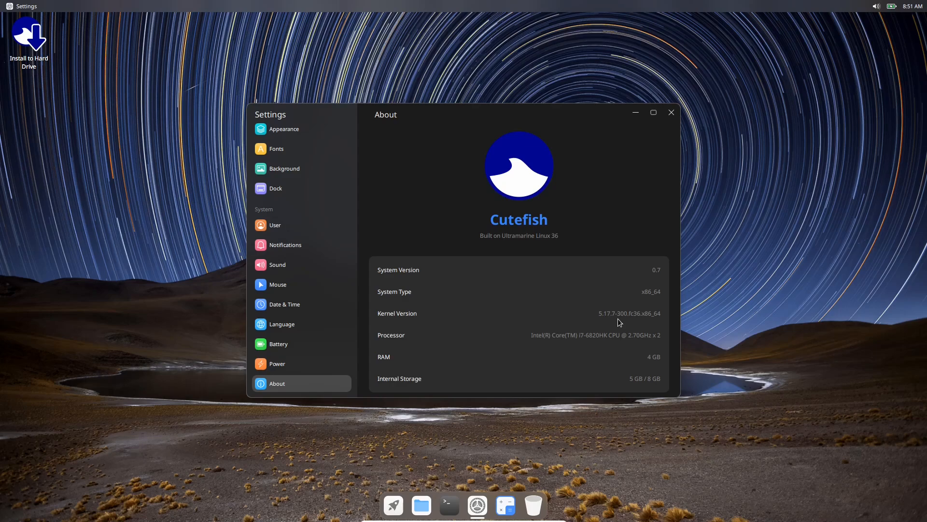
pyautogui.moveTo(473, 358)
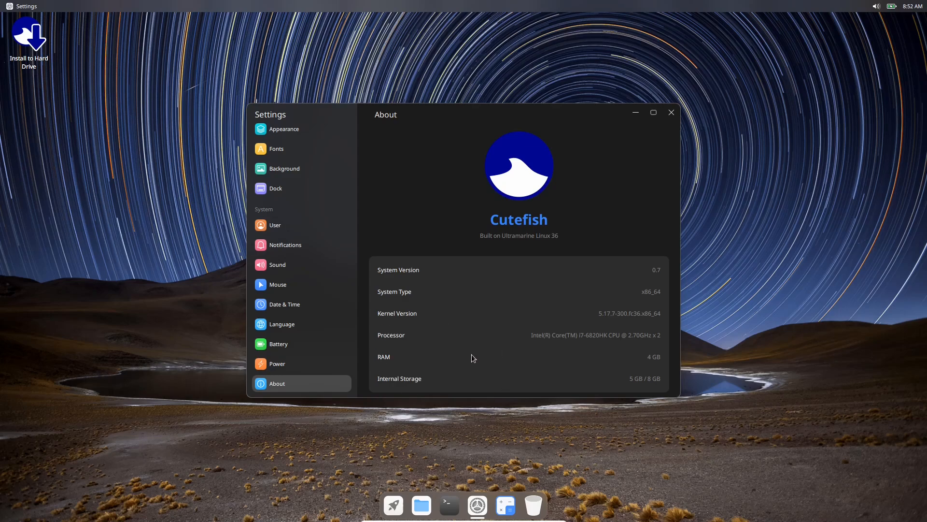
pyautogui.scroll(3)
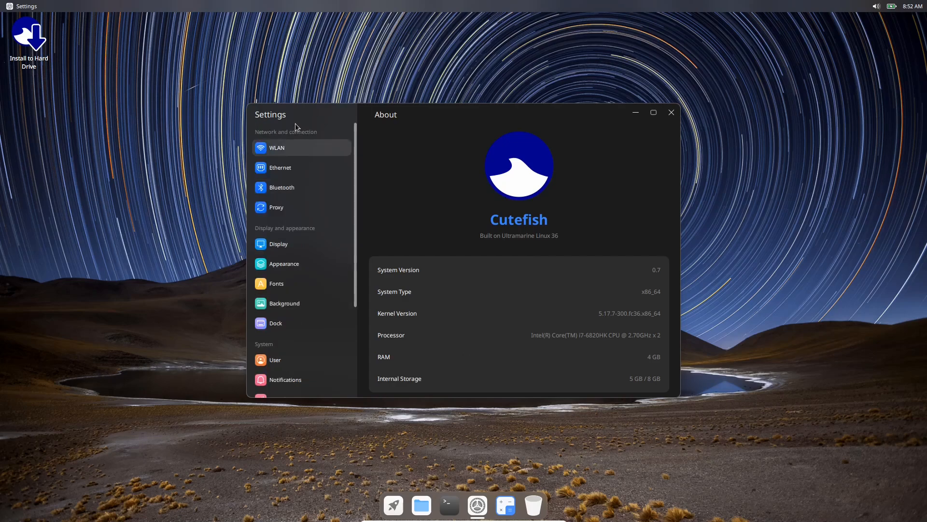
pyautogui.click(276, 148)
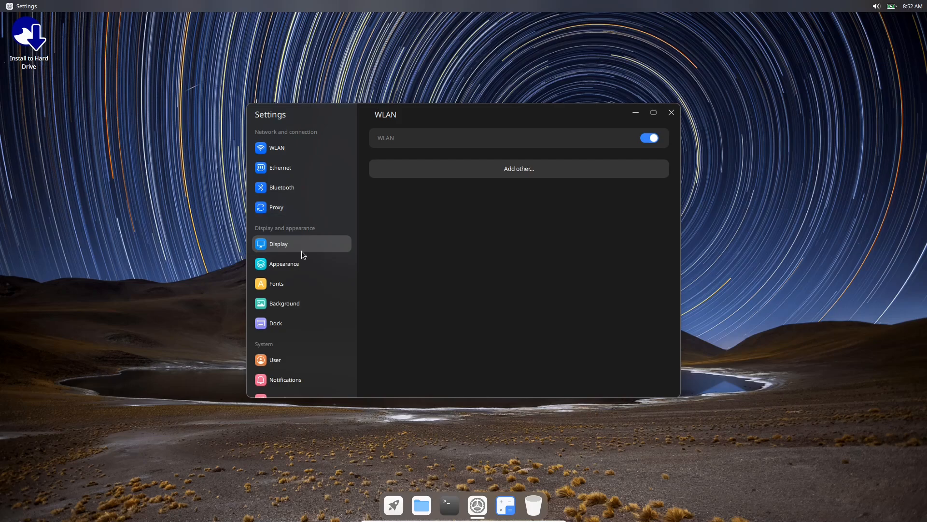
# Step: Open the Appearance page and toggle dark-theme wallpaper dimming on, then back off
pyautogui.click(283, 263)
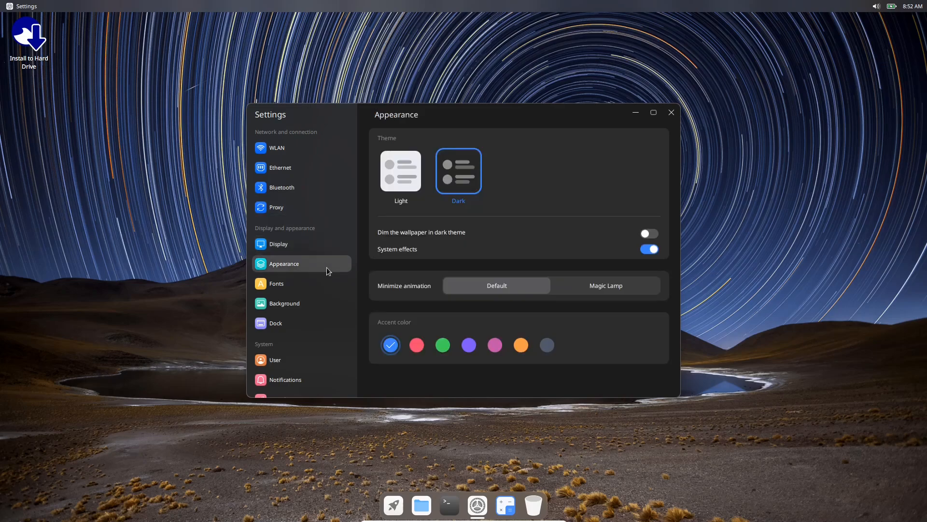
pyautogui.moveTo(895, 31)
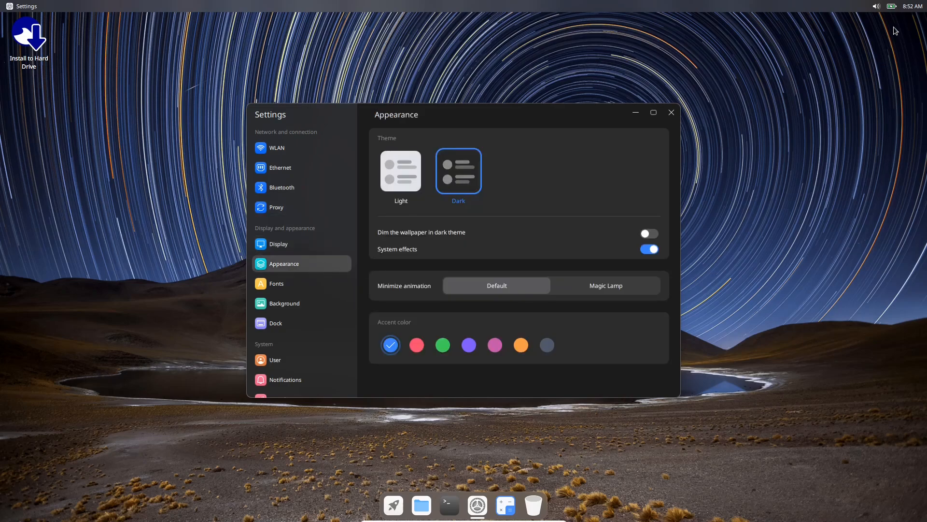
pyautogui.click(879, 6)
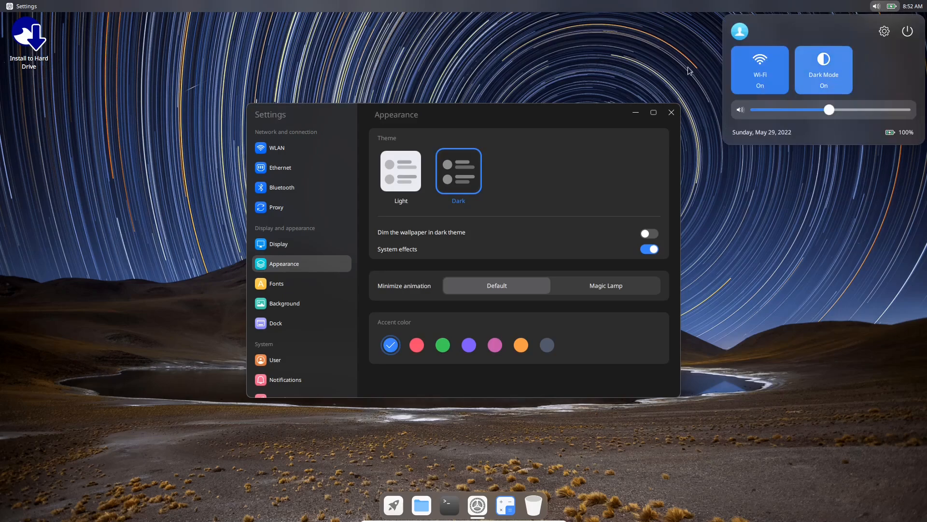
pyautogui.click(455, 233)
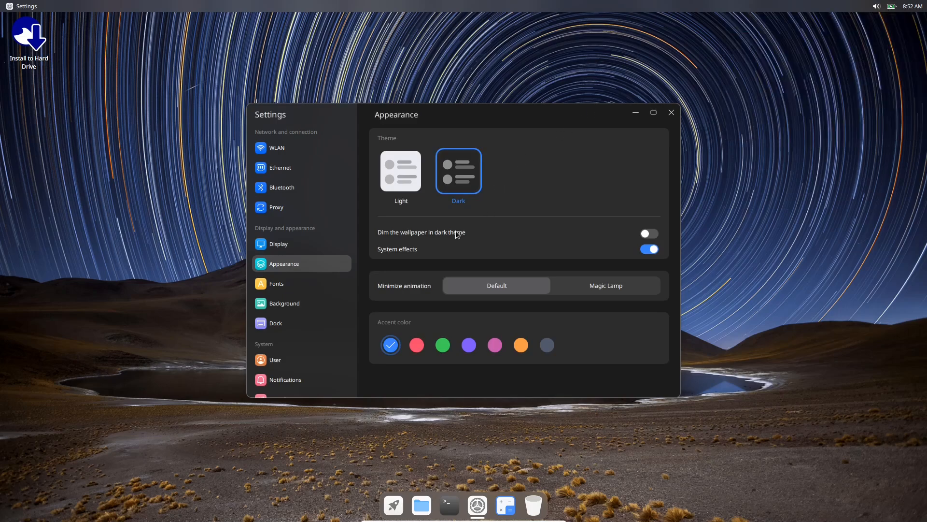
pyautogui.click(648, 232)
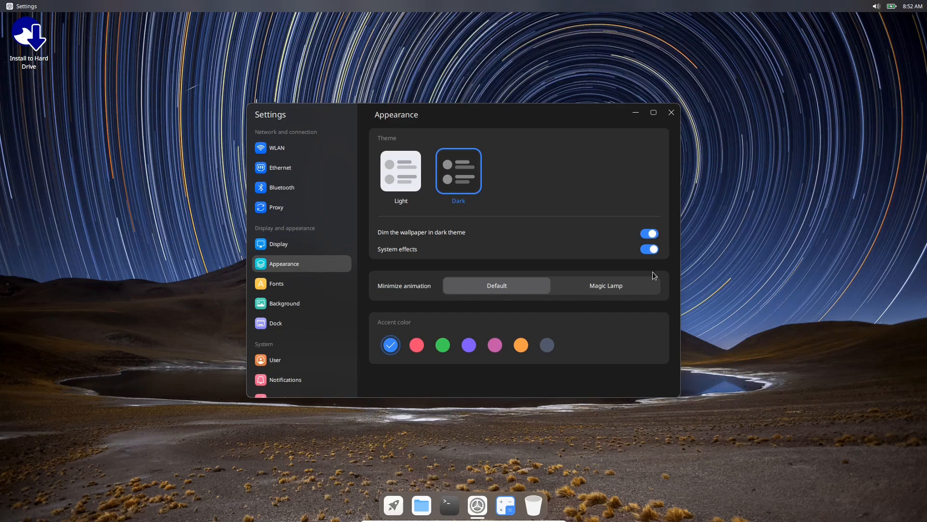
pyautogui.moveTo(824, 124)
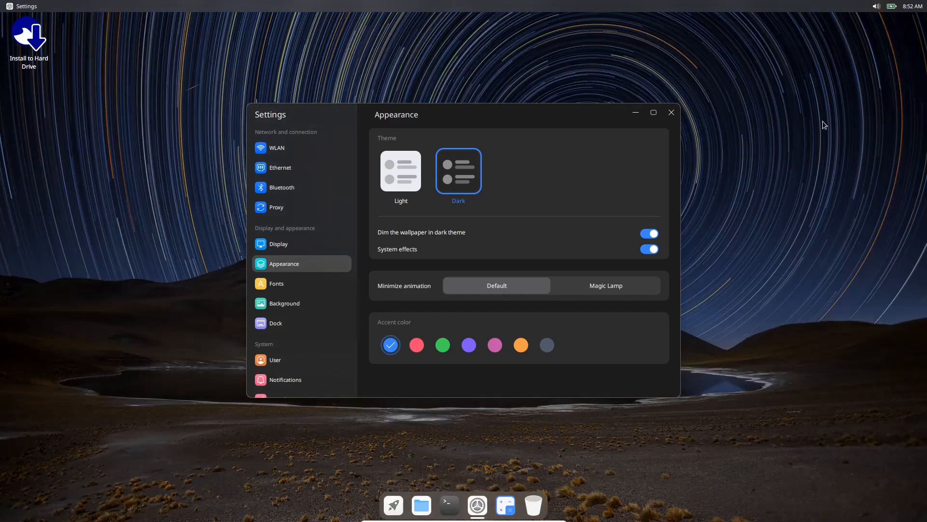
pyautogui.moveTo(646, 240)
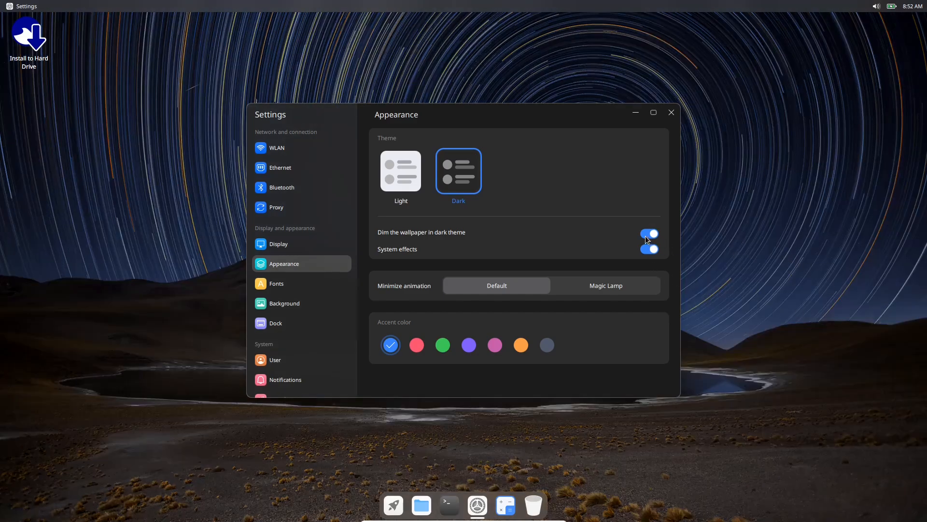
pyautogui.click(648, 233)
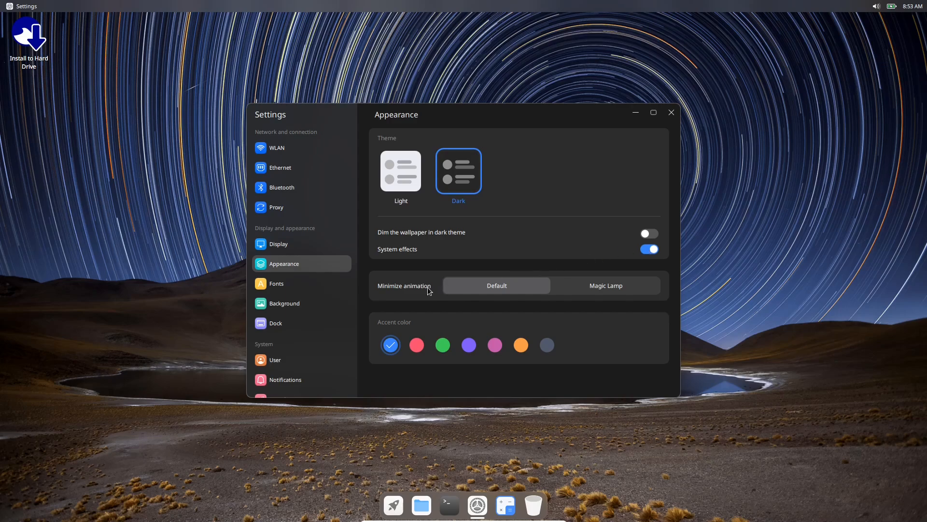
pyautogui.moveTo(482, 290)
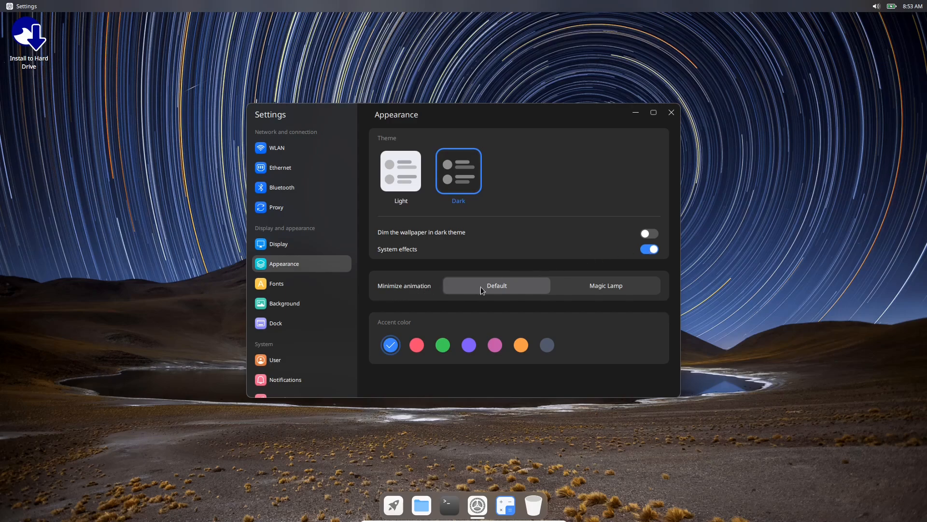
pyautogui.moveTo(412, 290)
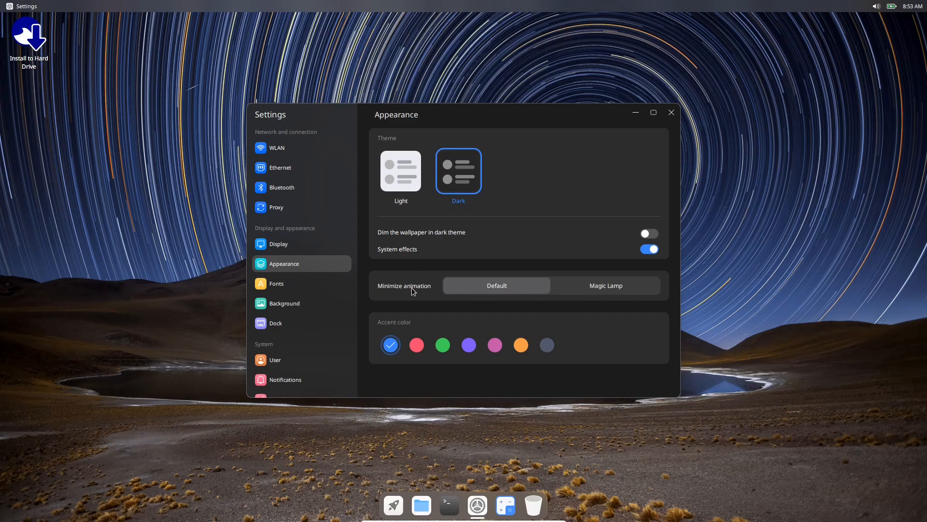
pyautogui.moveTo(611, 294)
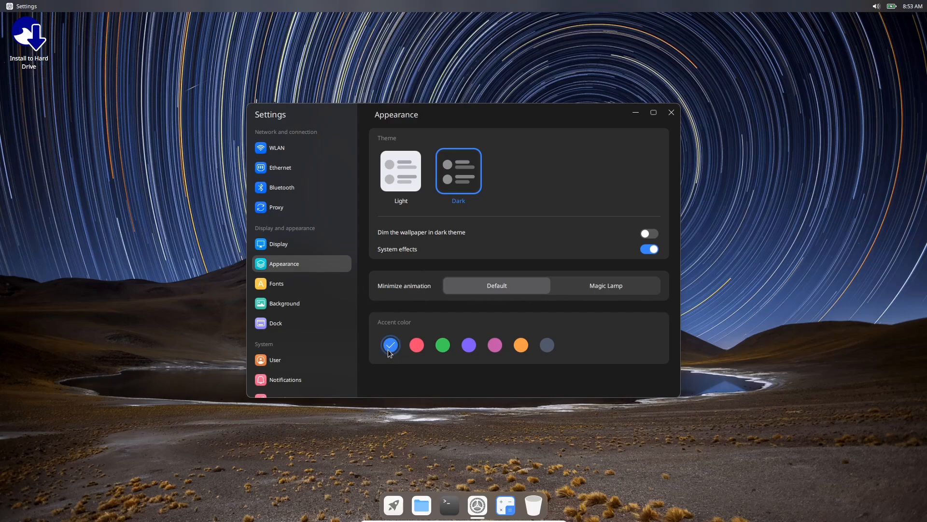
pyautogui.click(443, 345)
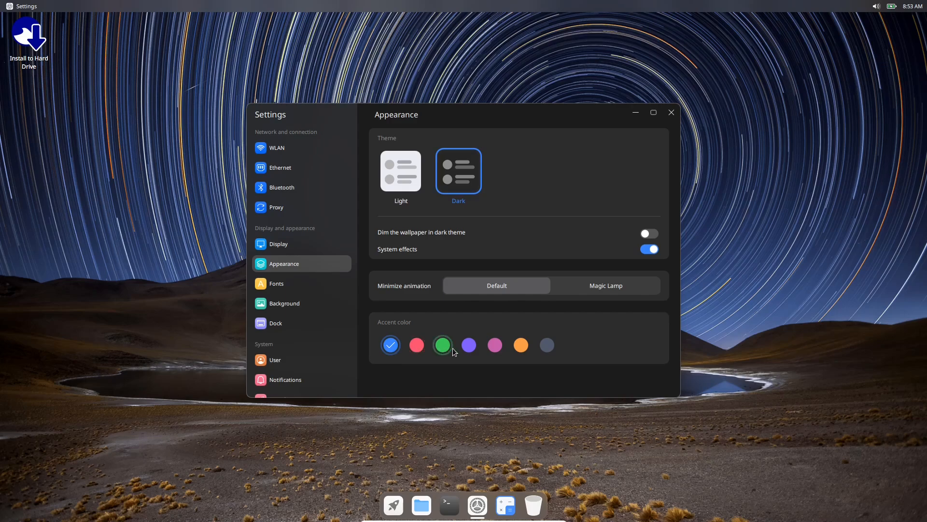
pyautogui.moveTo(519, 345)
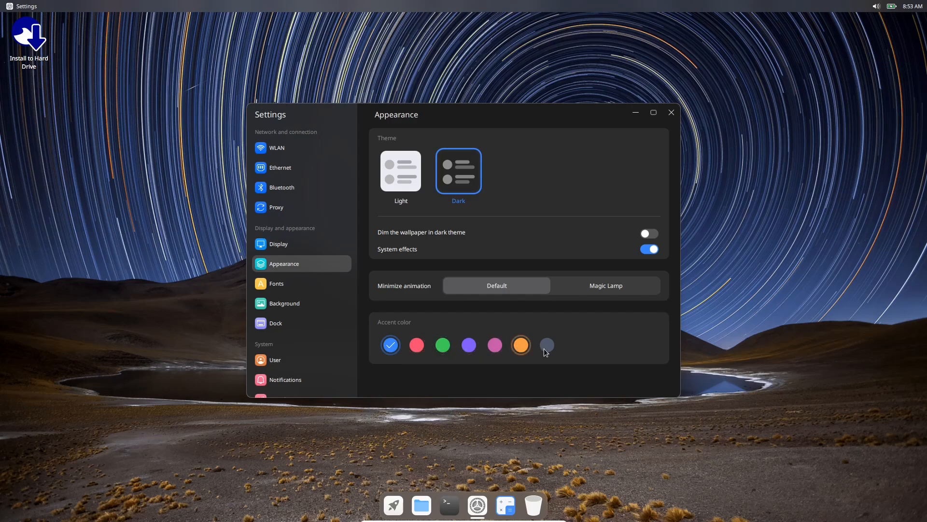
pyautogui.moveTo(278, 283)
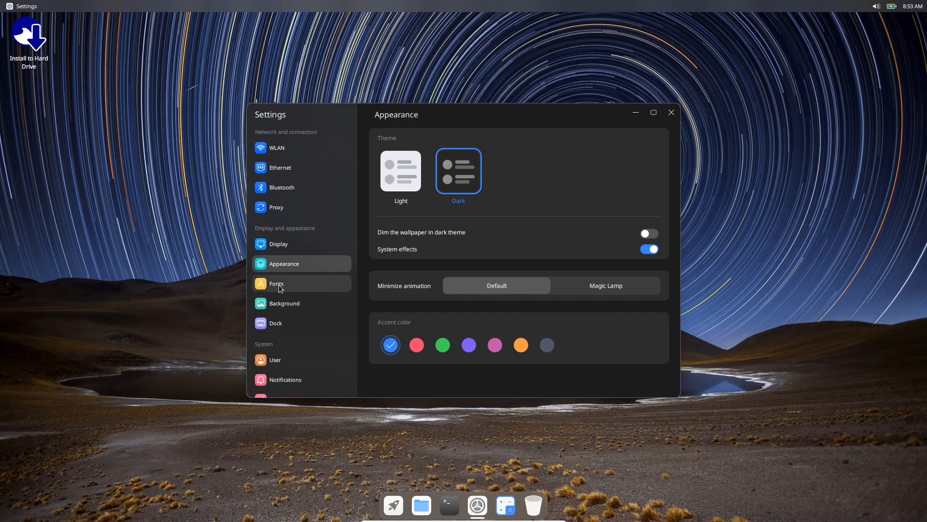
# Step: On the Fonts page, try Huge font size, then revert to Small
pyautogui.click(276, 283)
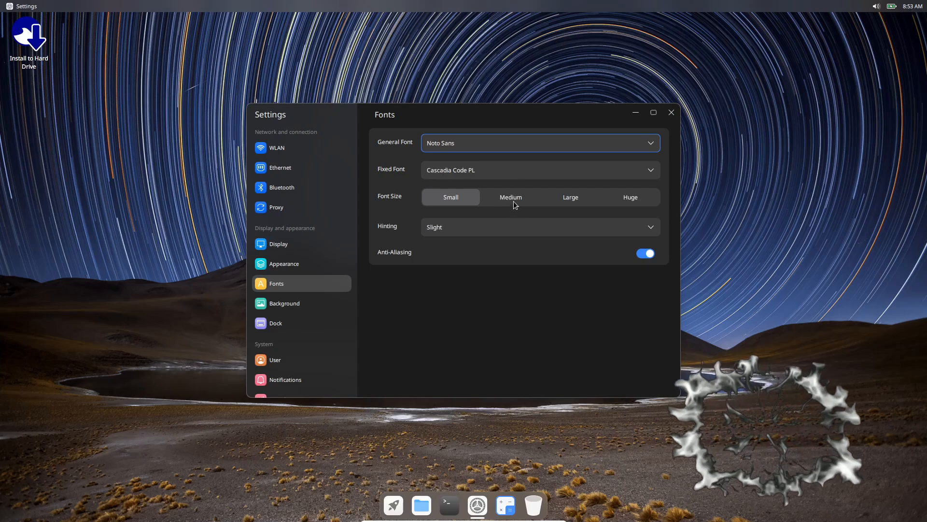
pyautogui.click(631, 197)
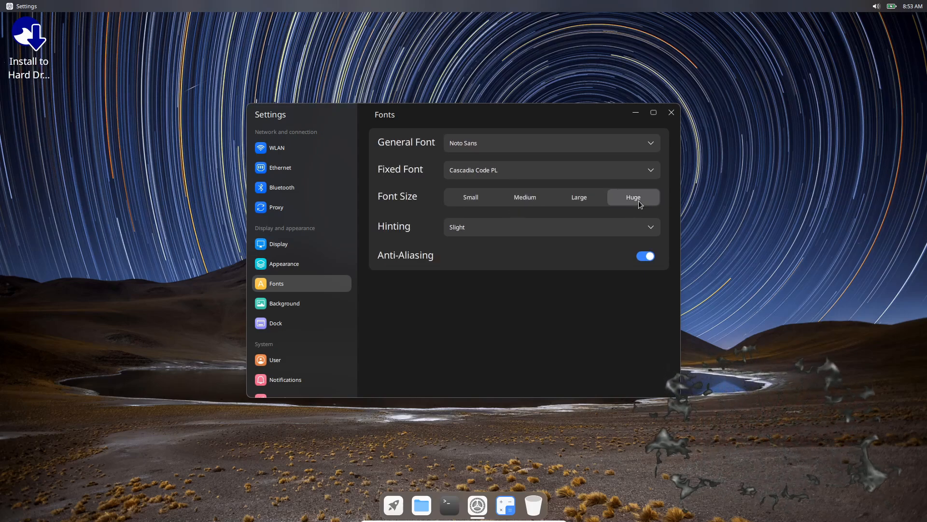
pyautogui.moveTo(463, 260)
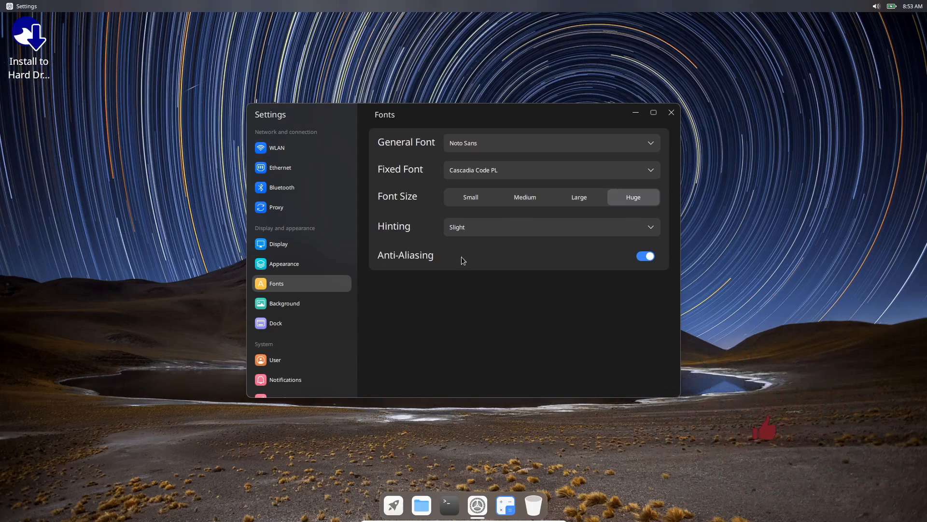
pyautogui.click(450, 198)
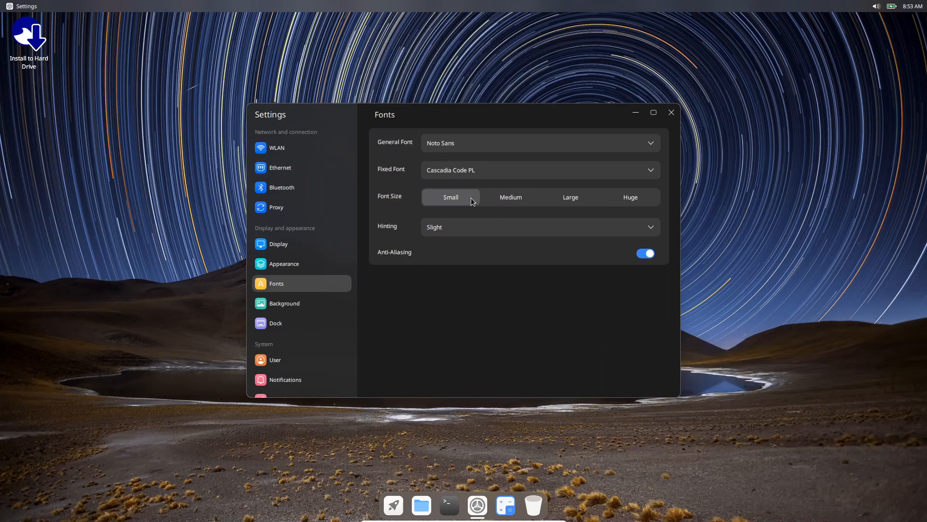
pyautogui.moveTo(511, 261)
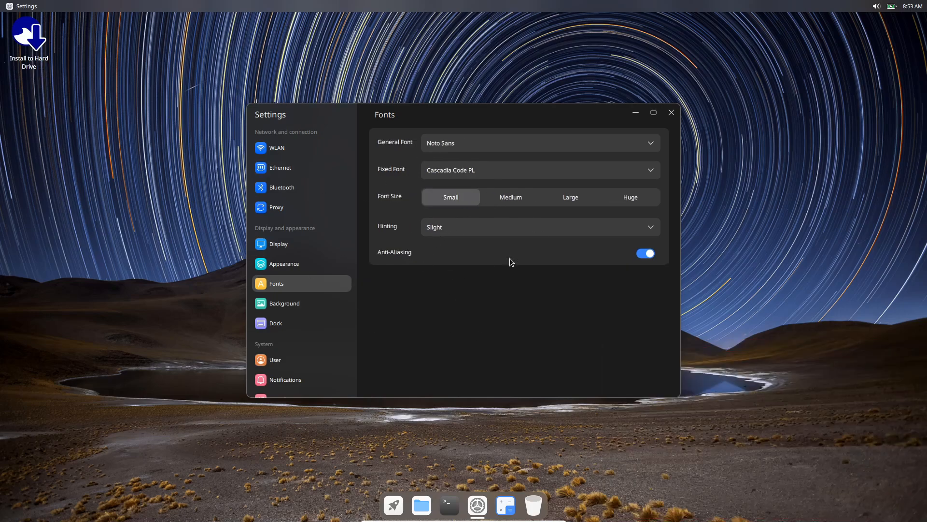
pyautogui.moveTo(301, 280)
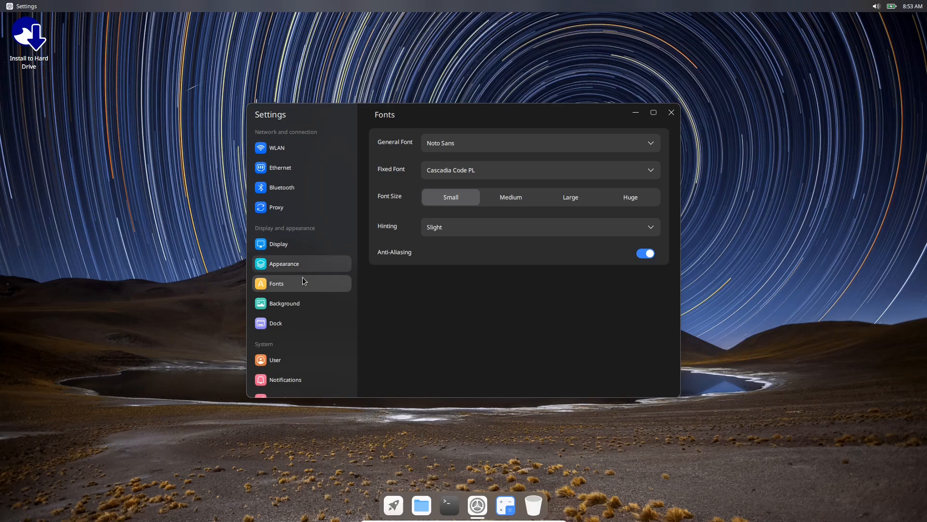
pyautogui.moveTo(288, 329)
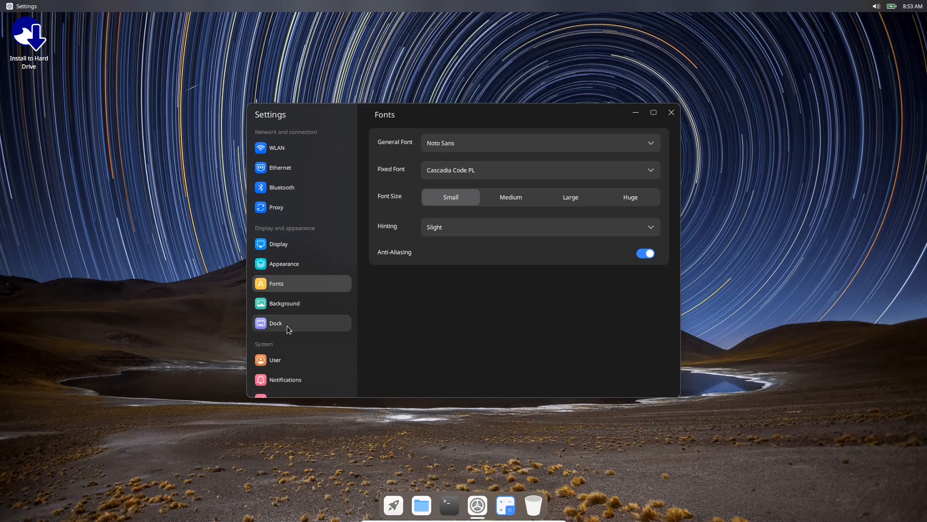
# Step: Open Dock settings maximized, try Full style, then move the dock left and finally right
pyautogui.click(276, 322)
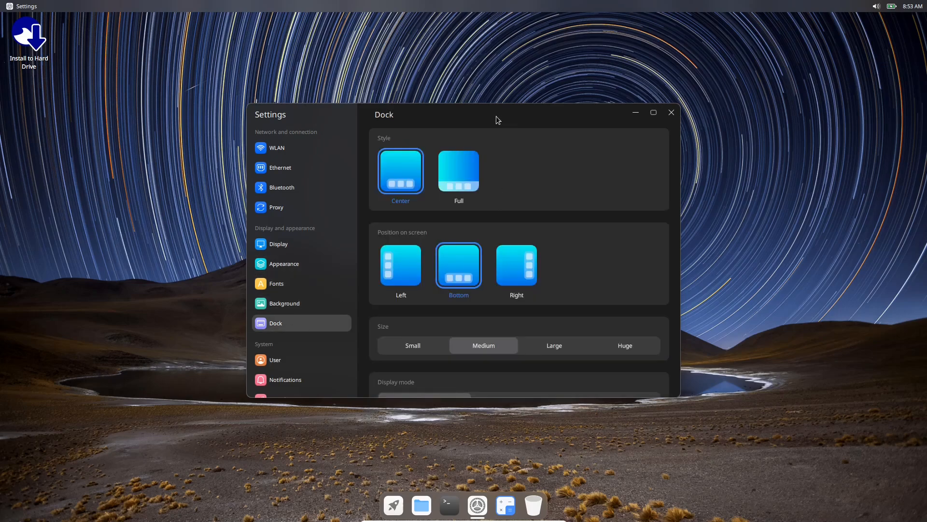
pyautogui.click(653, 112)
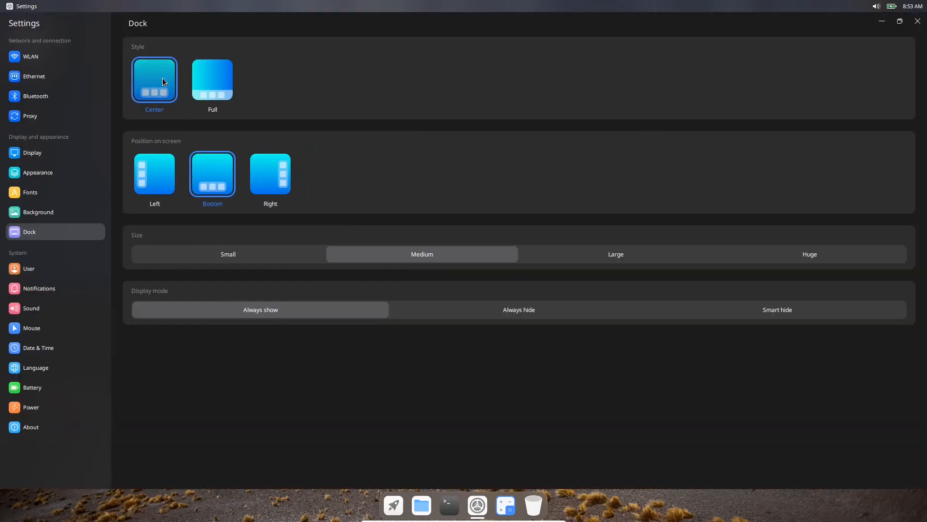
pyautogui.click(212, 80)
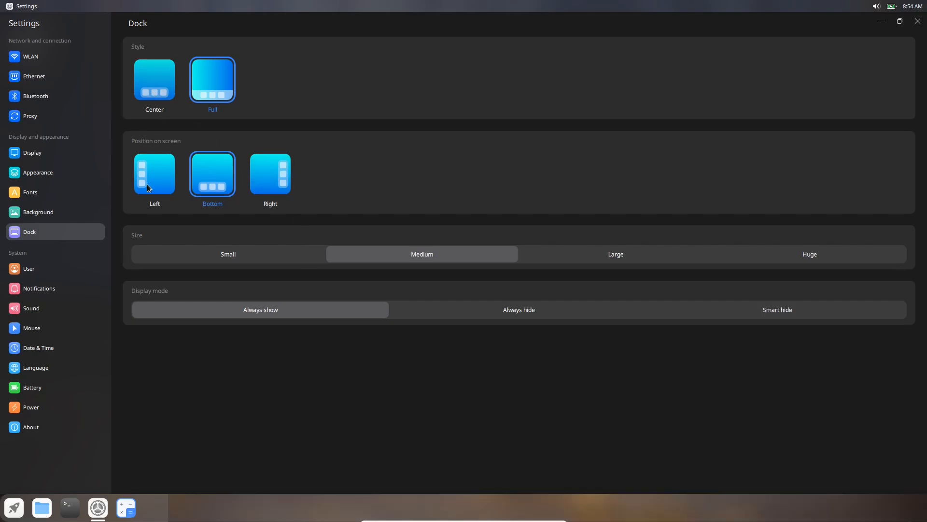
pyautogui.click(154, 174)
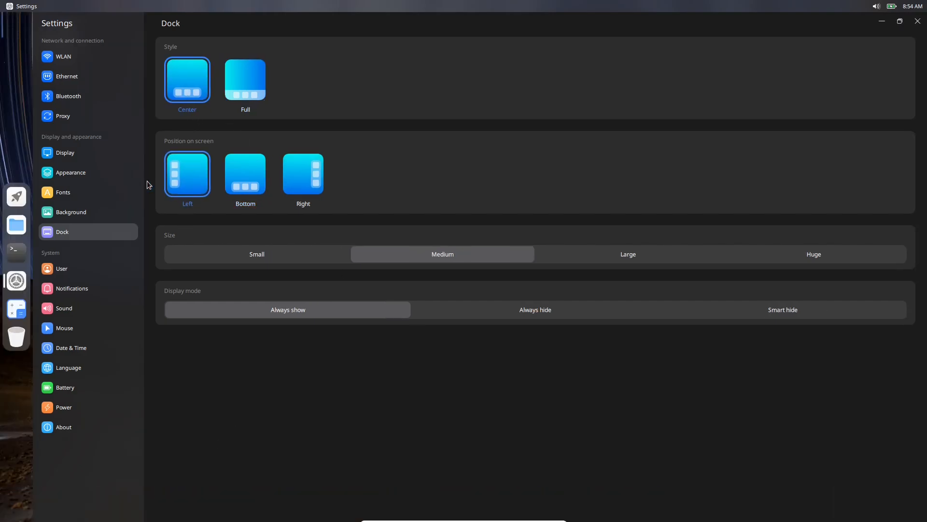
pyautogui.moveTo(303, 174)
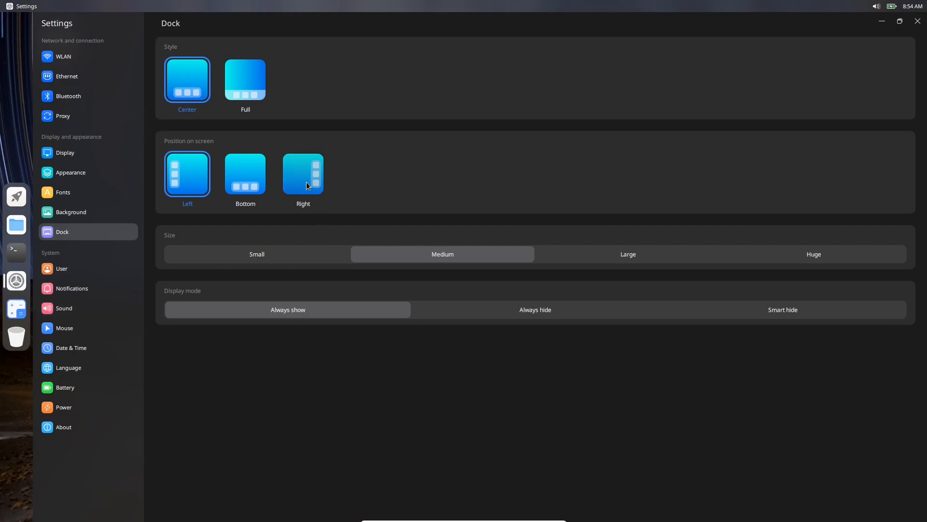
pyautogui.click(303, 173)
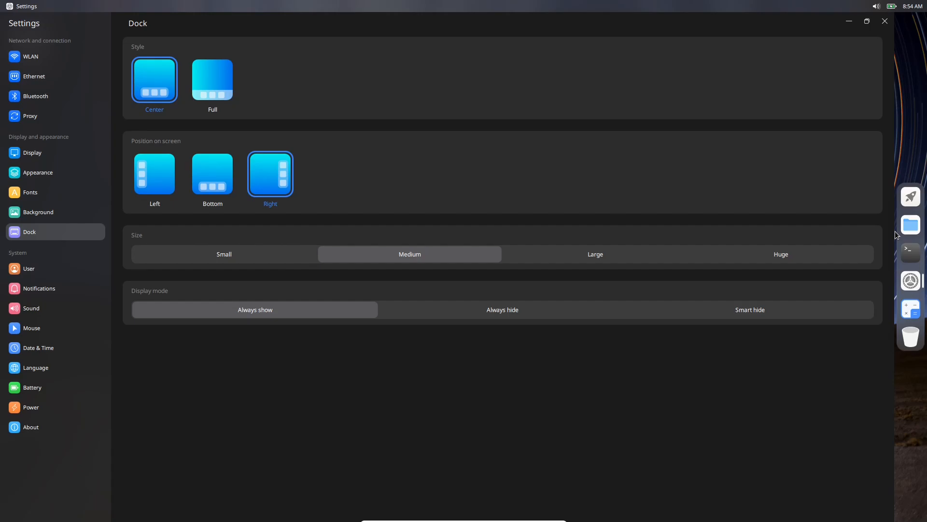
pyautogui.moveTo(910, 291)
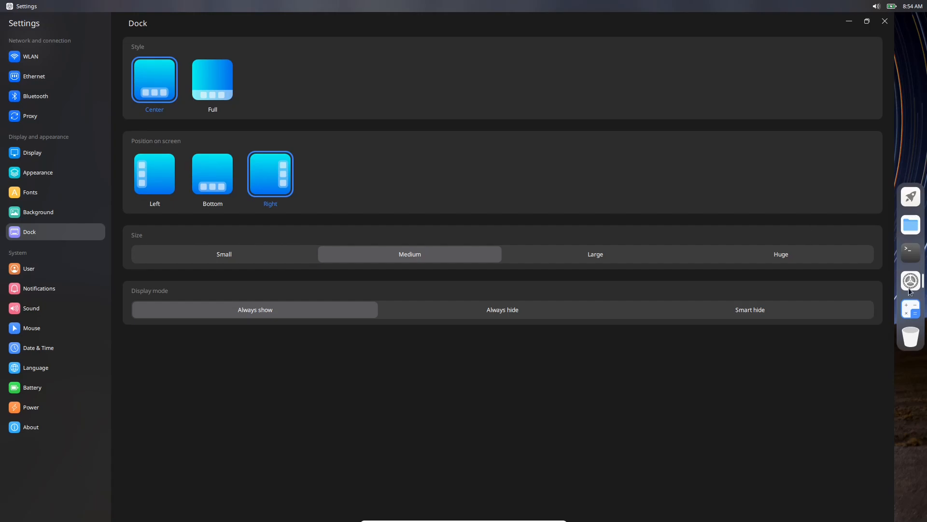
pyautogui.click(223, 254)
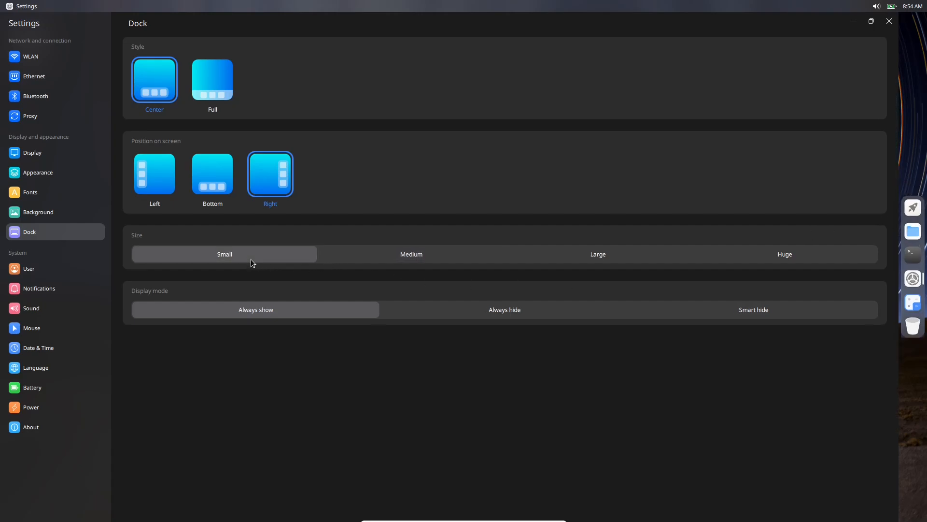
pyautogui.click(409, 254)
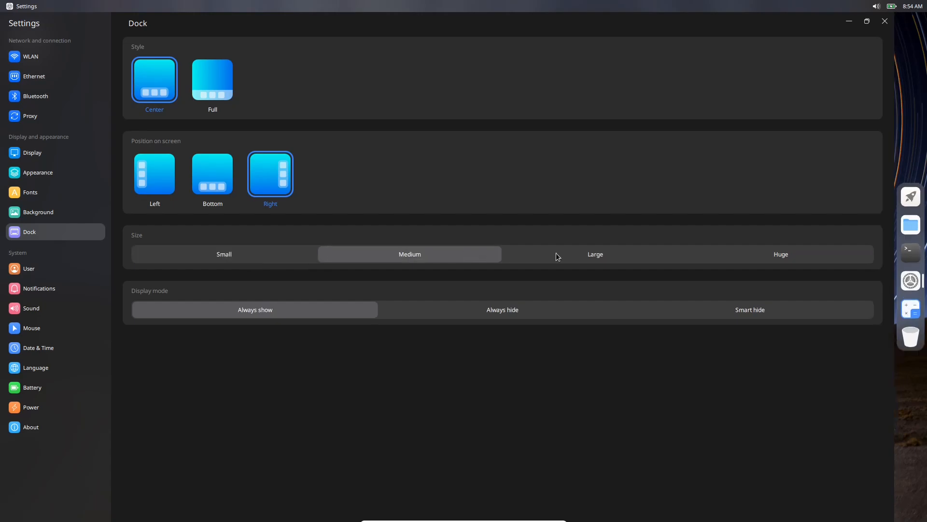
pyautogui.click(780, 253)
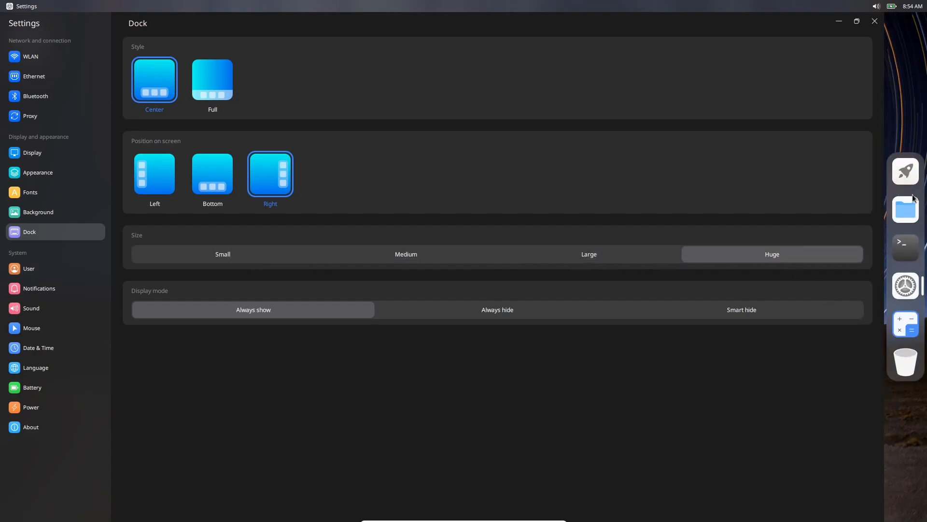
pyautogui.moveTo(398, 256)
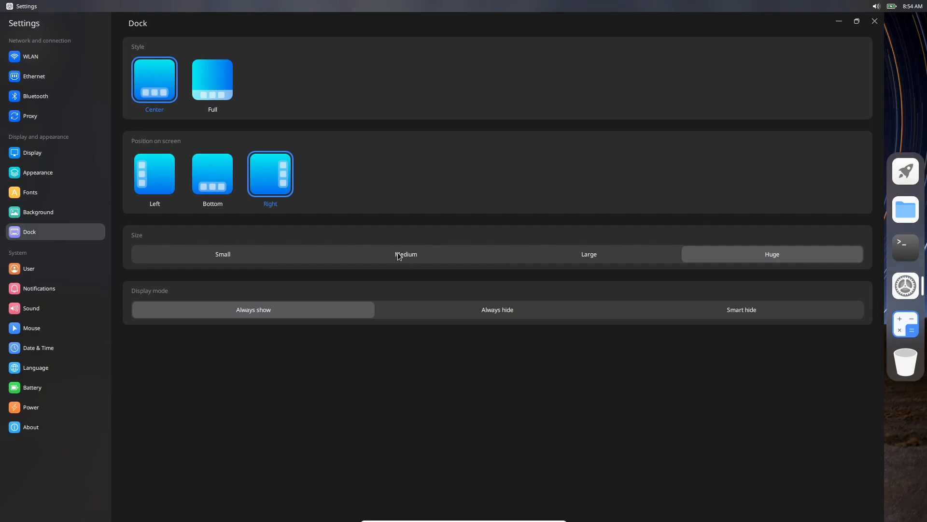
pyautogui.click(408, 254)
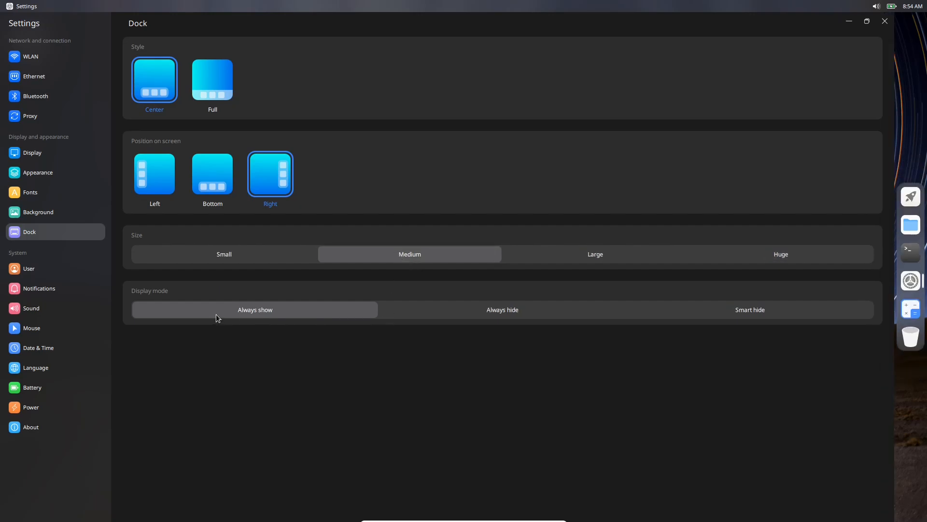
pyautogui.moveTo(890, 370)
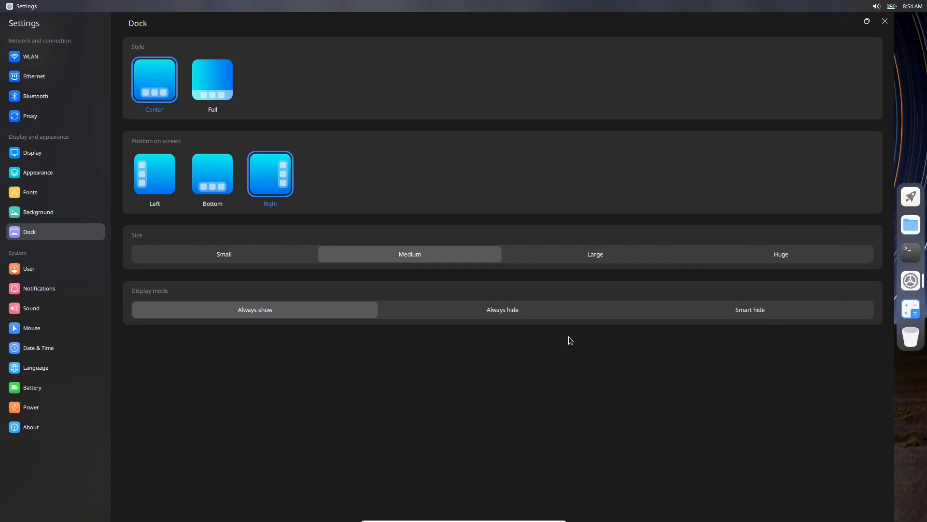
pyautogui.click(518, 310)
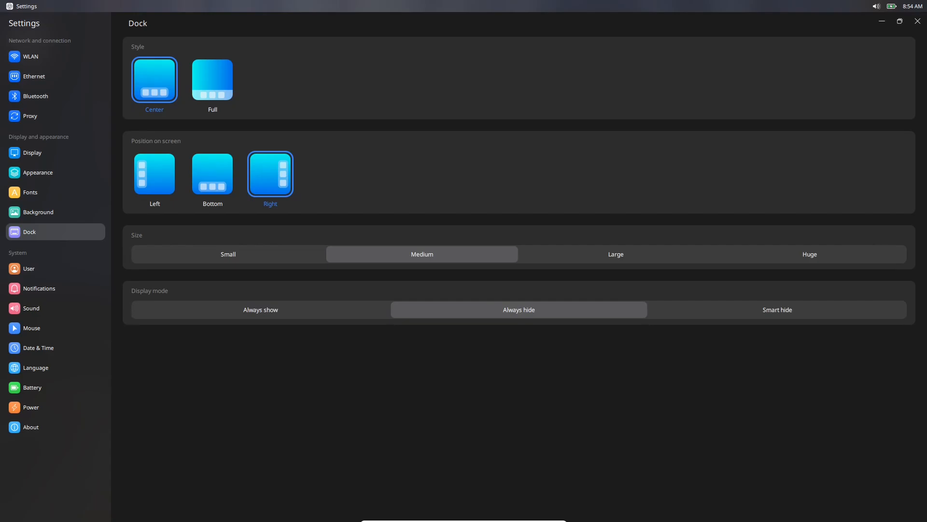
pyautogui.moveTo(909, 27)
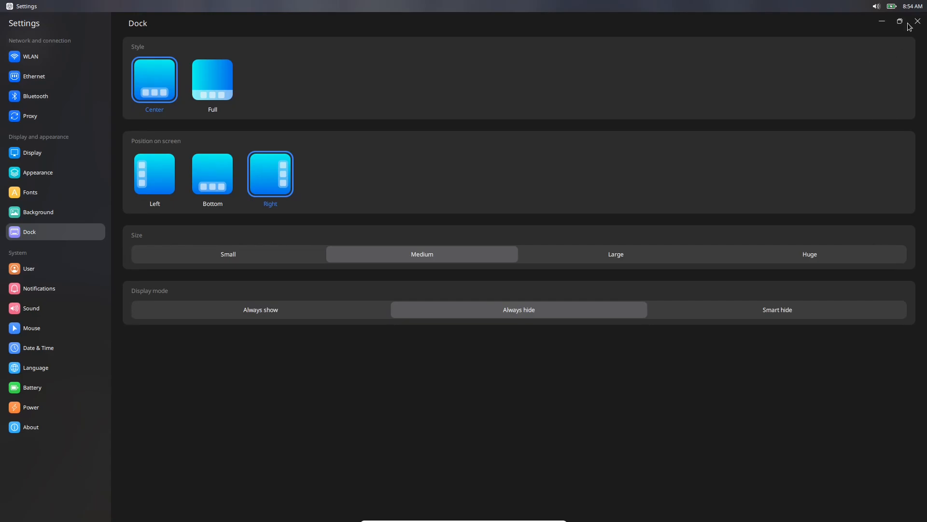
pyautogui.click(899, 21)
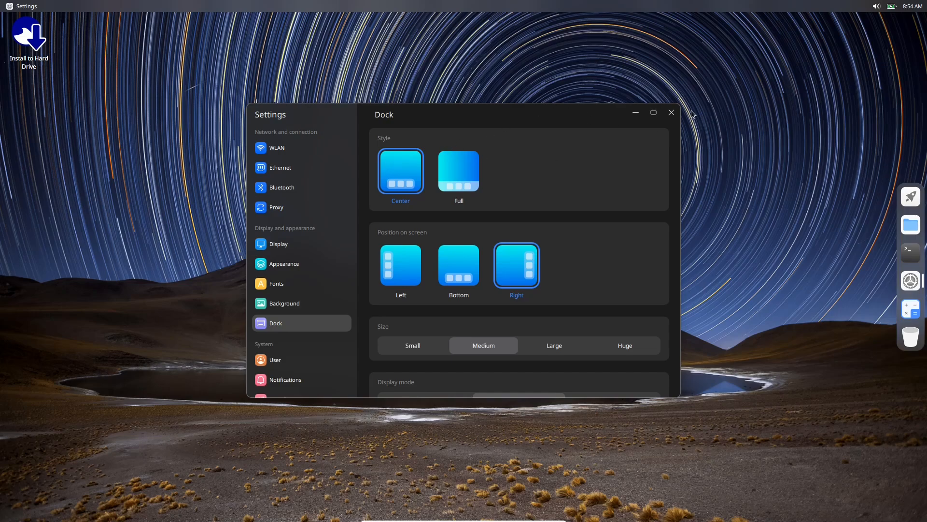
pyautogui.click(653, 112)
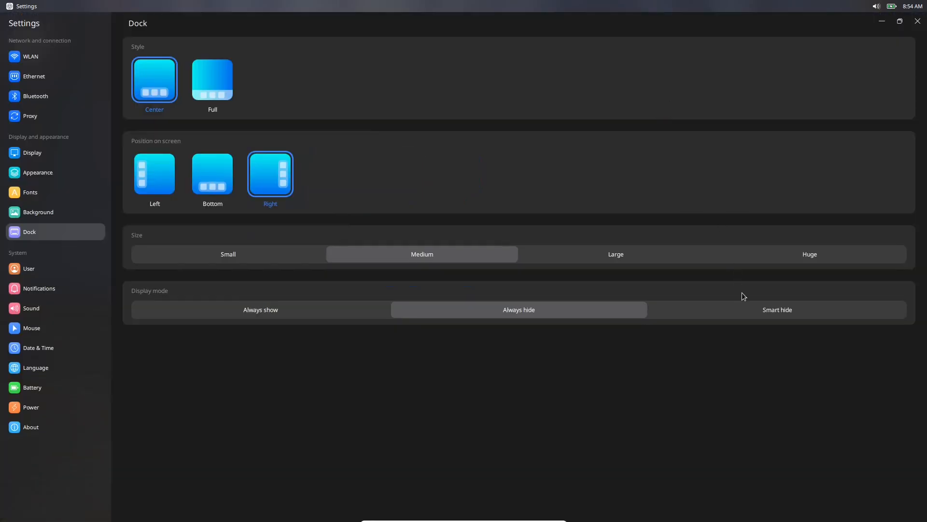
pyautogui.click(777, 309)
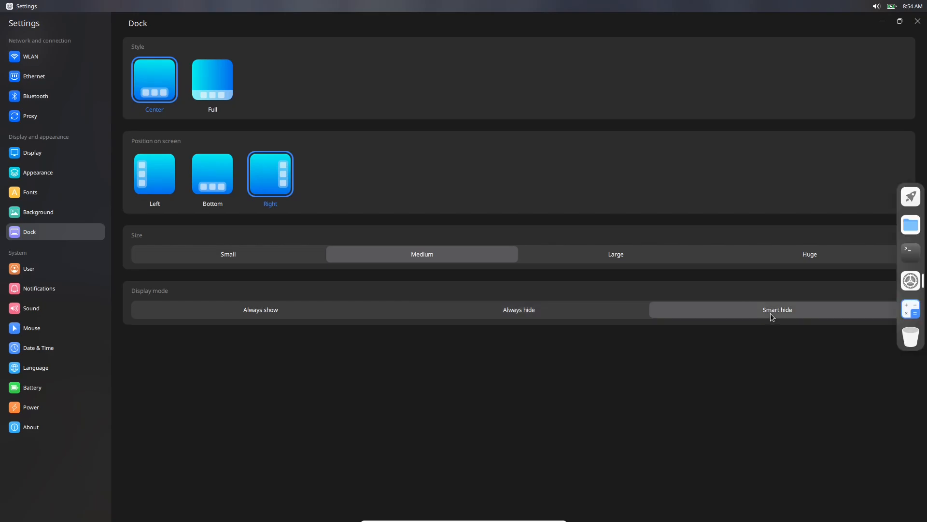
pyautogui.moveTo(725, 350)
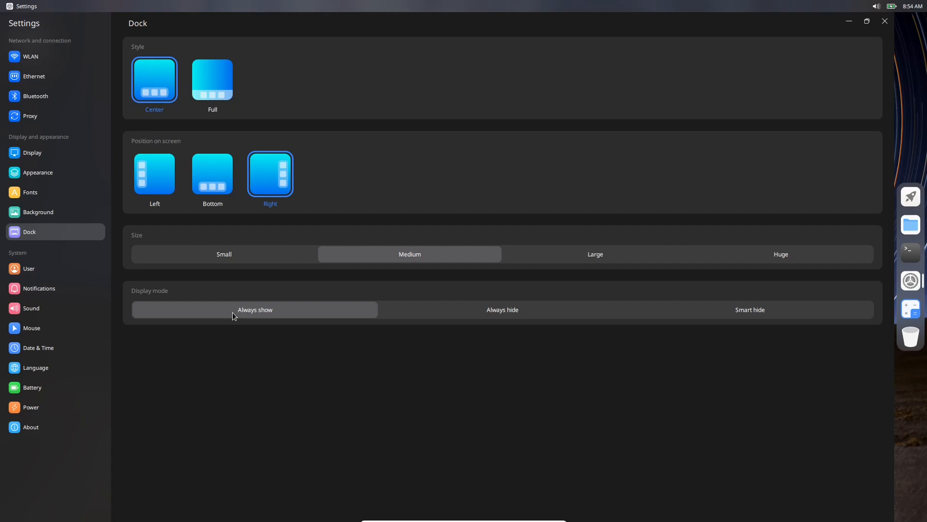
pyautogui.moveTo(32, 271)
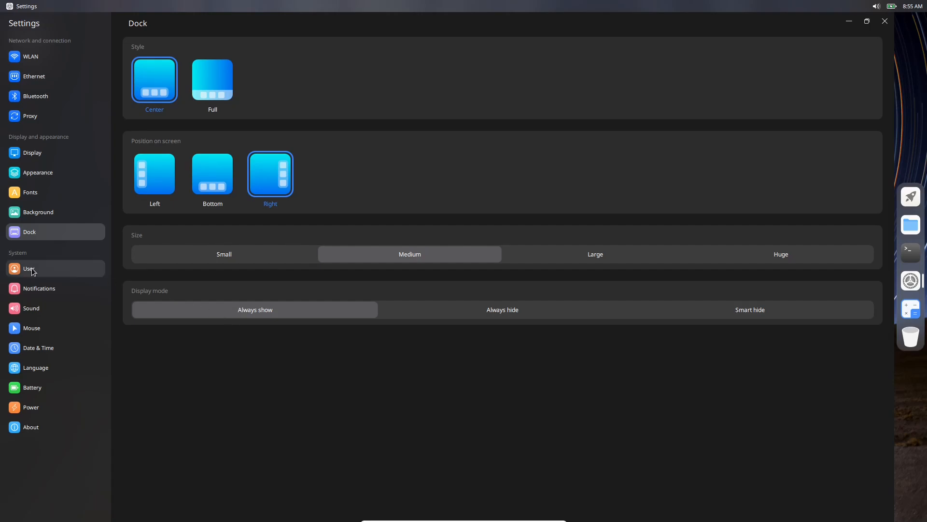
# Step: Pass through User accounts to the Notifications page and unmaximize the Settings window
pyautogui.click(29, 268)
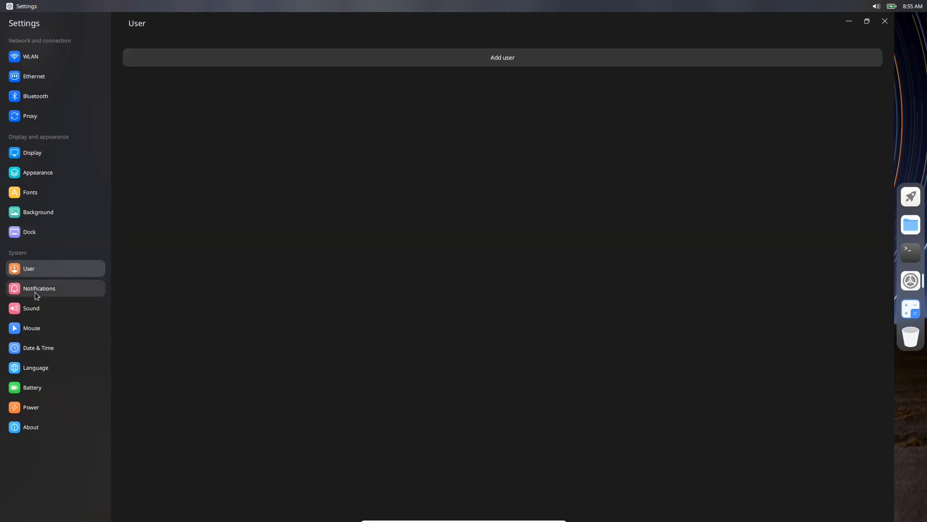
pyautogui.click(39, 288)
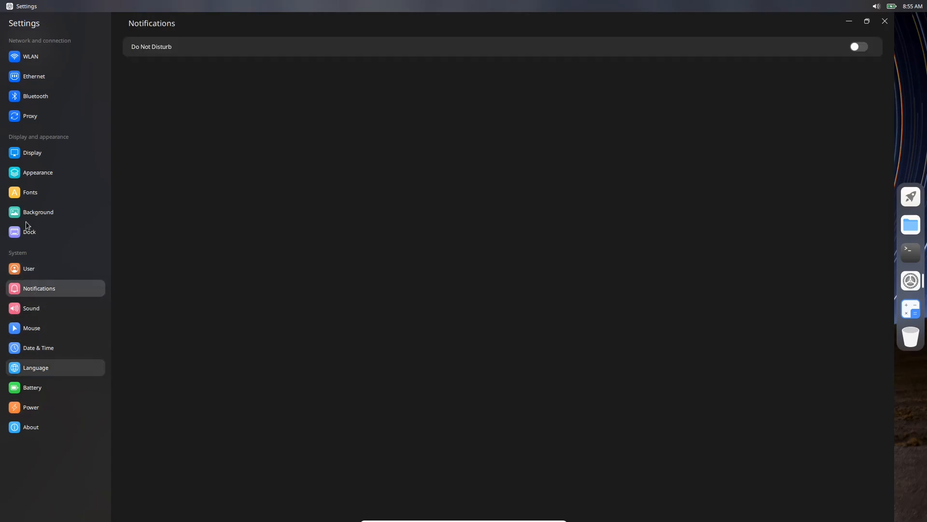
pyautogui.moveTo(263, 134)
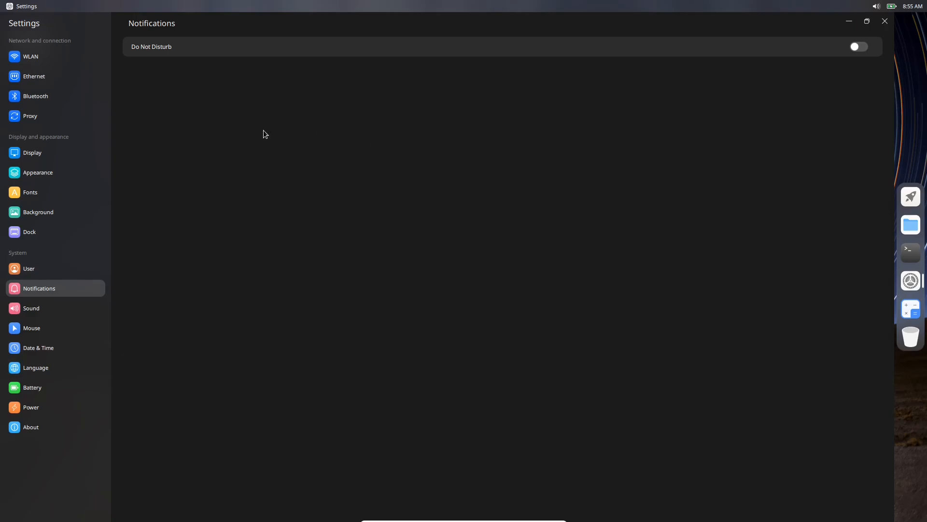
pyautogui.moveTo(300, 71)
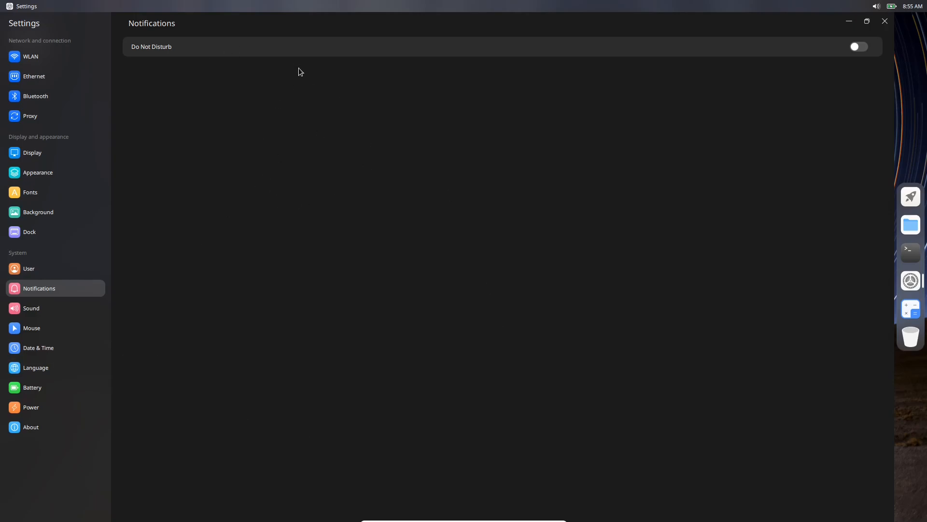
pyautogui.moveTo(442, 27)
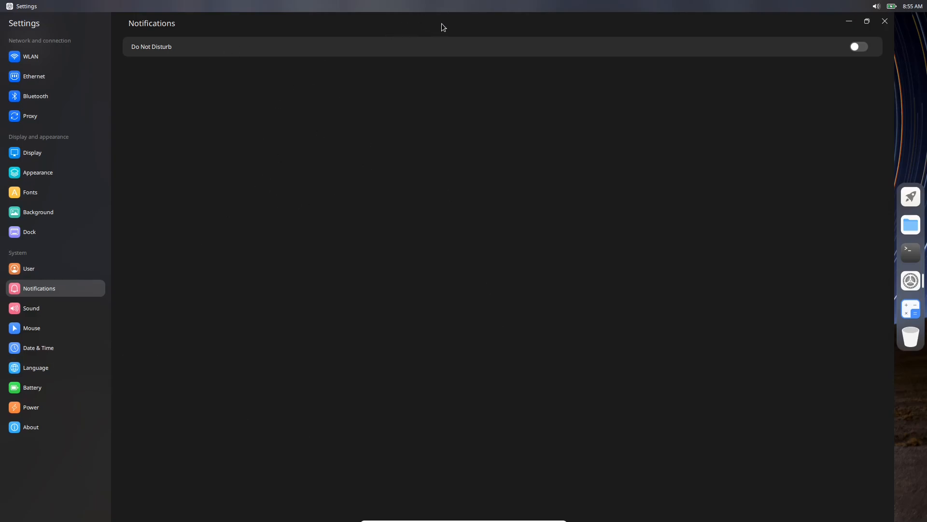
pyautogui.click(867, 21)
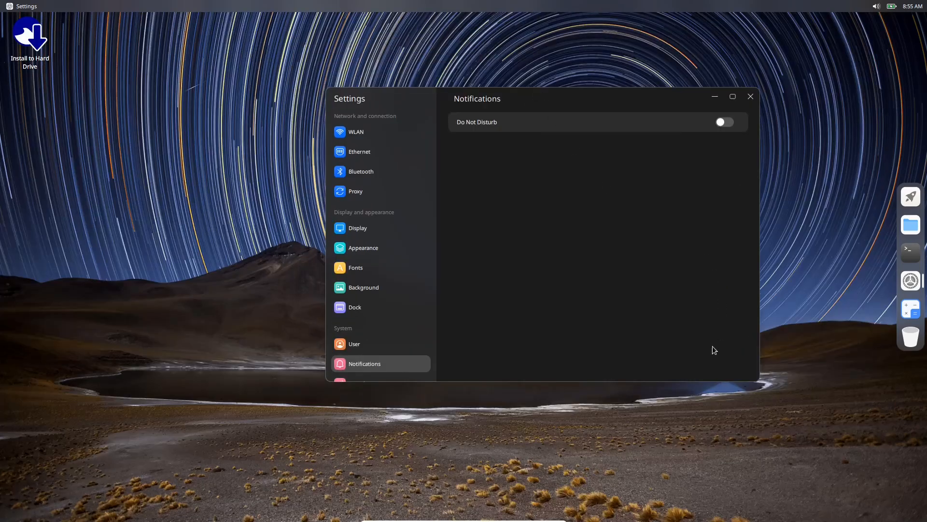
pyautogui.moveTo(746, 404)
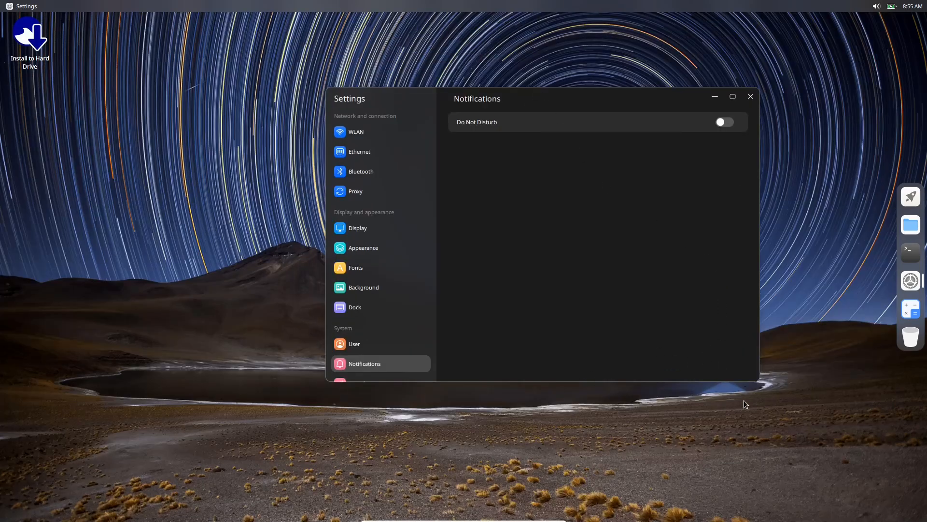
pyautogui.moveTo(703, 68)
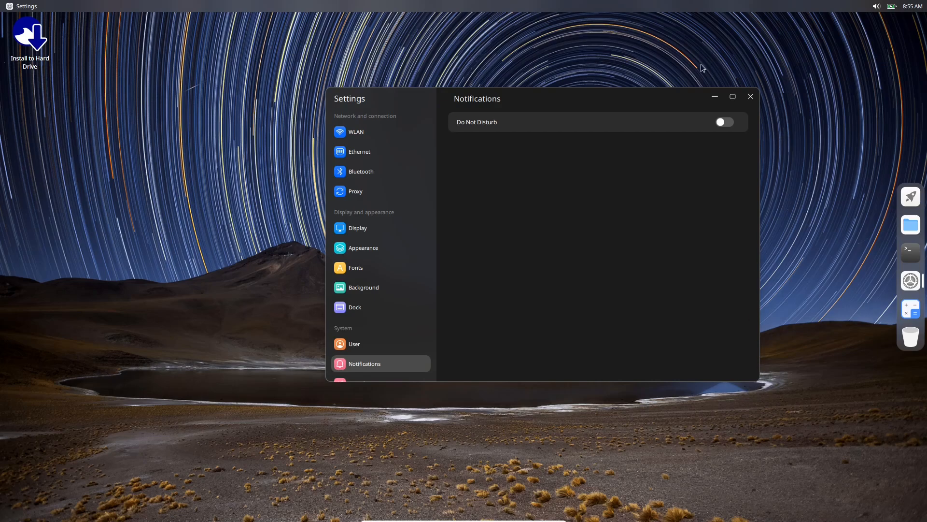
pyautogui.moveTo(316, 214)
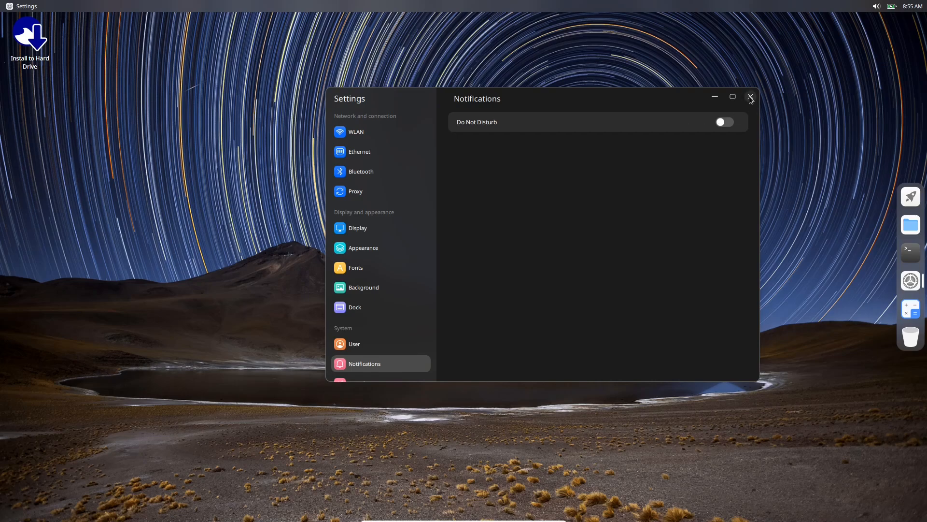
# Step: Close the Settings window and open the Launcher app grid from the dock
pyautogui.click(750, 96)
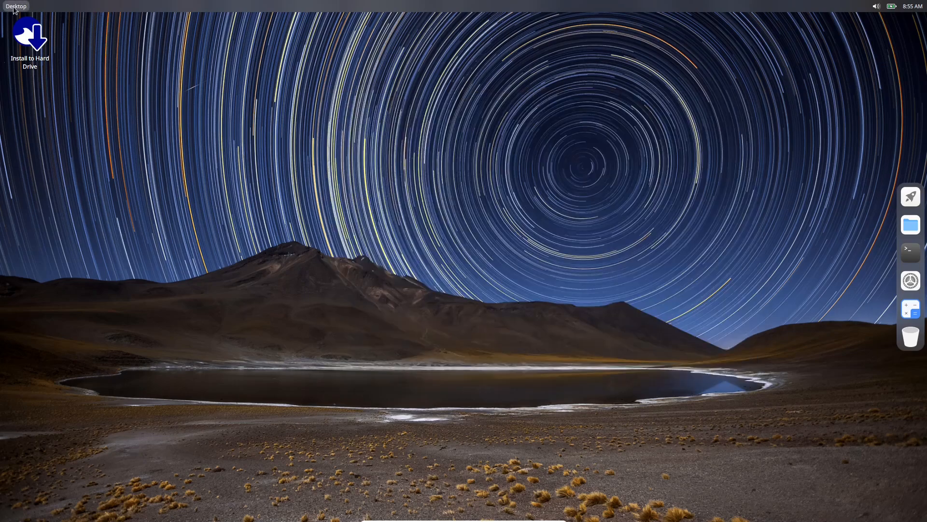
pyautogui.moveTo(743, 230)
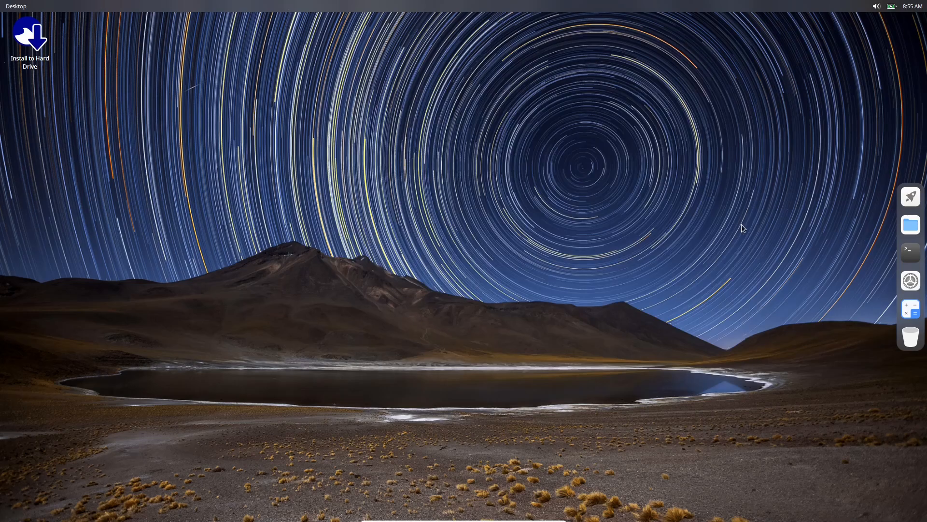
pyautogui.moveTo(909, 197)
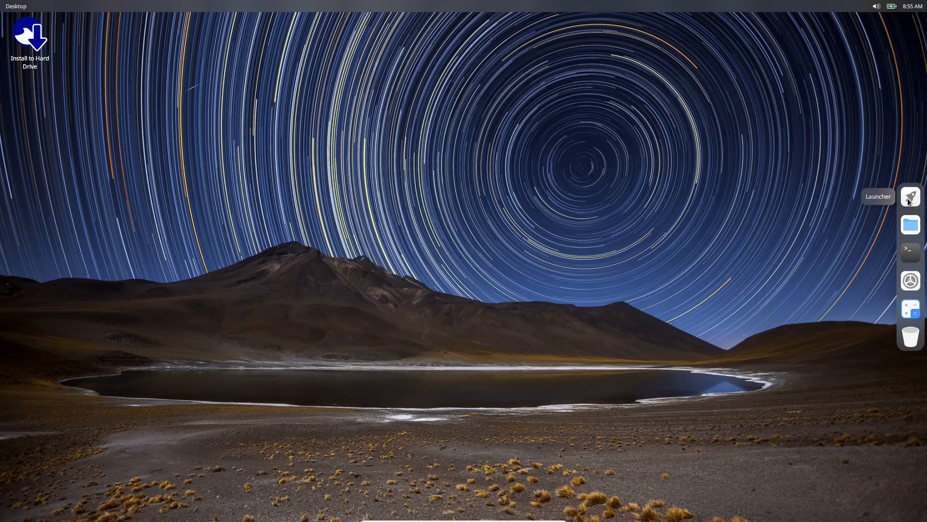
pyautogui.click(910, 196)
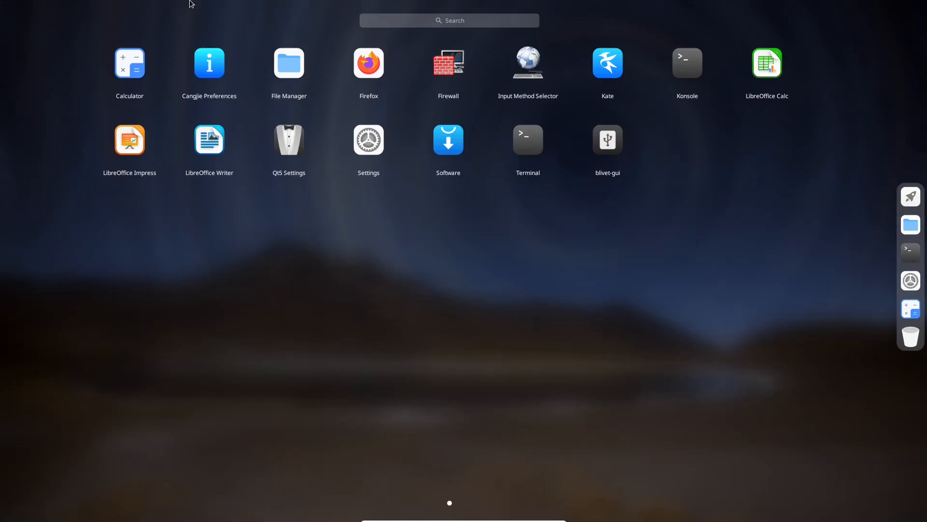
pyautogui.moveTo(855, 280)
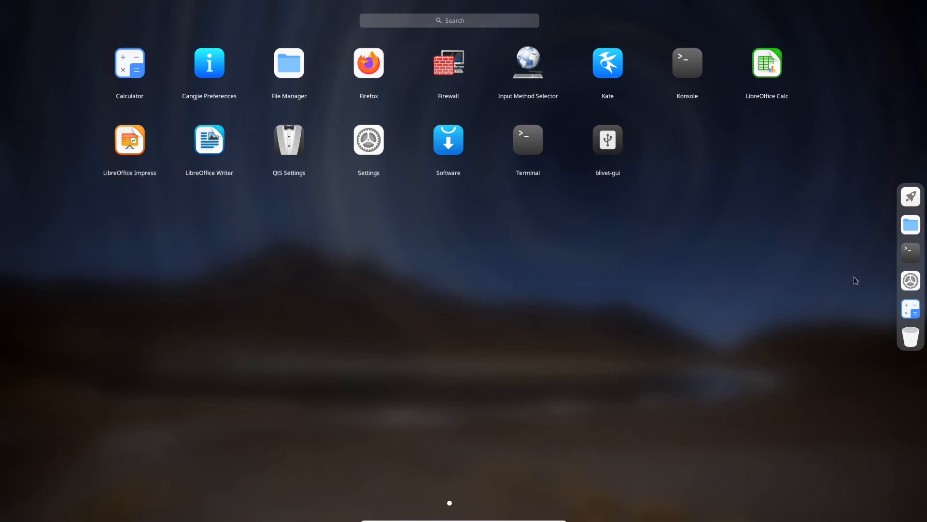
pyautogui.moveTo(501, 188)
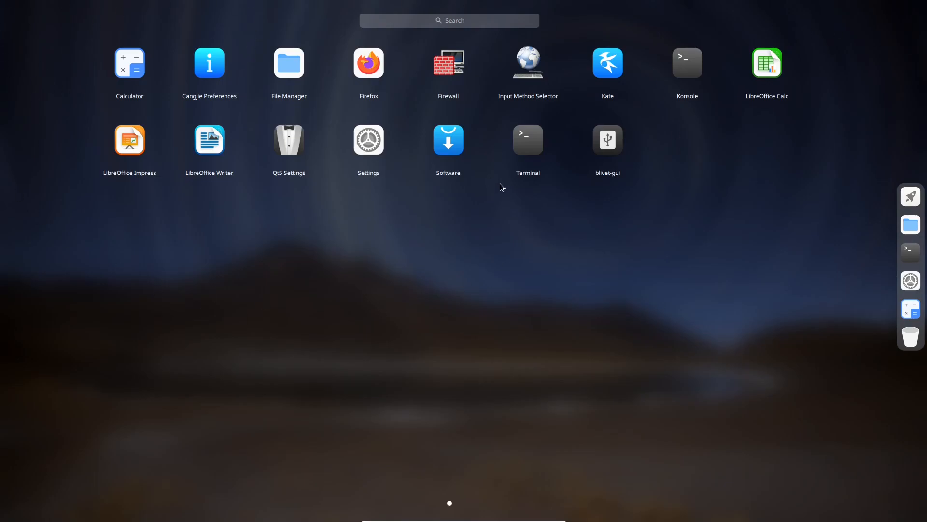
pyautogui.moveTo(204, 69)
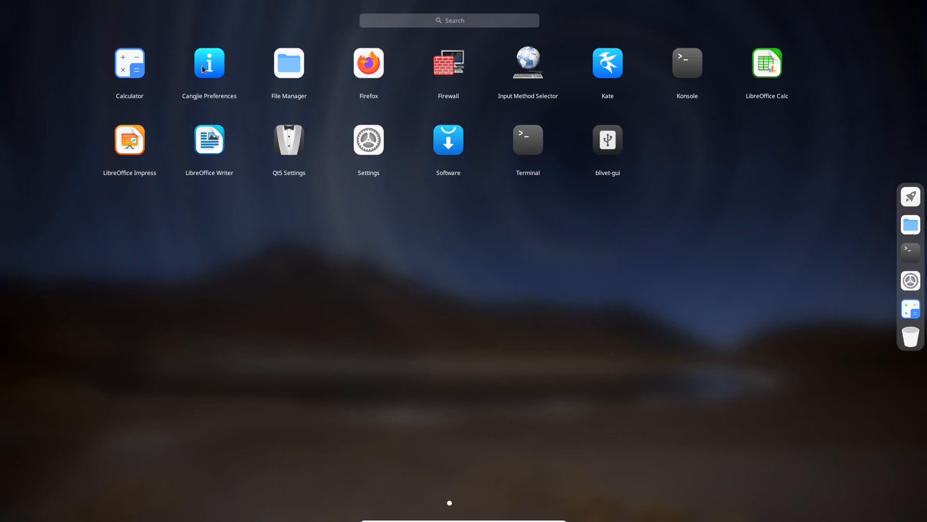
pyautogui.moveTo(289, 69)
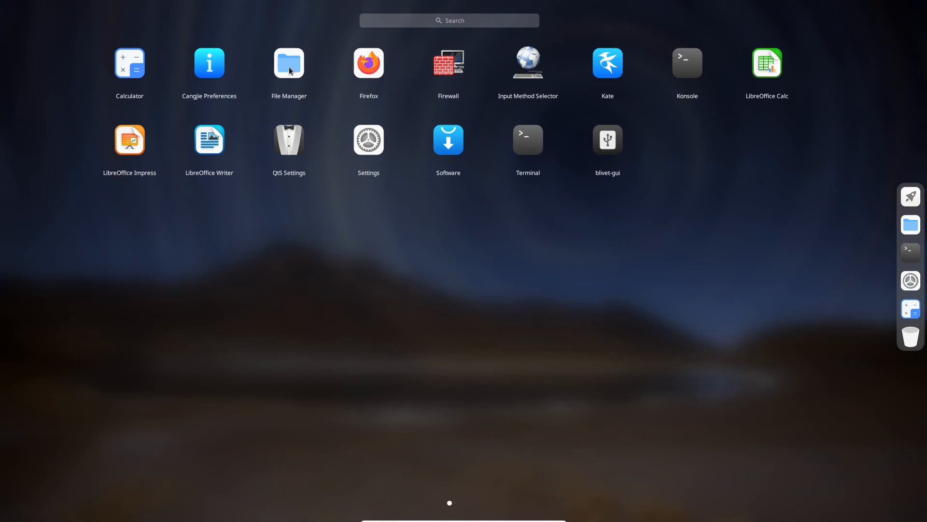
# Step: Launch File Manager maximized on the home folder, view Help > About, then close it
pyautogui.click(289, 64)
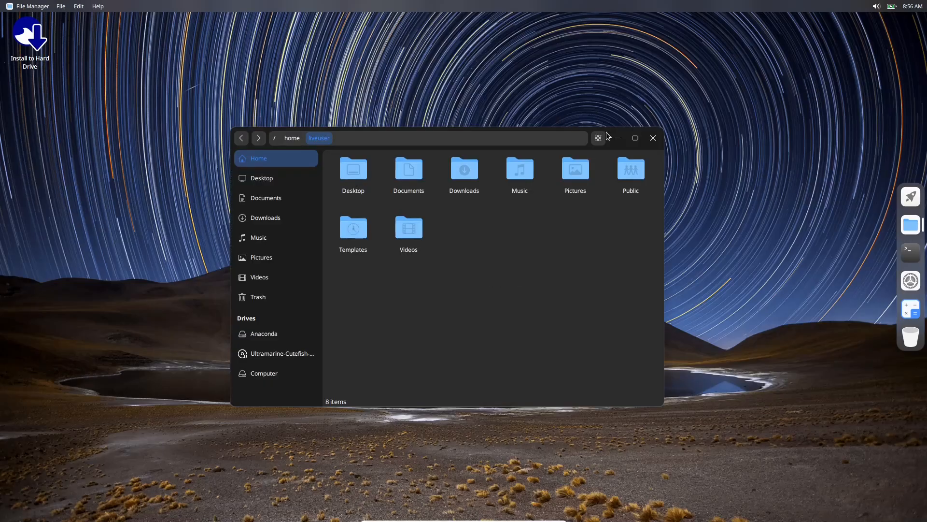
pyautogui.click(634, 138)
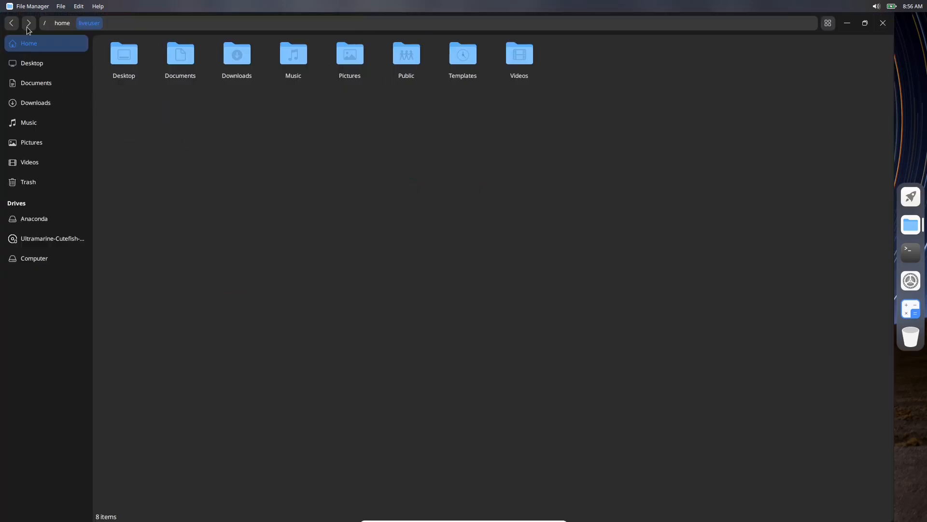
pyautogui.moveTo(108, 11)
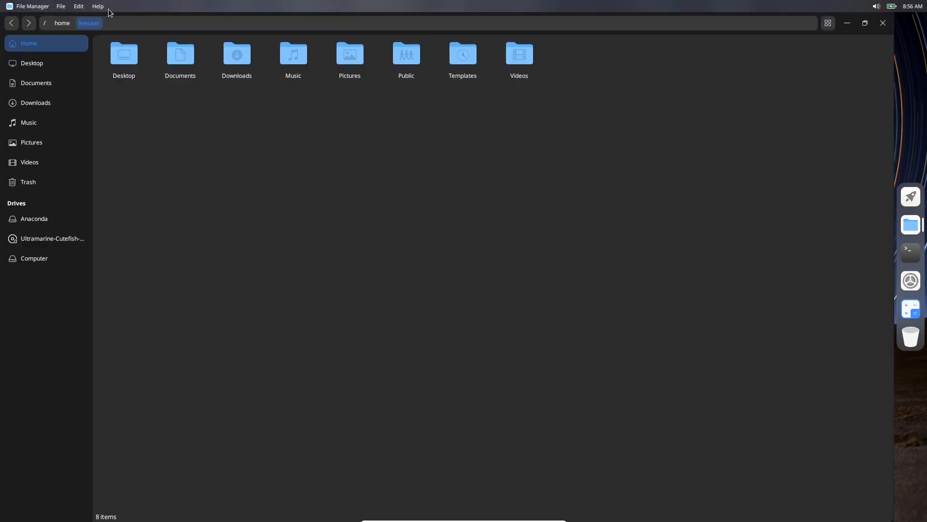
pyautogui.moveTo(98, 6)
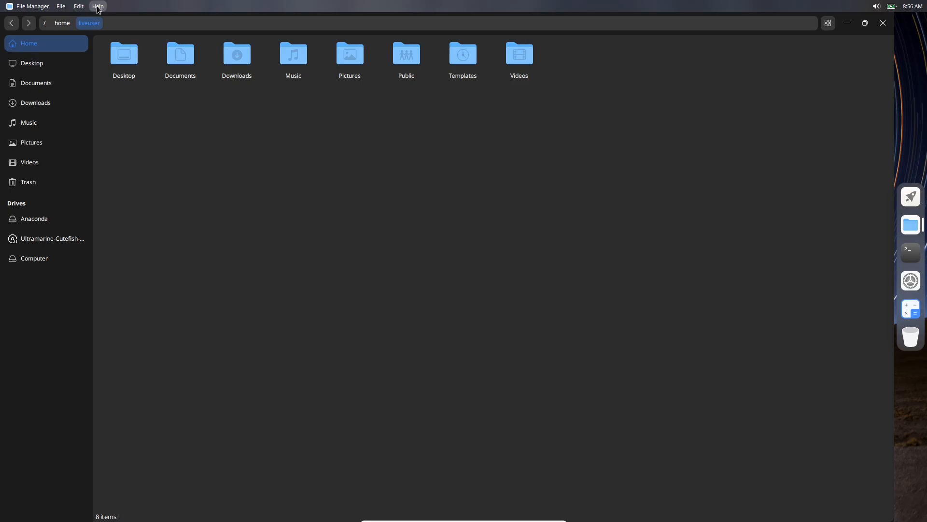
pyautogui.click(97, 6)
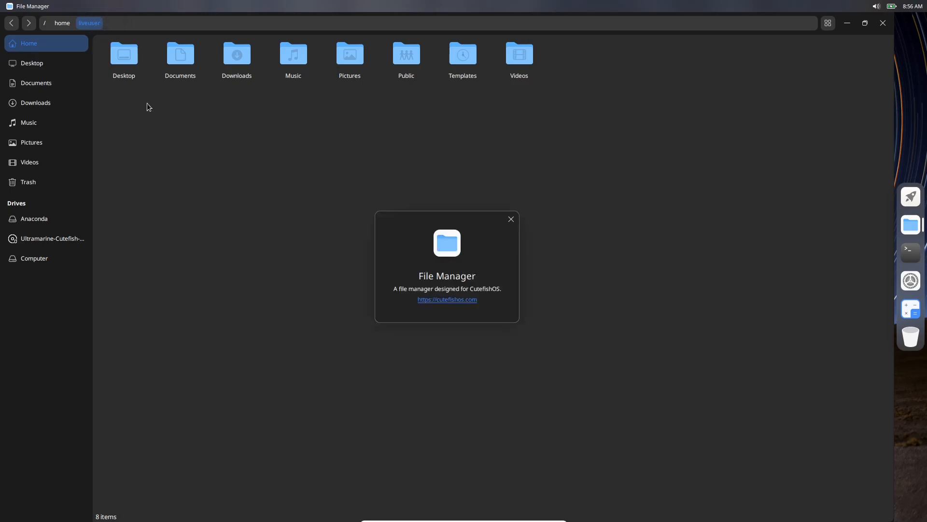
pyautogui.moveTo(363, 399)
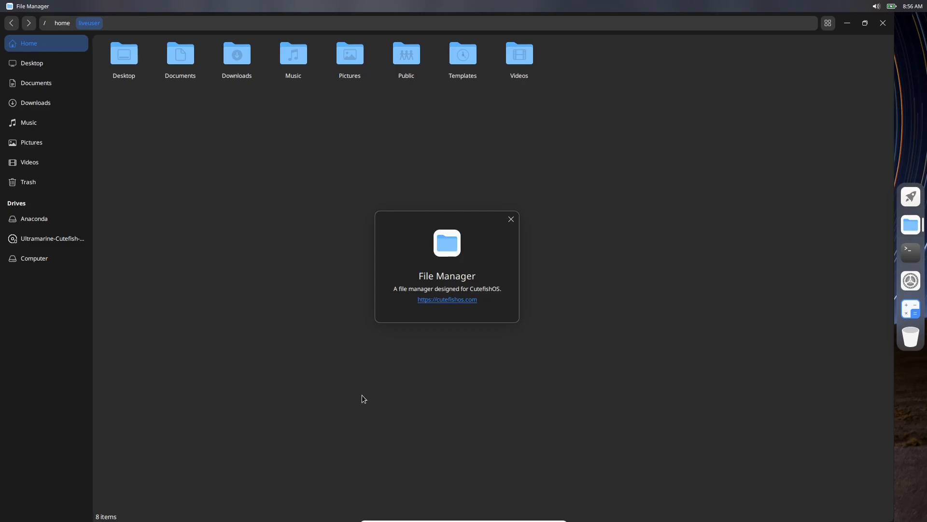
pyautogui.moveTo(447, 305)
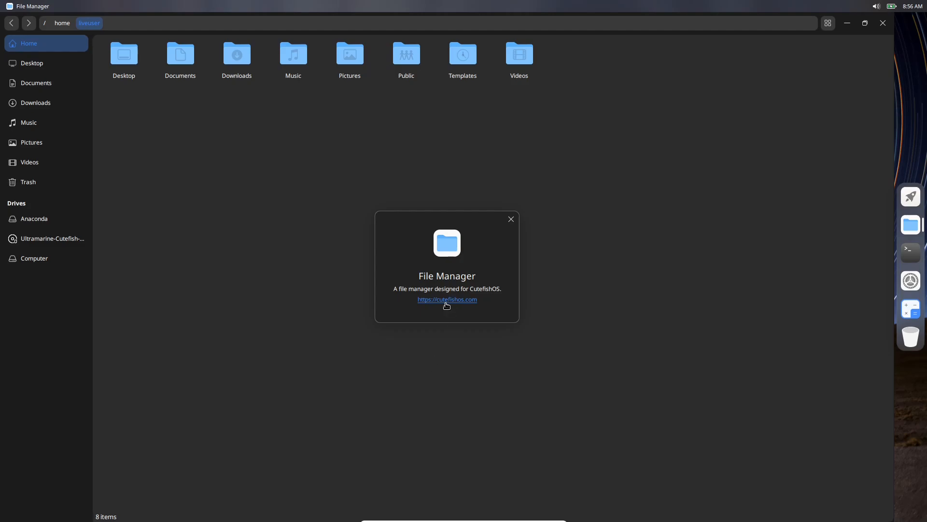
pyautogui.moveTo(336, 240)
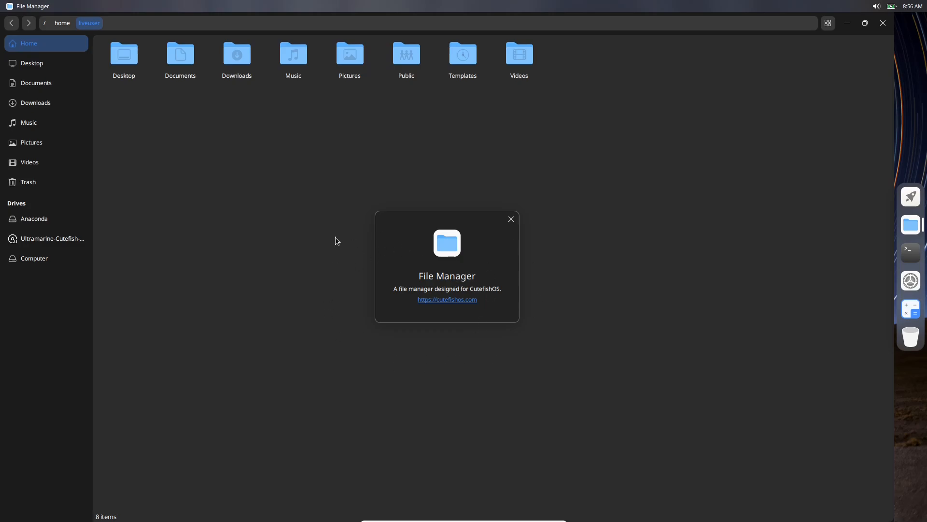
pyautogui.click(511, 219)
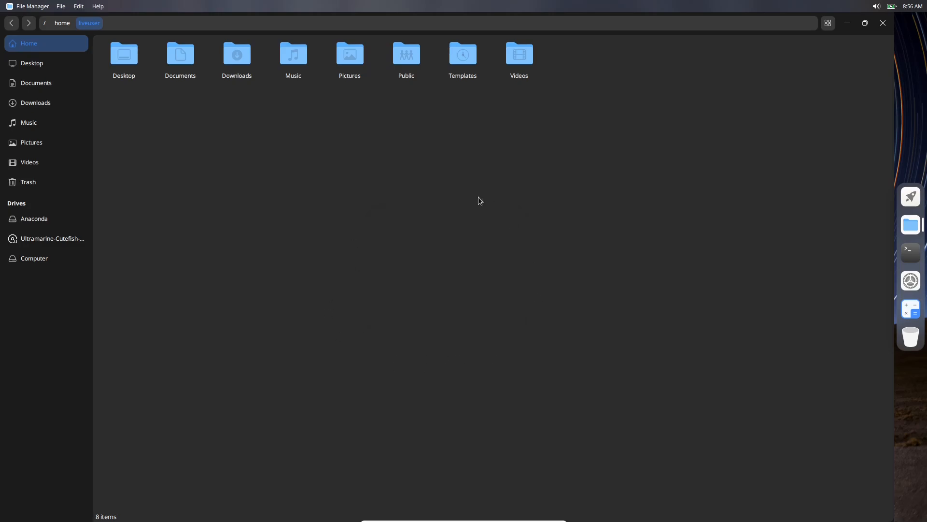
pyautogui.moveTo(2, 67)
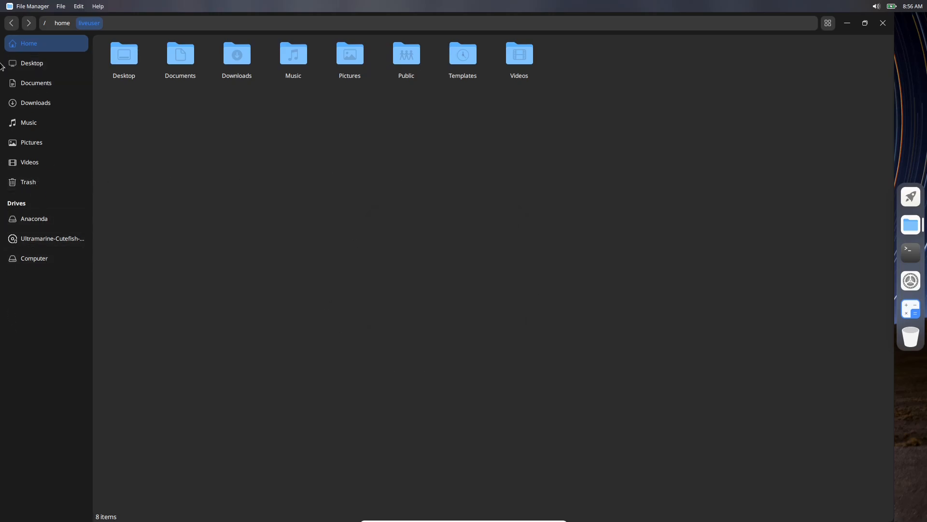
pyautogui.moveTo(585, 174)
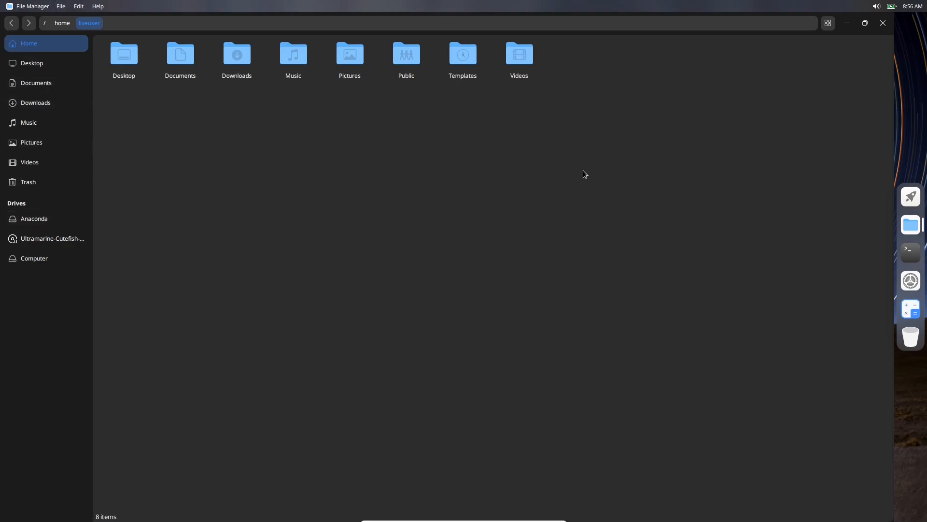
pyautogui.moveTo(872, 69)
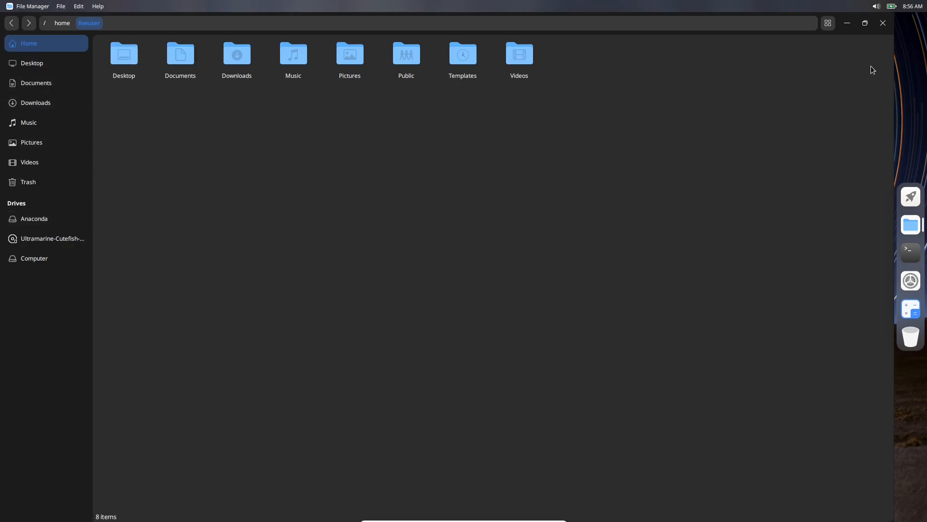
pyautogui.moveTo(791, 108)
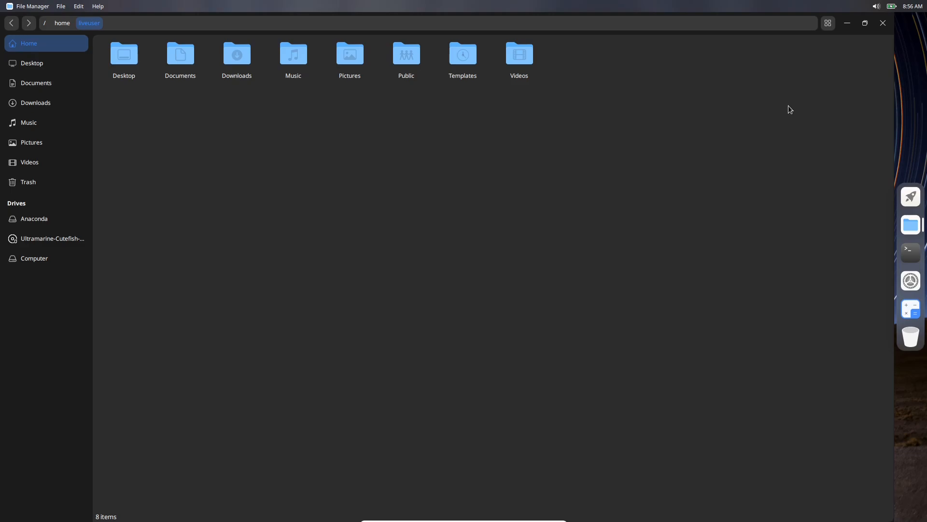
pyautogui.moveTo(883, 24)
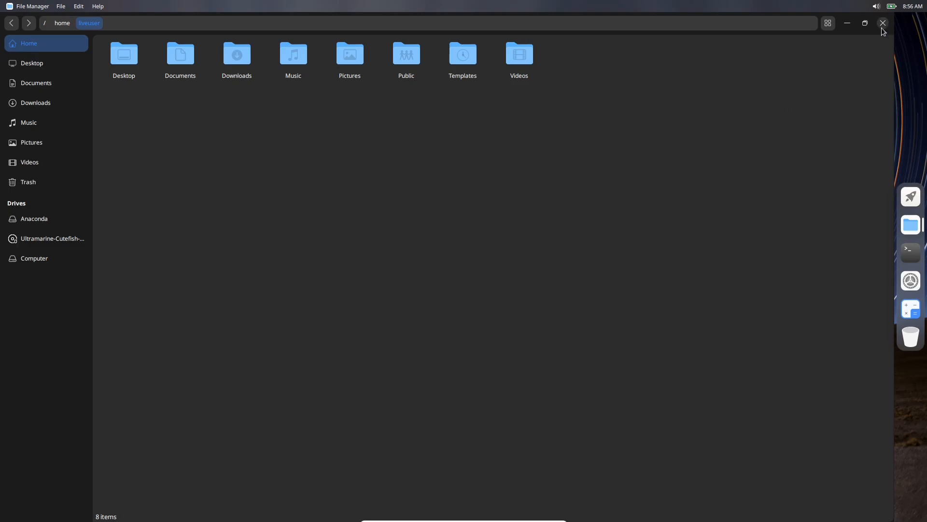
# Step: Close the file manager, run htop in a maximized terminal, then quit it, confirming the running-process warning
pyautogui.click(882, 23)
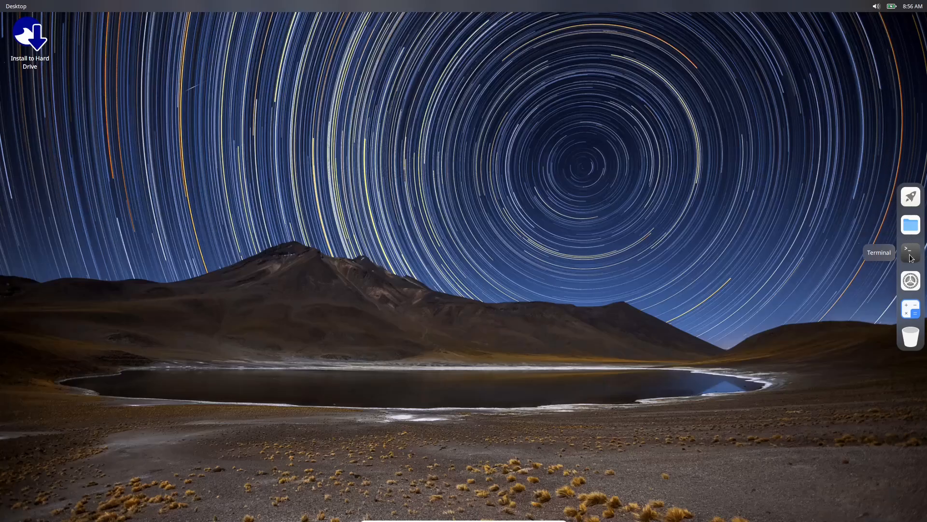
pyautogui.click(910, 248)
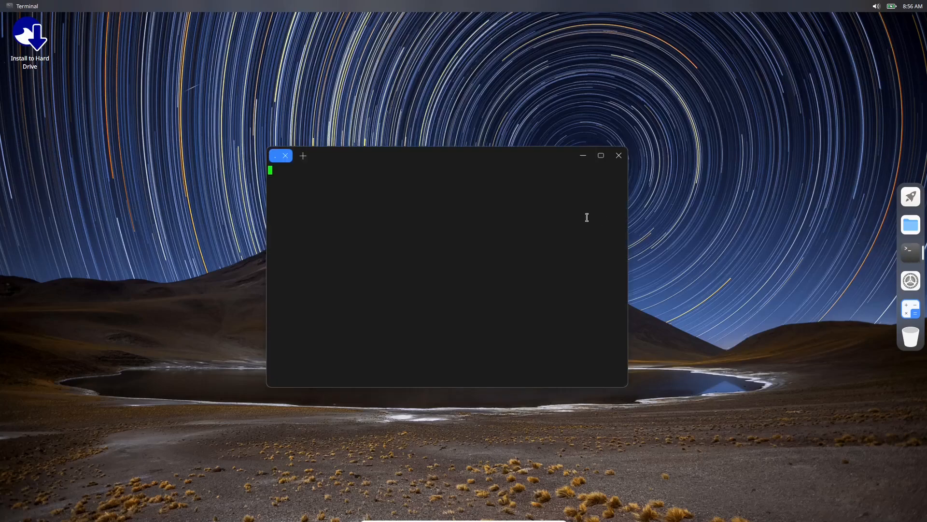
pyautogui.write('ht')
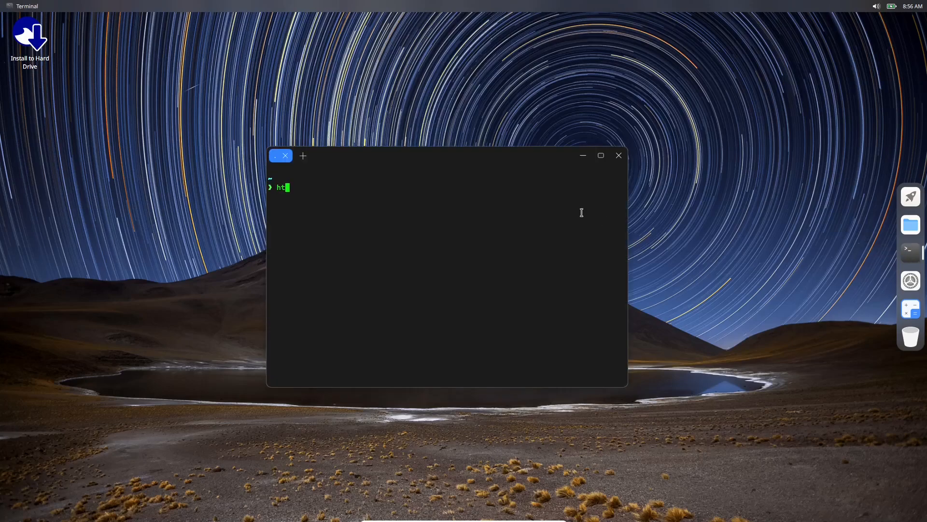
pyautogui.press('Return')
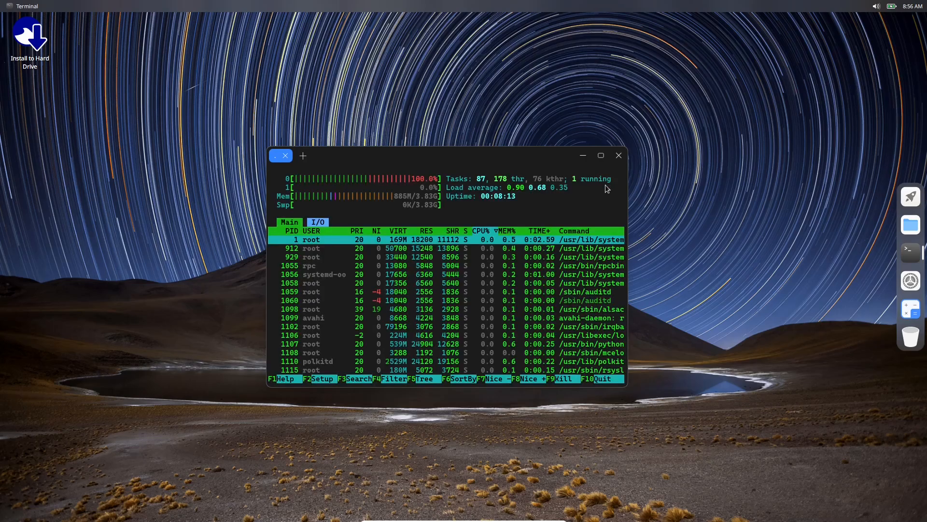
pyautogui.click(600, 155)
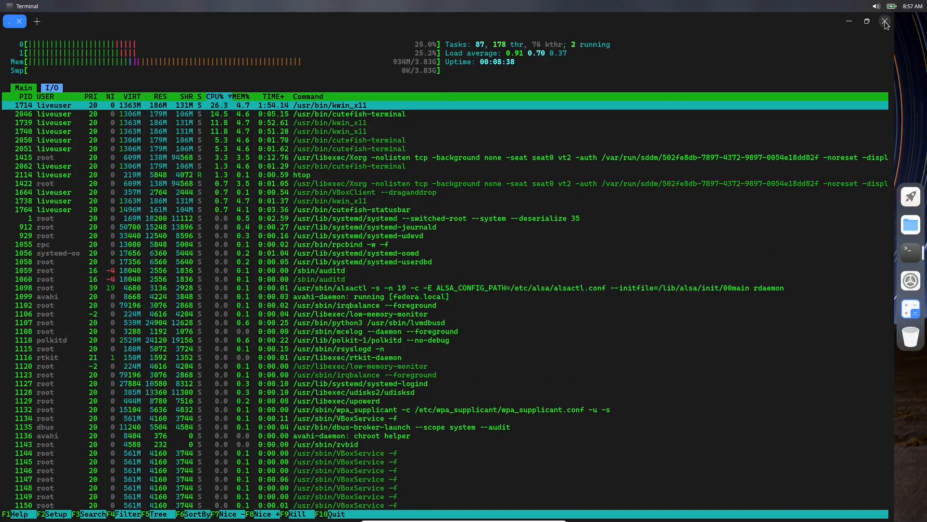
pyautogui.click(886, 22)
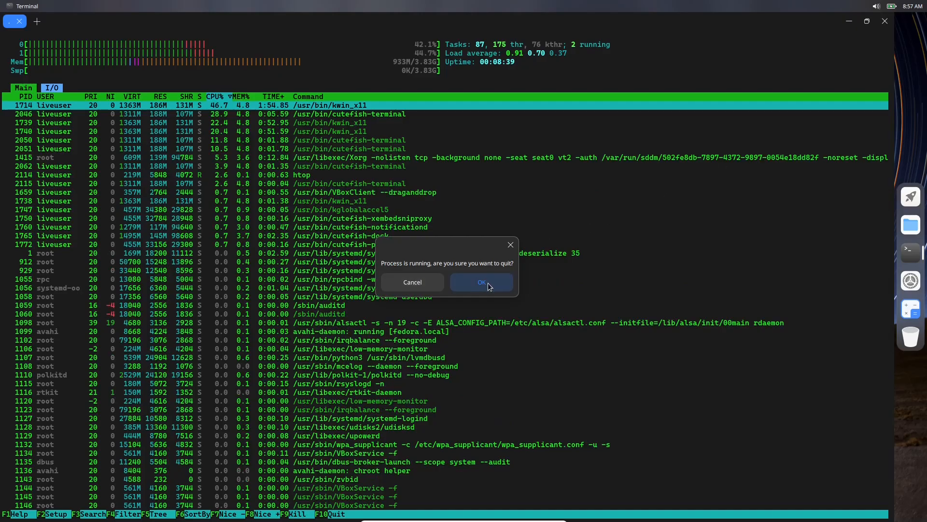
pyautogui.click(482, 282)
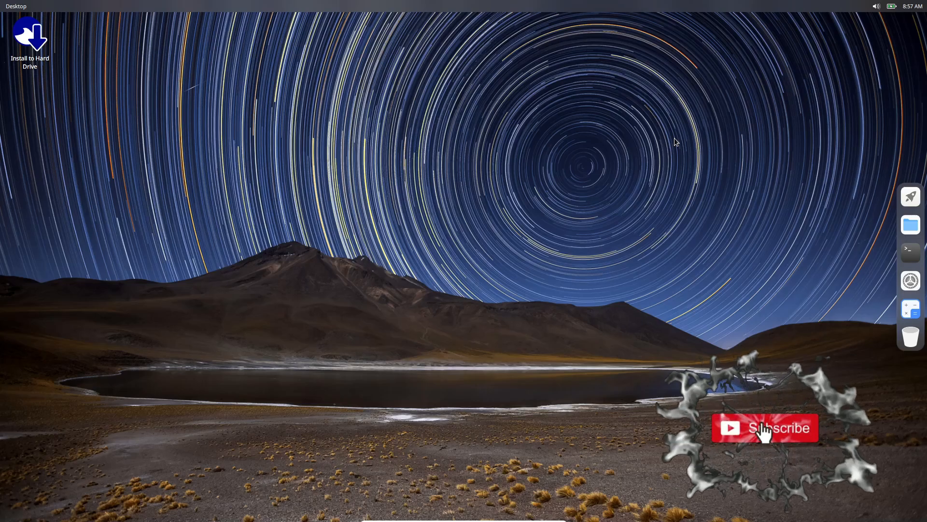
# Step: Reopen the Launcher from the dock's rocket icon to show all installed apps
pyautogui.click(763, 427)
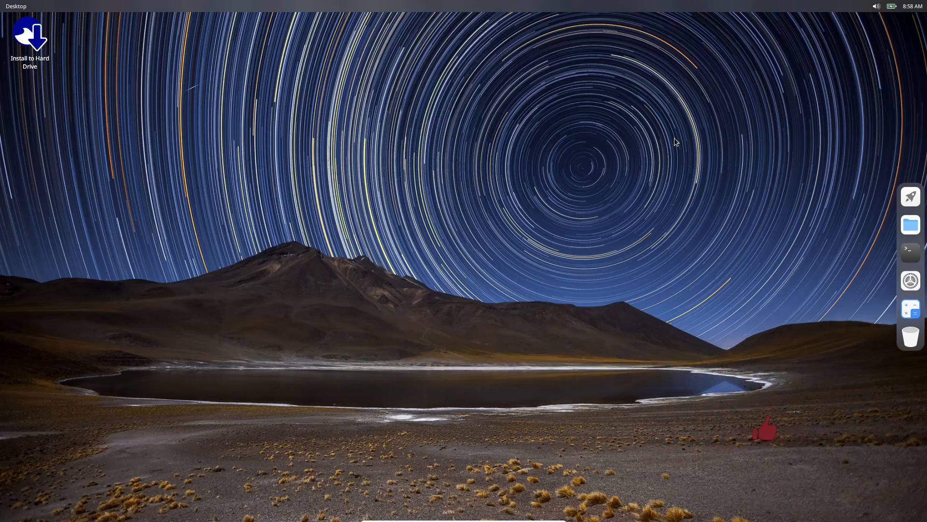
pyautogui.moveTo(890, 153)
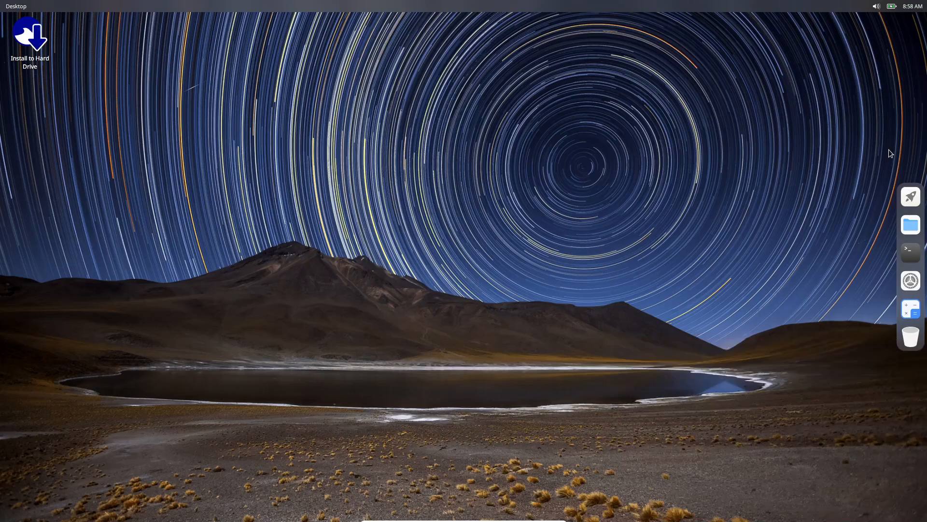
pyautogui.click(910, 197)
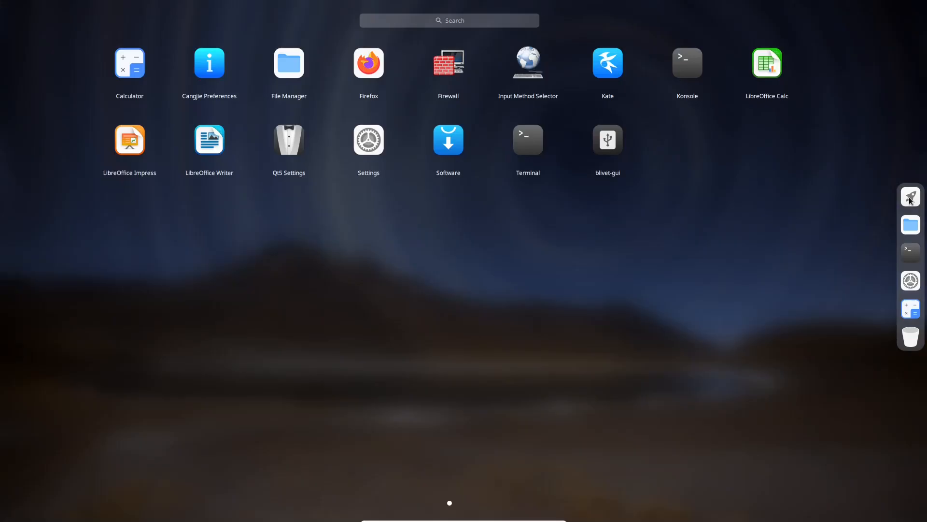
pyautogui.moveTo(476, 76)
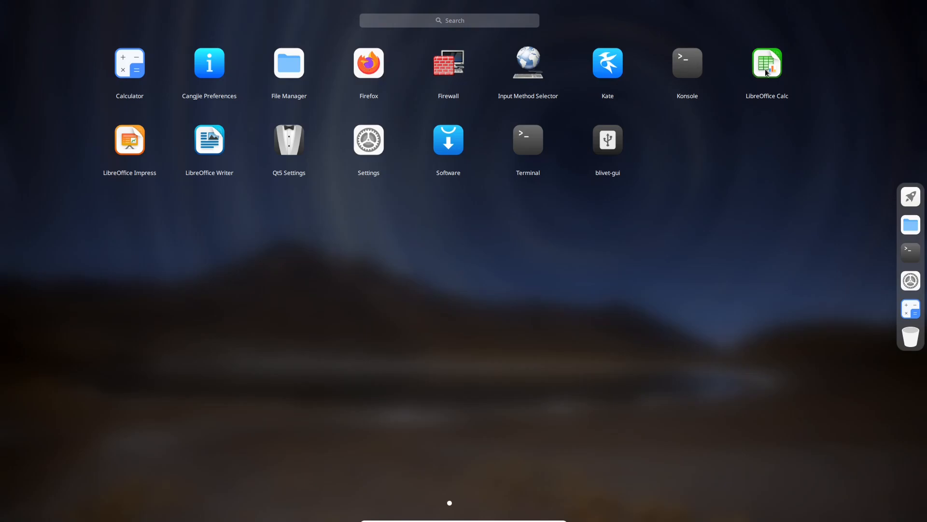
pyautogui.moveTo(190, 144)
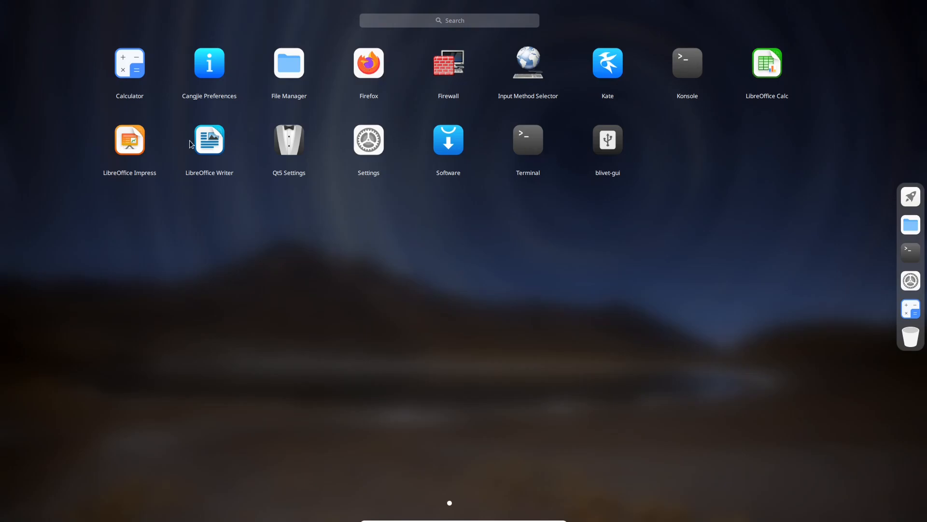
# Step: Launch Writer on blank Untitled 1, dismiss the release-notes bar, and switch dark mode off
pyautogui.click(208, 140)
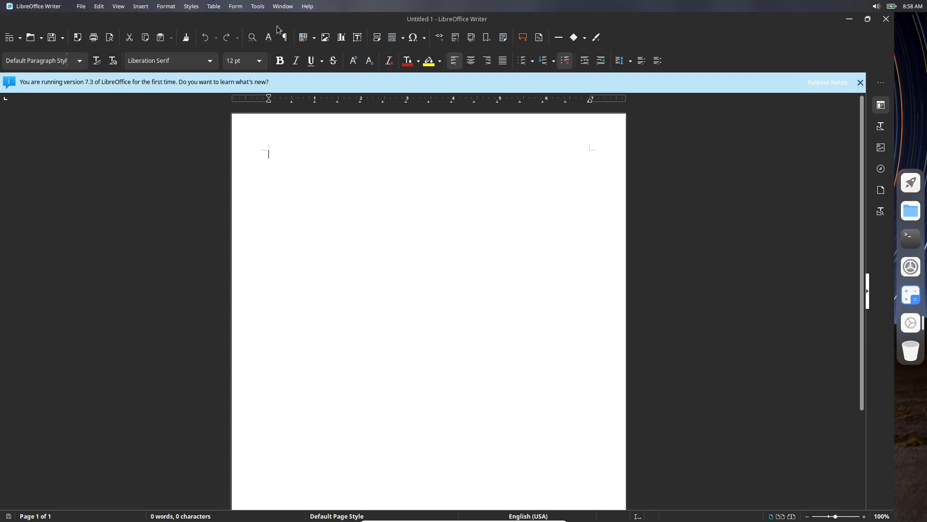
pyautogui.moveTo(787, 276)
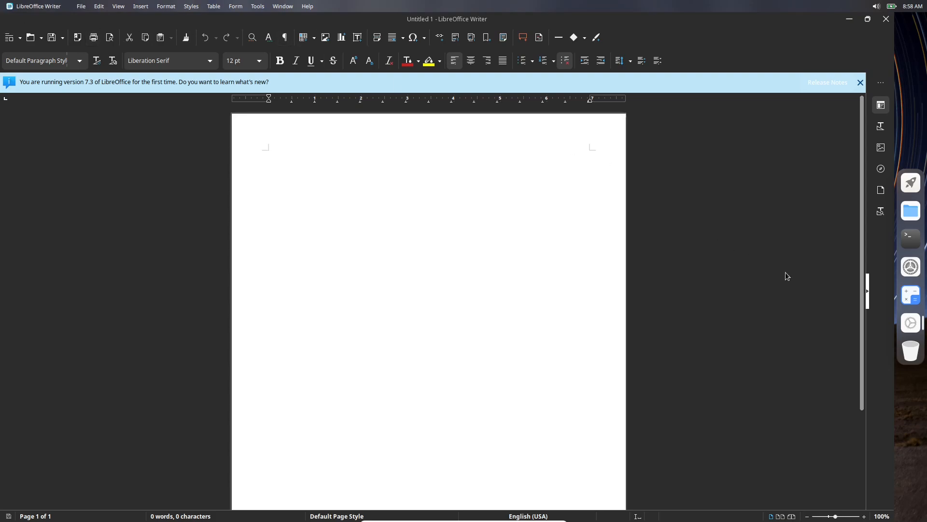
pyautogui.click(860, 82)
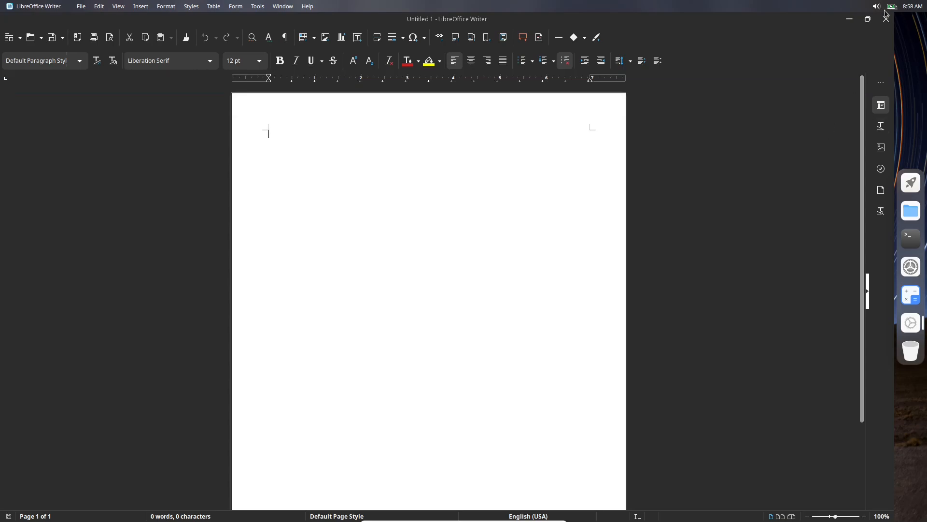
pyautogui.click(895, 6)
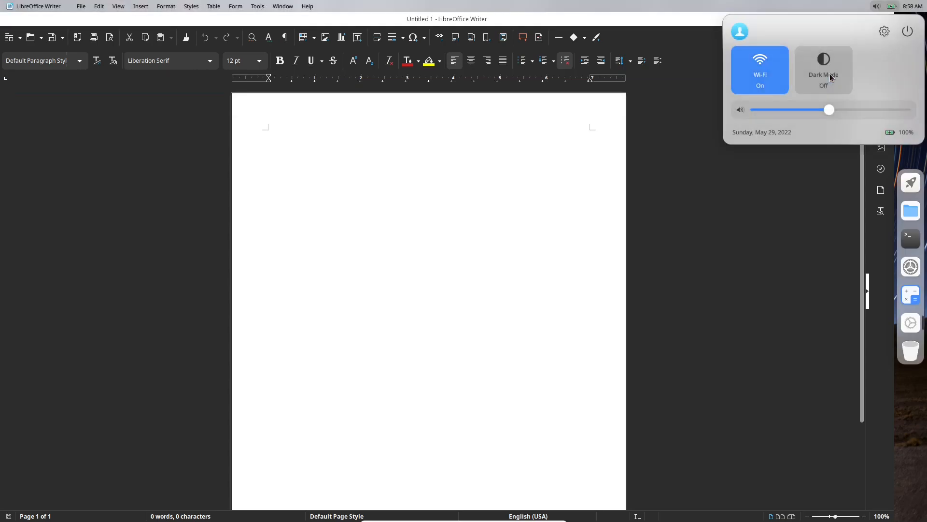
pyautogui.moveTo(805, 266)
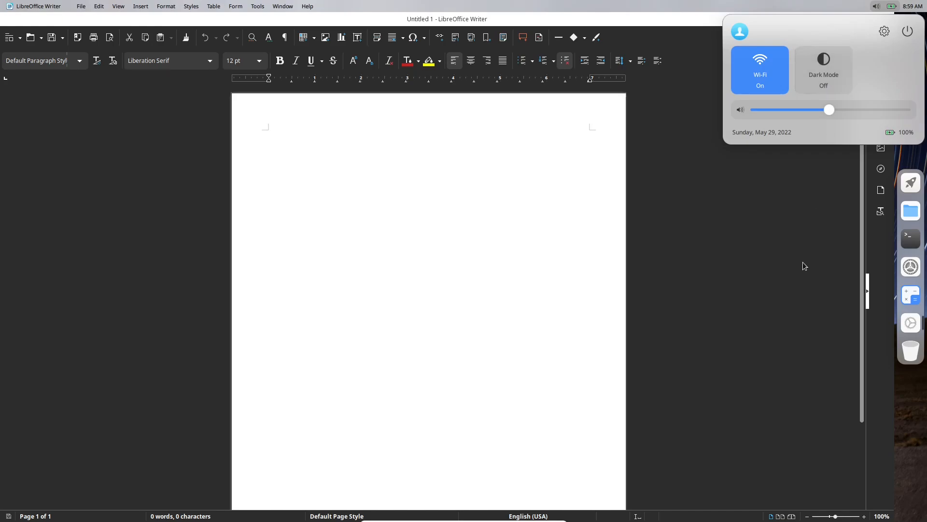
pyautogui.moveTo(907, 32)
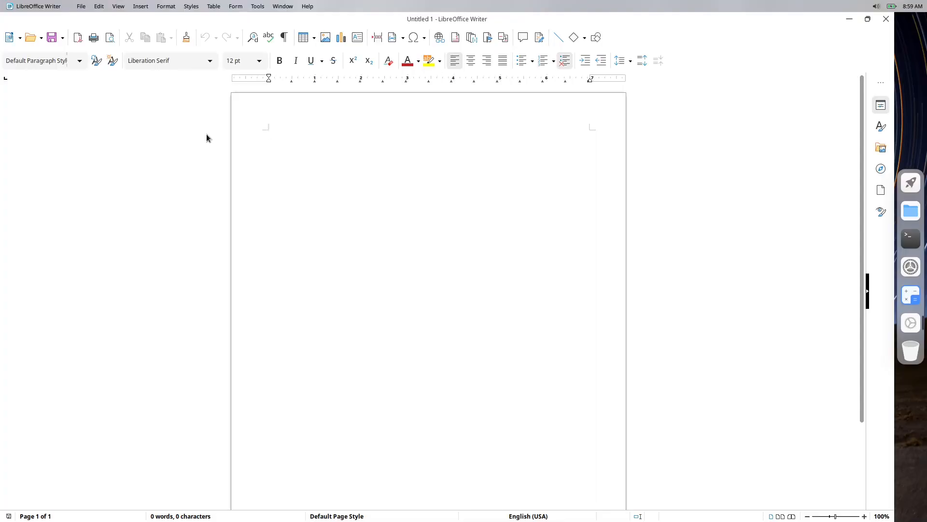
pyautogui.click(267, 133)
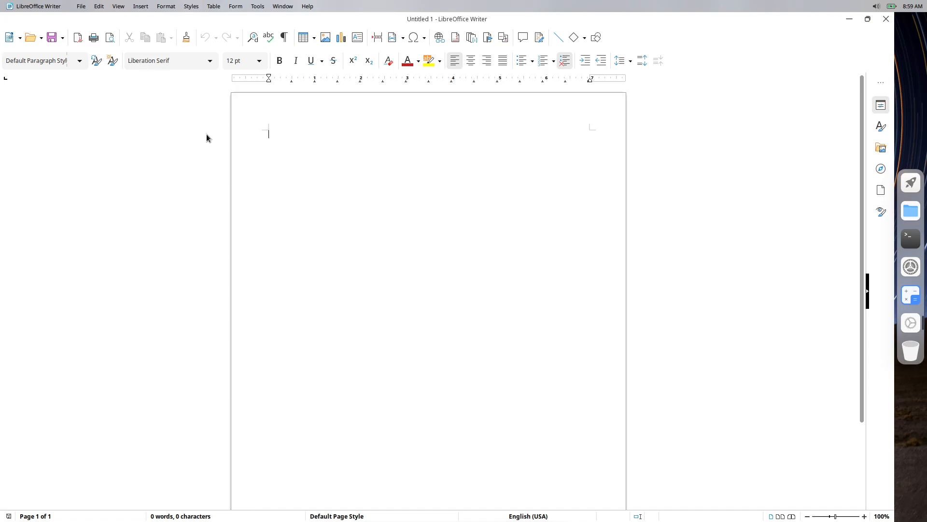
pyautogui.moveTo(821, 4)
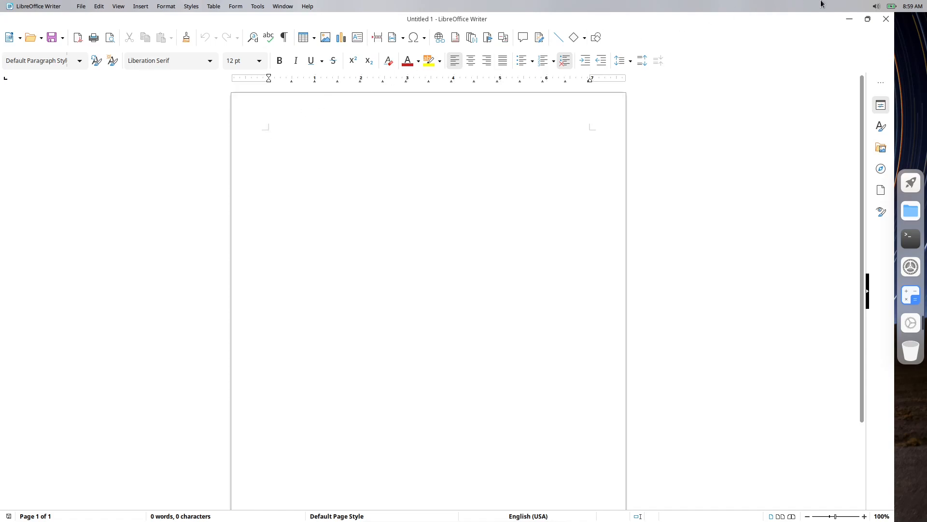
pyautogui.click(876, 6)
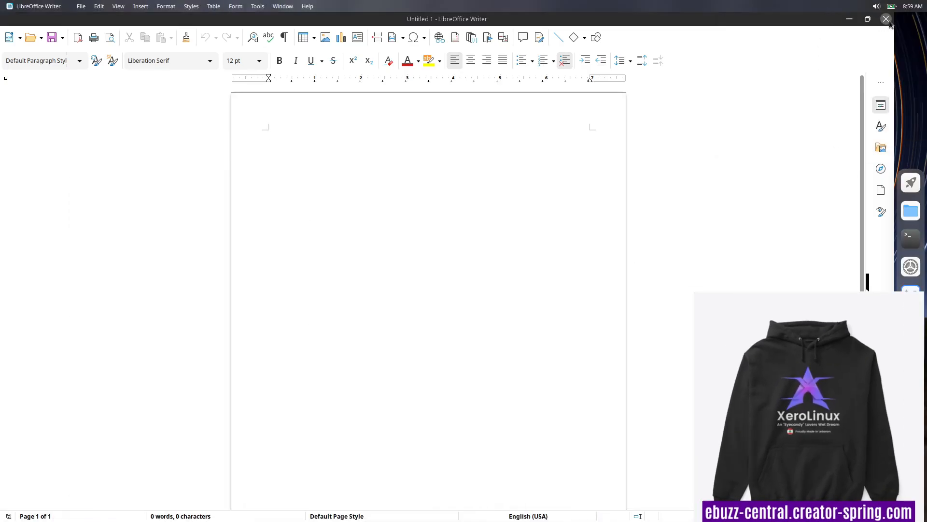
# Step: Close the Untitled 1 Writer window to get back to the star-trail desktop
pyautogui.click(888, 18)
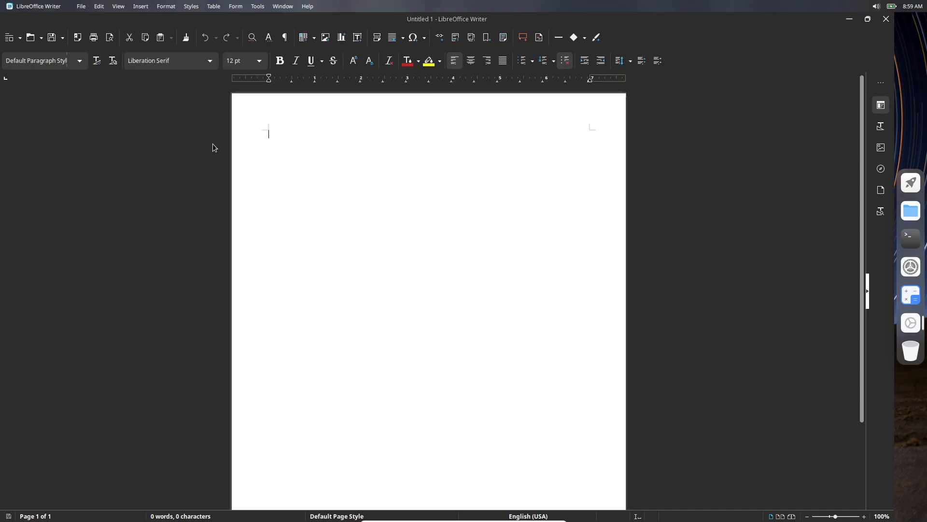
pyautogui.moveTo(912, 11)
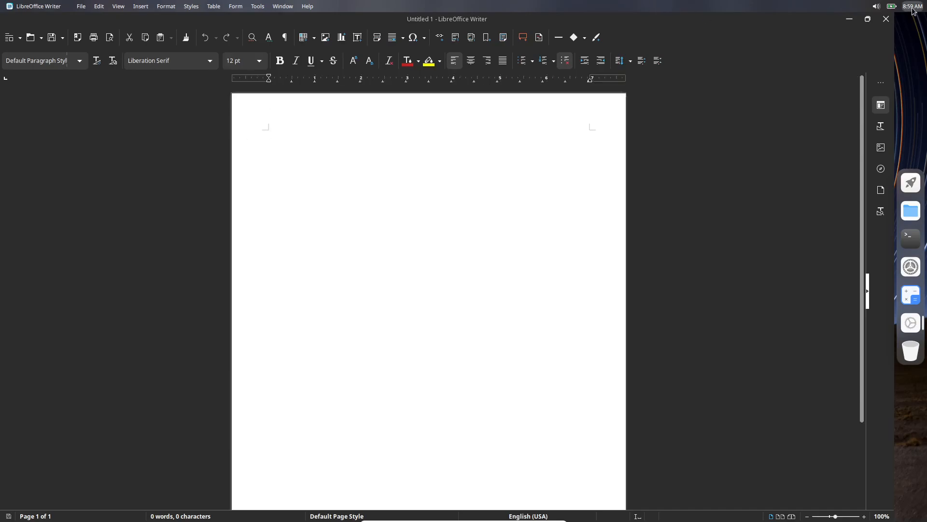
pyautogui.click(911, 5)
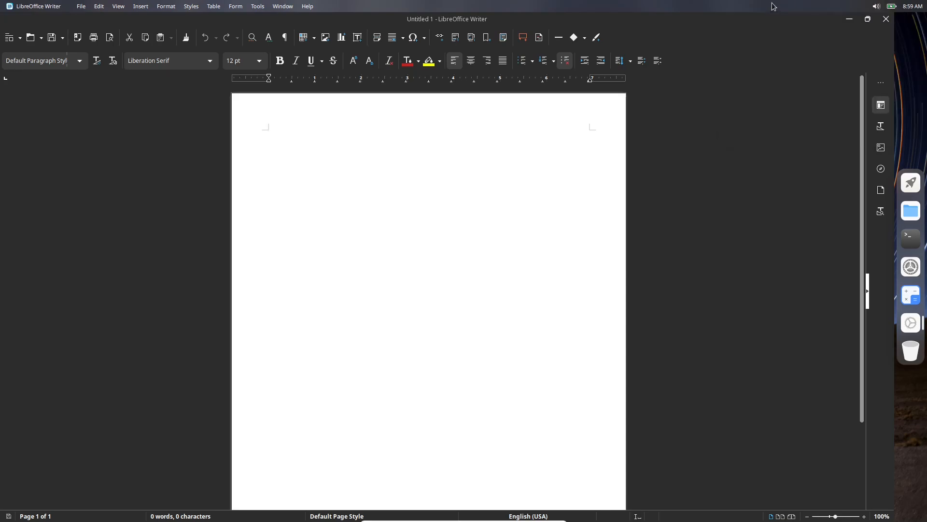
pyautogui.click(268, 132)
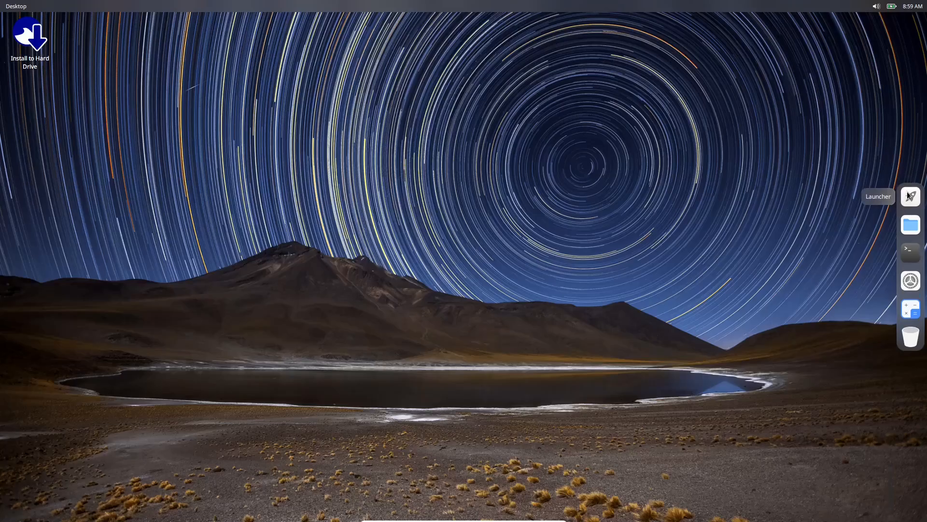
# Step: Reopen the Cutefish launcher's app grid from the dock
pyautogui.click(910, 197)
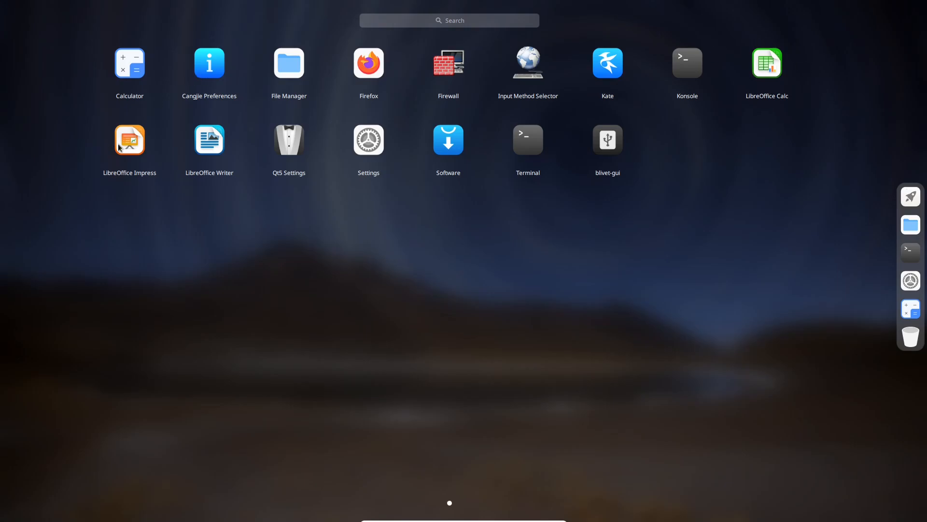
pyautogui.moveTo(367, 148)
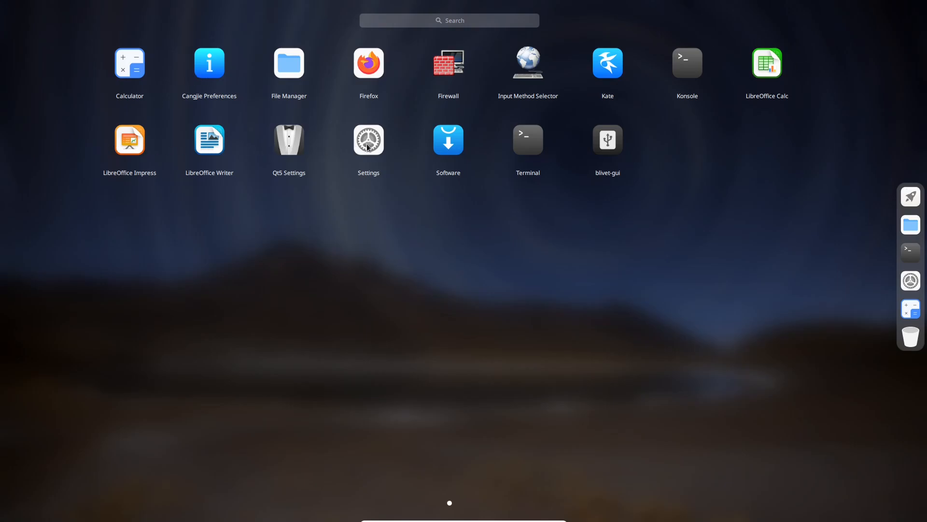
pyautogui.moveTo(453, 147)
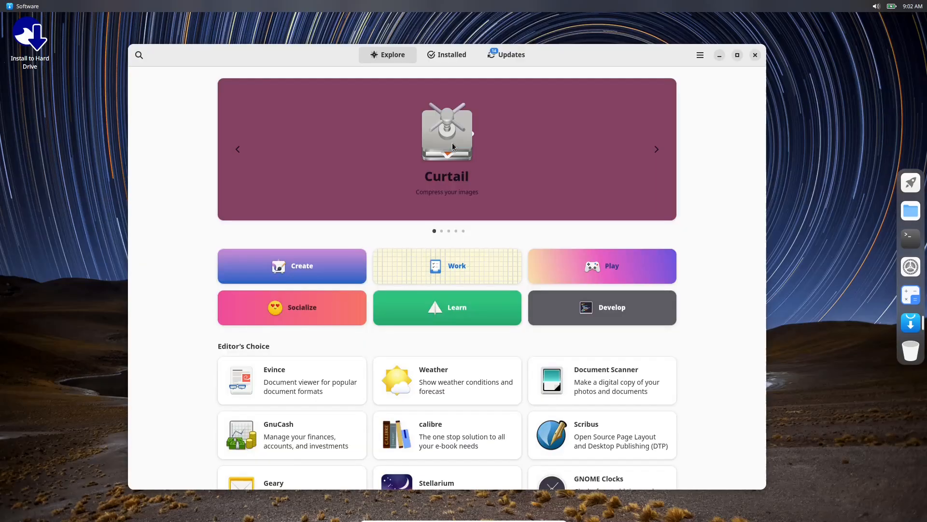
pyautogui.moveTo(881, 16)
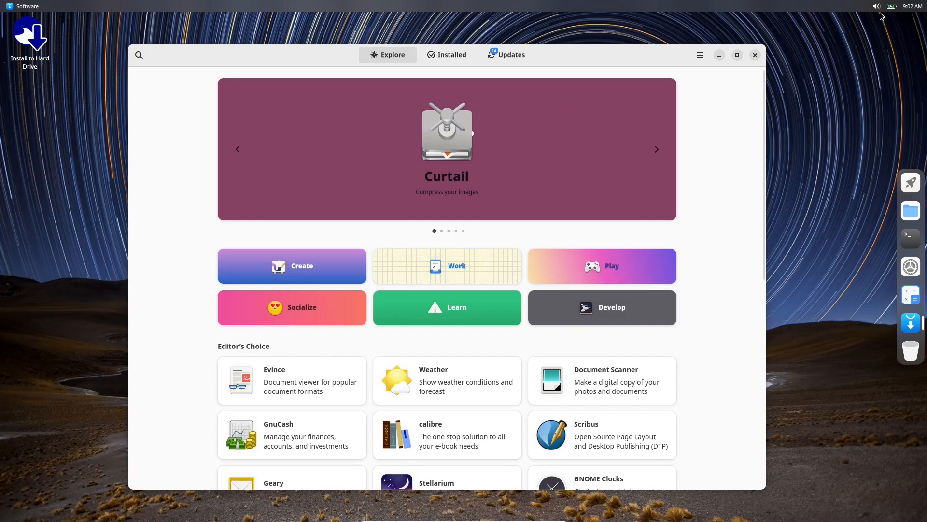
# Step: Advance the Explore banner to Fragments and browse Editor's Choice and New & Updated apps
pyautogui.click(895, 6)
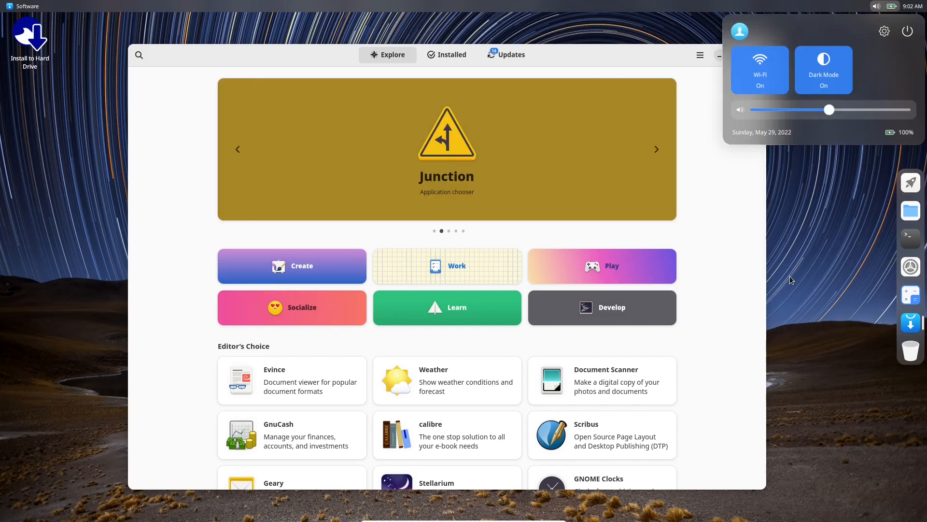
pyautogui.click(305, 254)
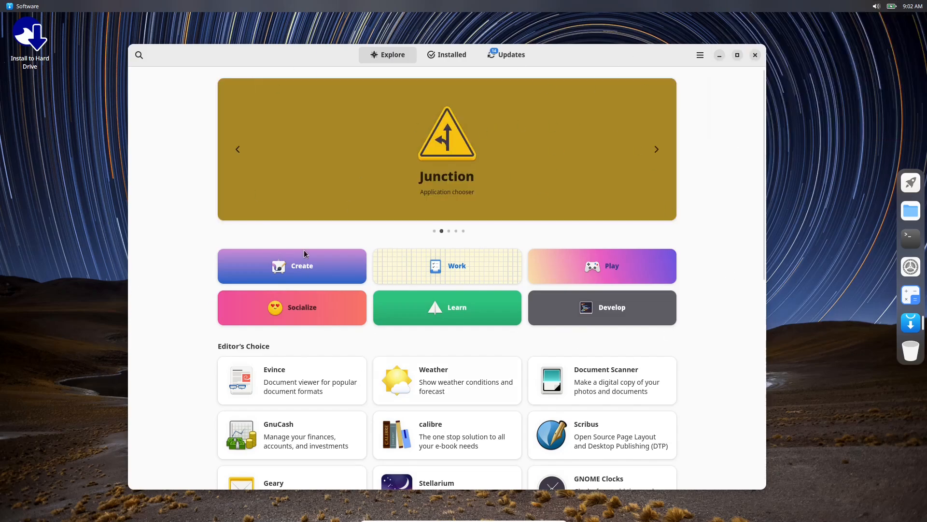
pyautogui.moveTo(636, 176)
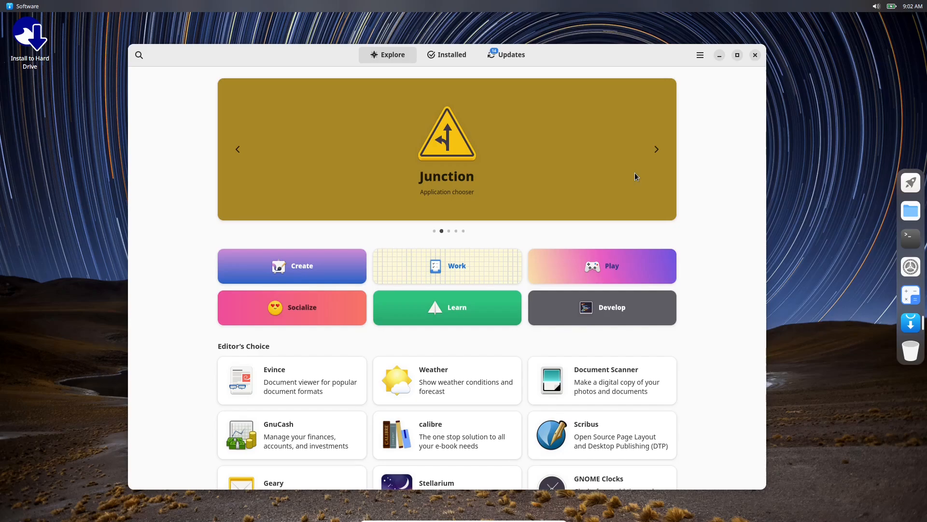
pyautogui.click(656, 150)
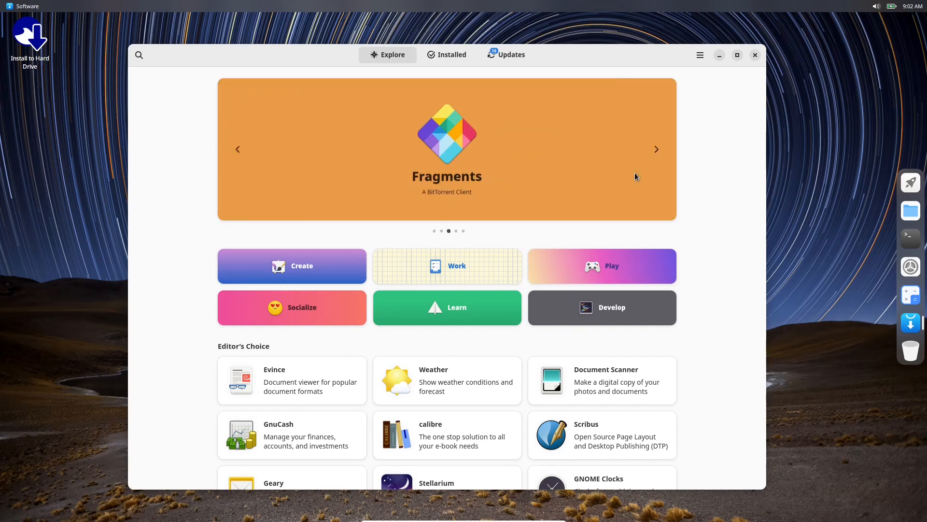
pyautogui.moveTo(326, 116)
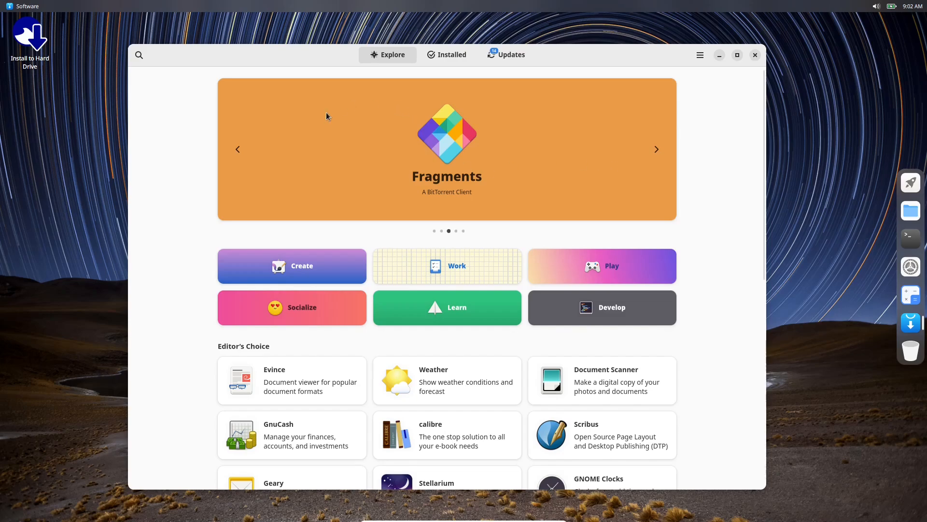
pyautogui.scroll(-3)
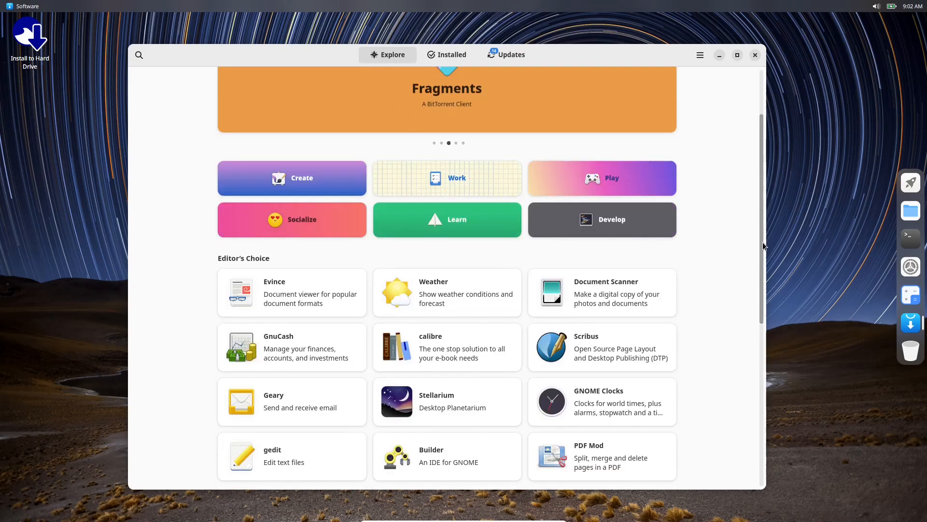
pyautogui.scroll(-3)
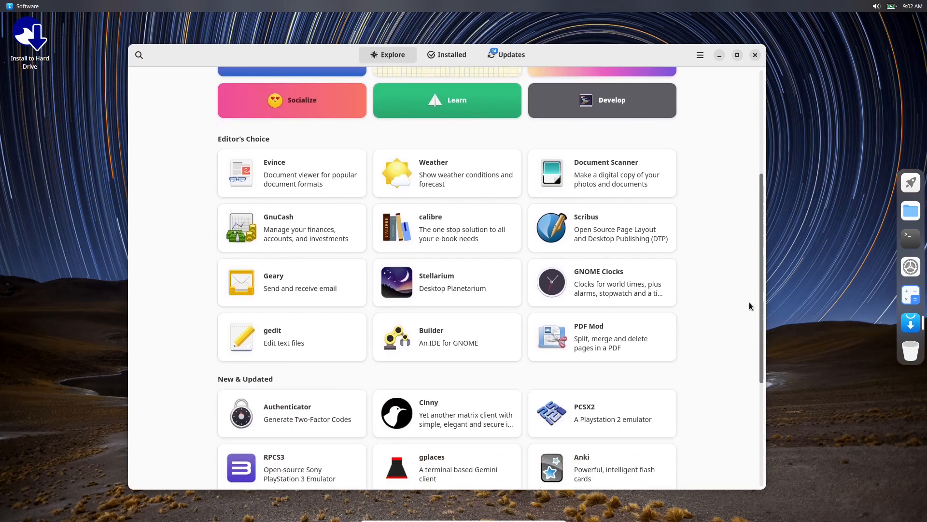
pyautogui.scroll(3)
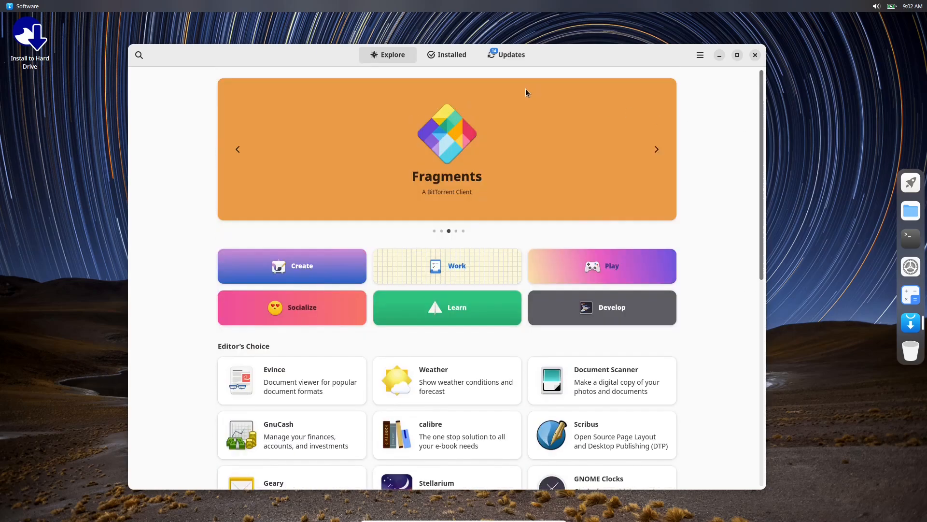
# Step: Review pending system, Firefox and font updates, then return to the Installed apps list
pyautogui.click(446, 55)
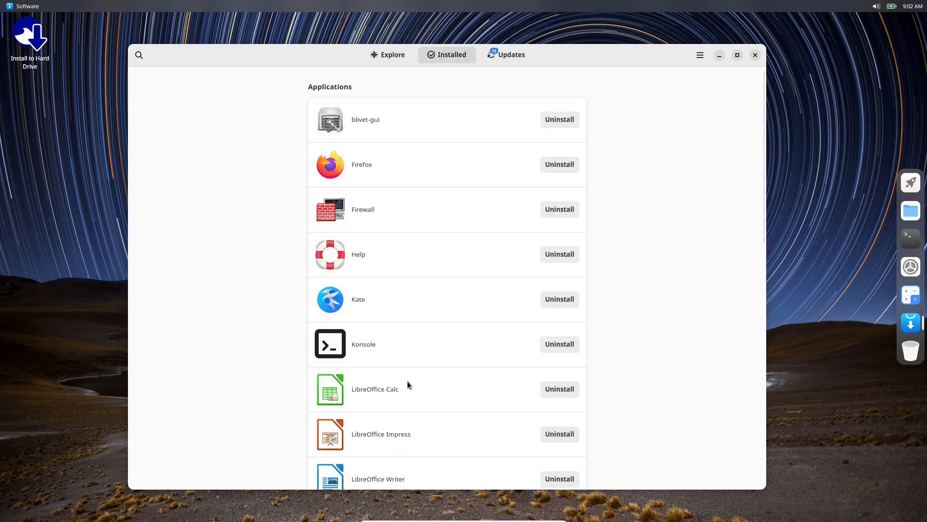
pyautogui.moveTo(414, 197)
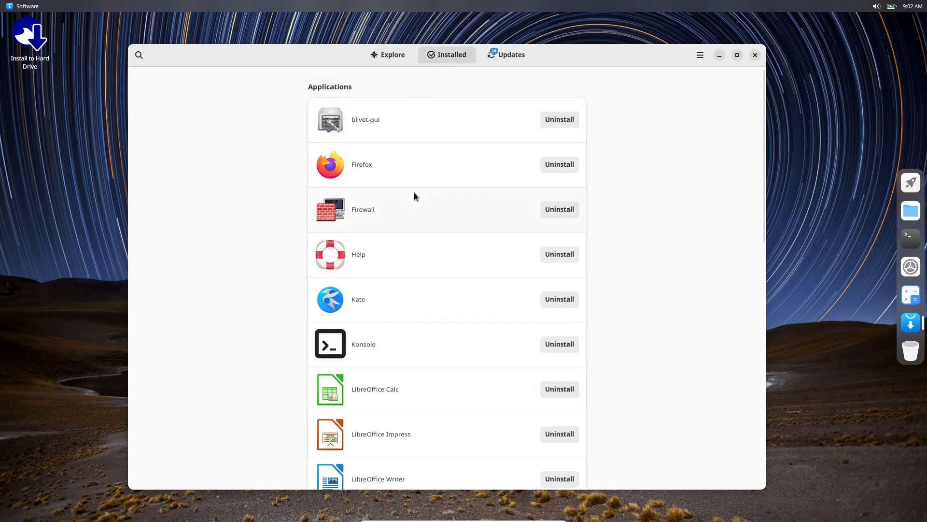
pyautogui.click(505, 55)
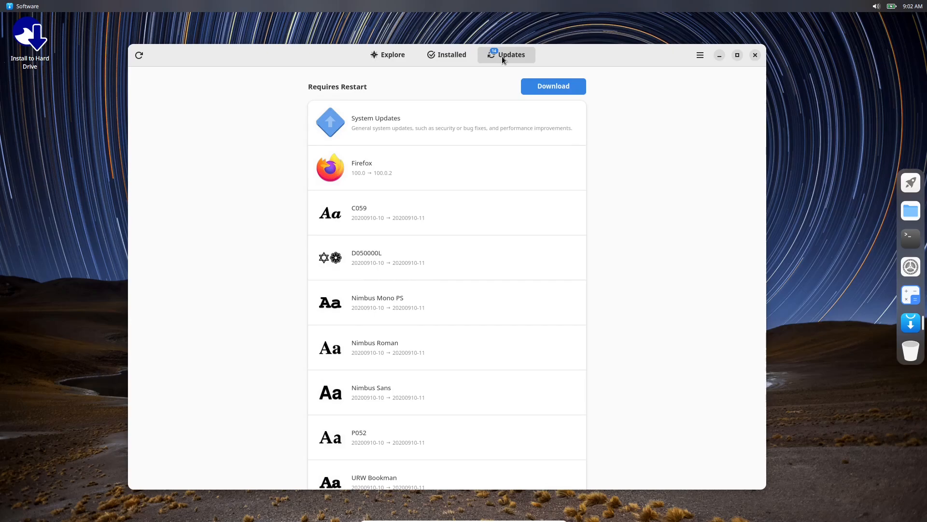
pyautogui.moveTo(452, 54)
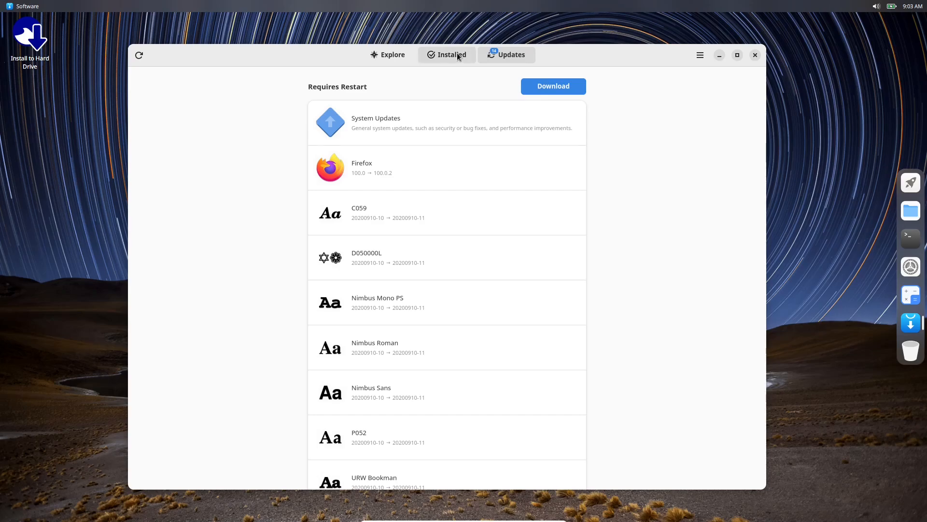
pyautogui.click(452, 54)
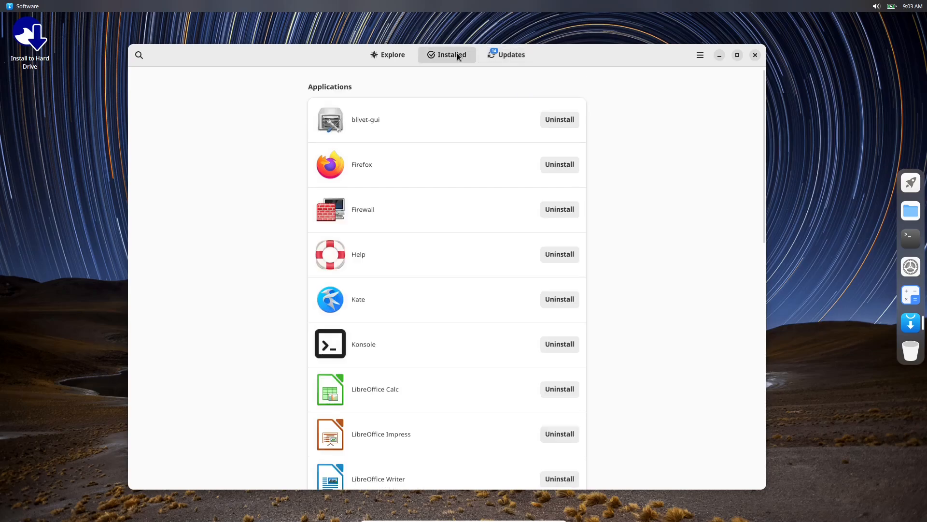
pyautogui.moveTo(428, 231)
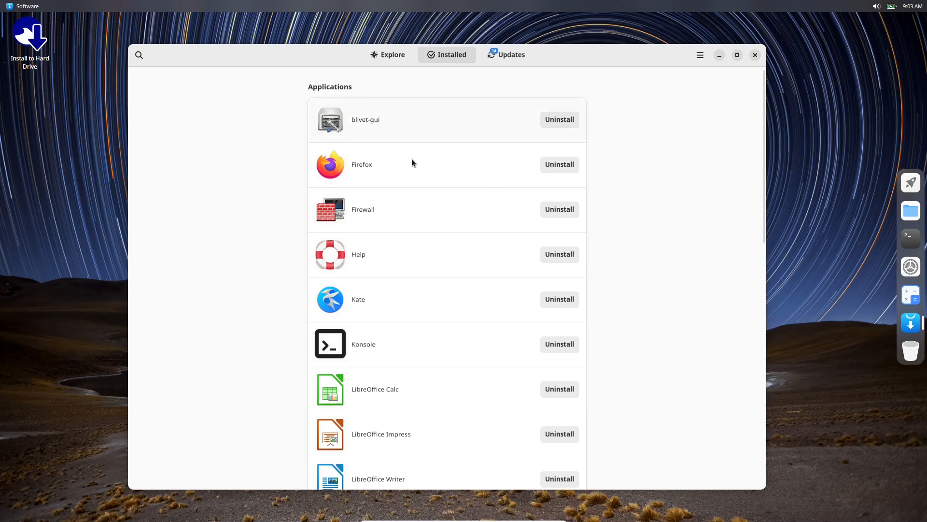
pyautogui.moveTo(397, 100)
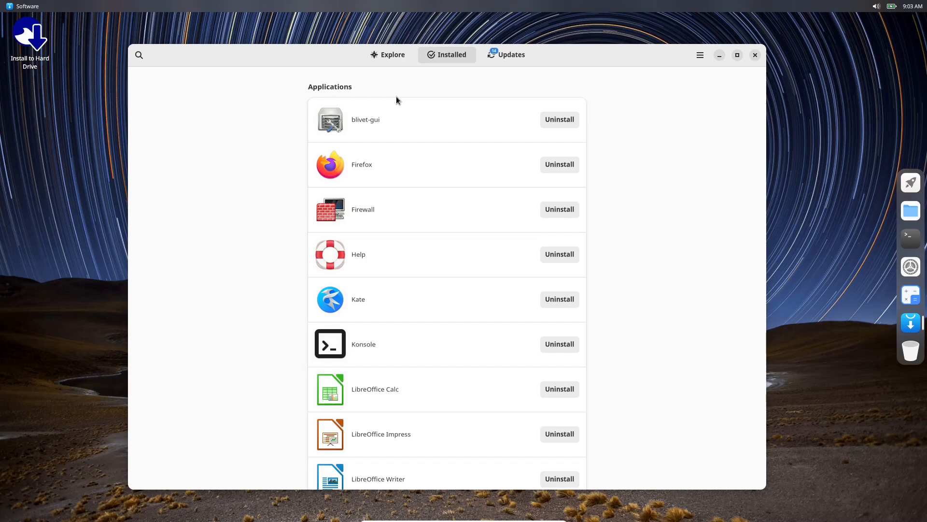
pyautogui.moveTo(920, 193)
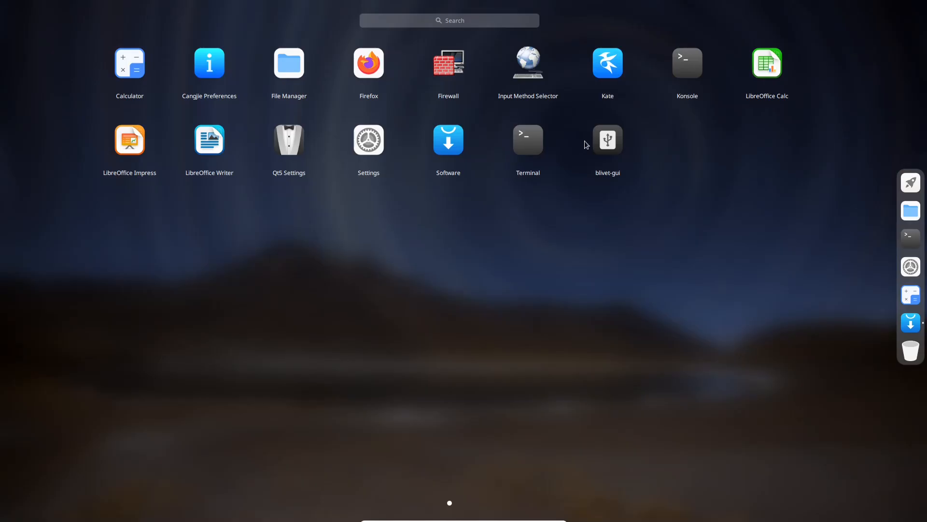
# Step: Launch blivet-gui to view the zram0 disk with 3.83 GiB free
pyautogui.click(448, 140)
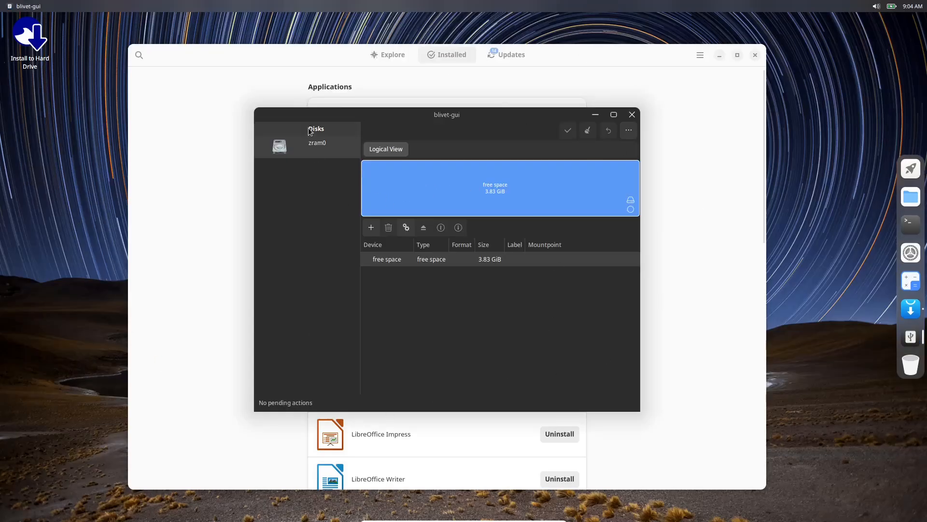
pyautogui.moveTo(278, 210)
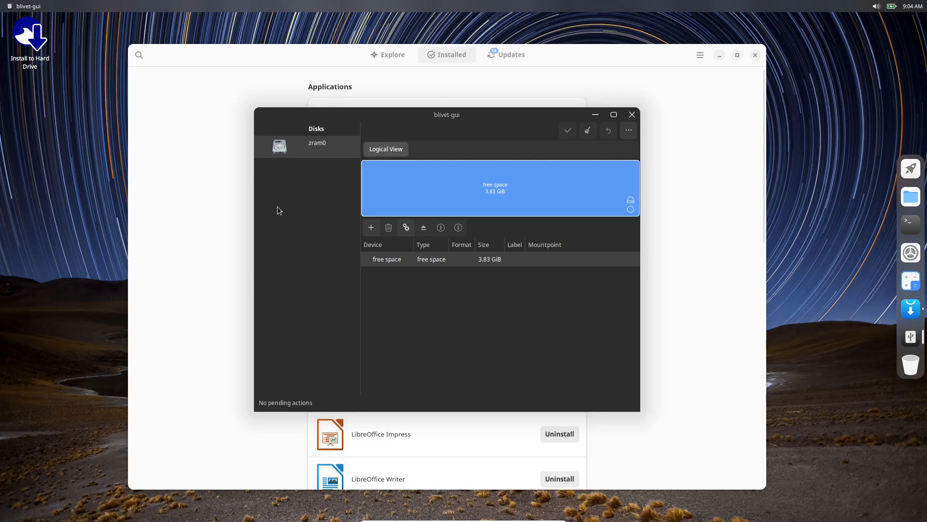
pyautogui.moveTo(480, 203)
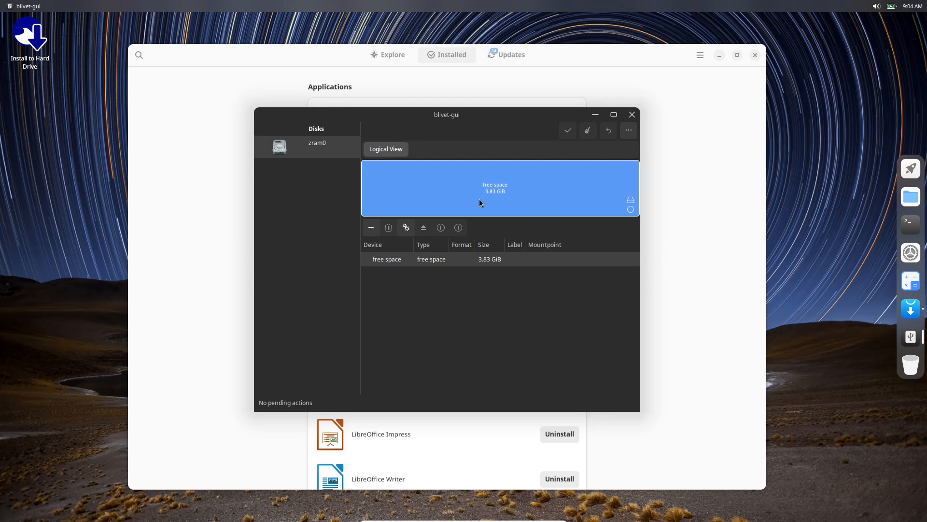
pyautogui.moveTo(424, 313)
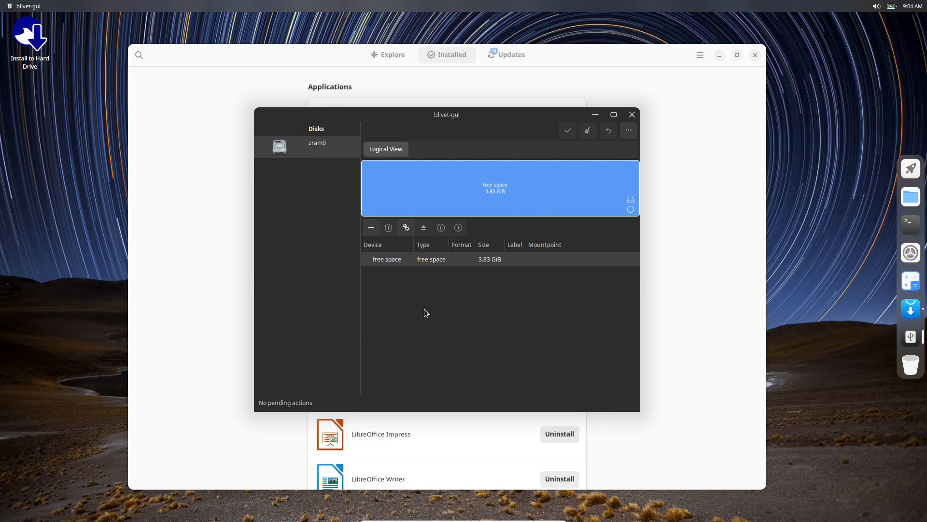
pyautogui.moveTo(407, 192)
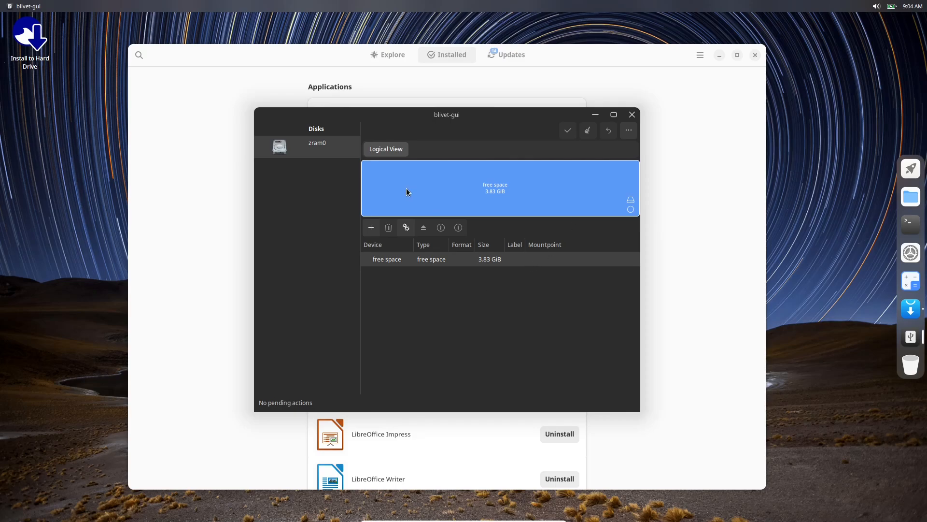
pyautogui.moveTo(412, 189)
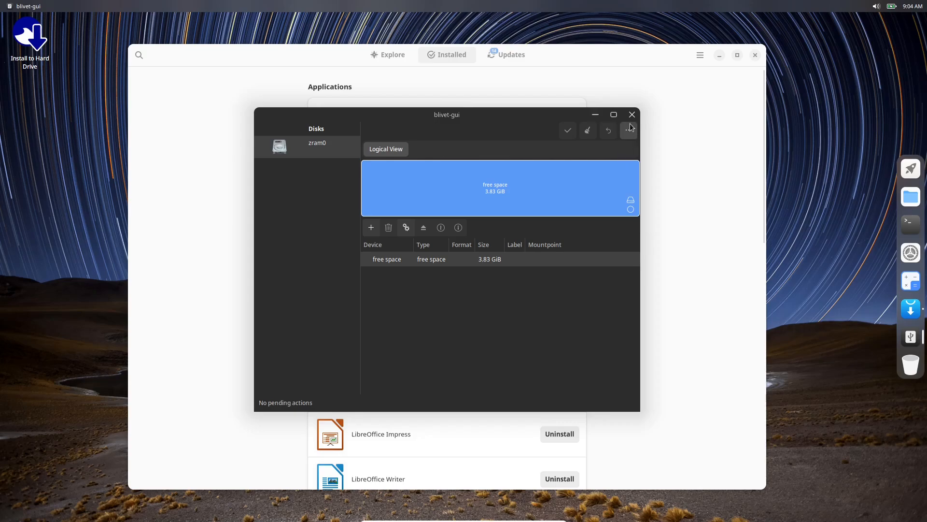
# Step: Close blivet-gui, switch GNOME Software to Explore, and open the search field
pyautogui.click(631, 114)
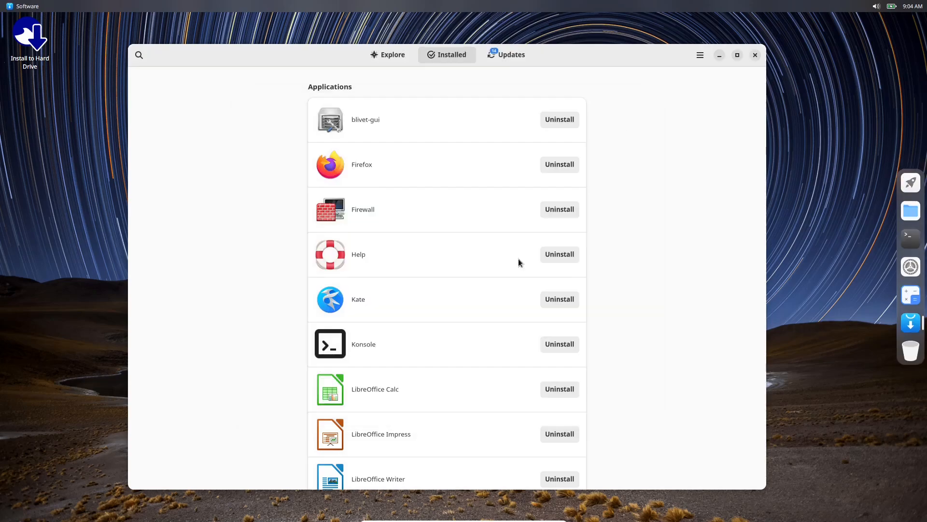
pyautogui.moveTo(344, 73)
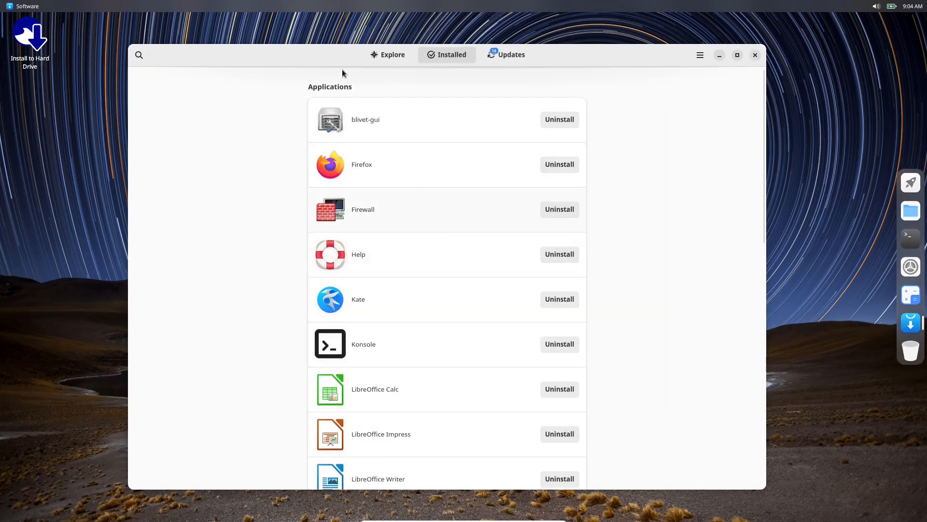
pyautogui.click(388, 55)
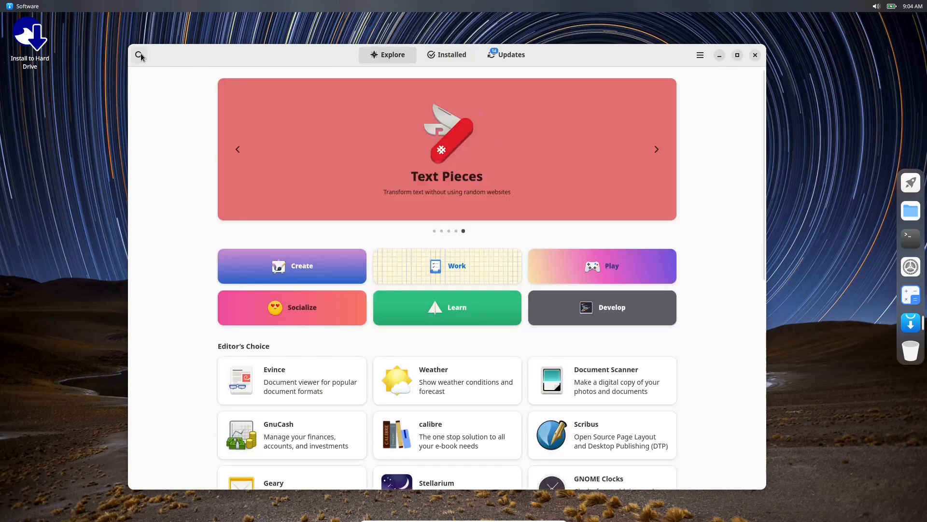
pyautogui.click(140, 55)
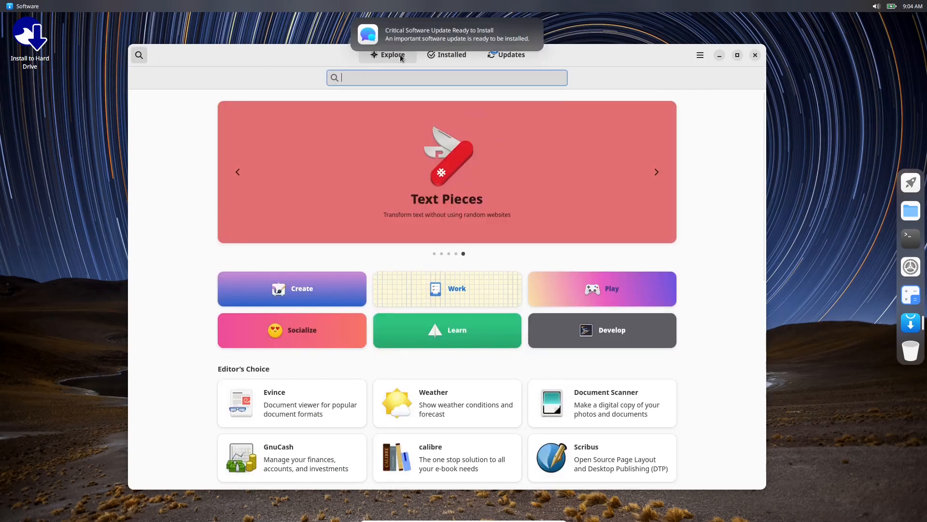
# Step: Search 'obs', compare OBS Studio's Flathub and rpmfusion-free-36 sources, then close GNOME Software
pyautogui.write('obs')
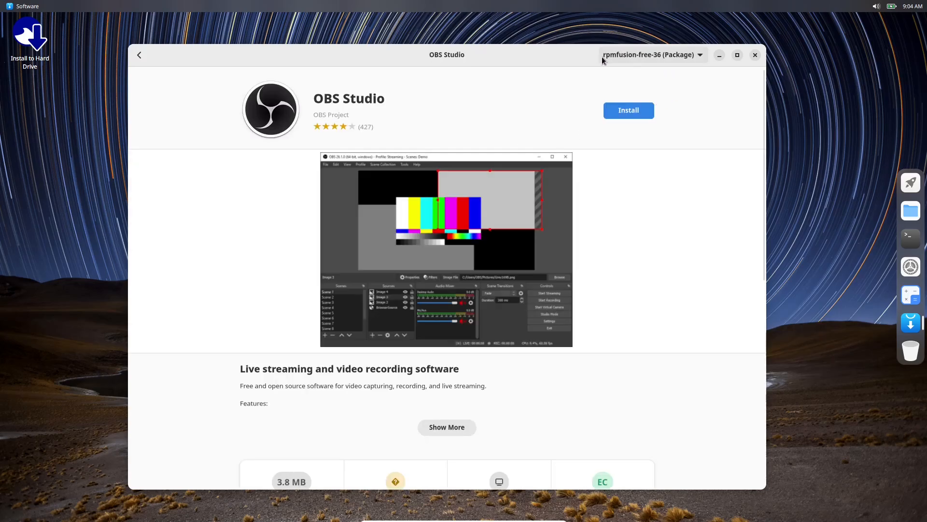
pyautogui.moveTo(586, 62)
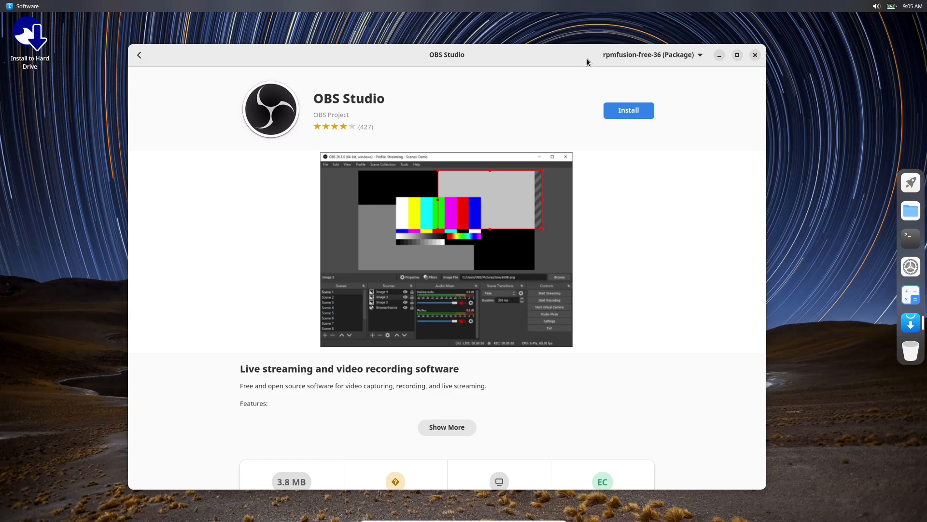
pyautogui.click(651, 55)
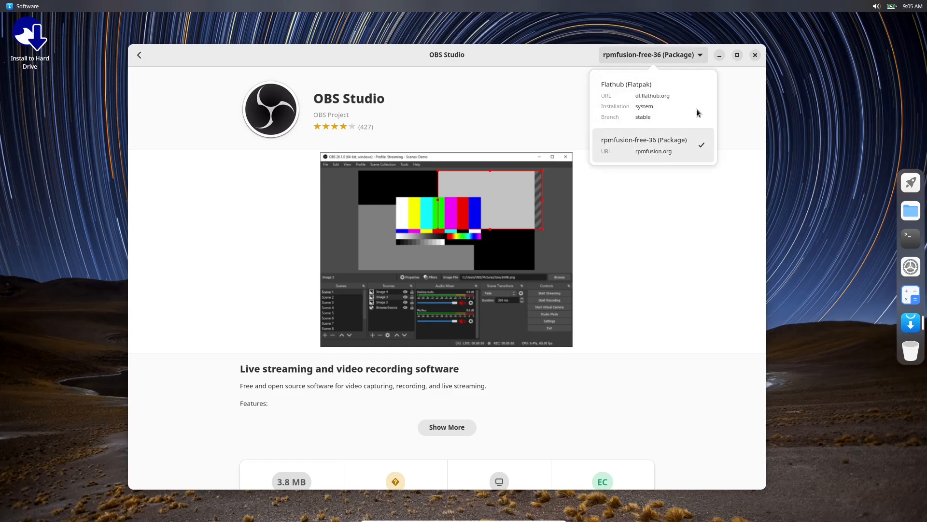
pyautogui.moveTo(637, 266)
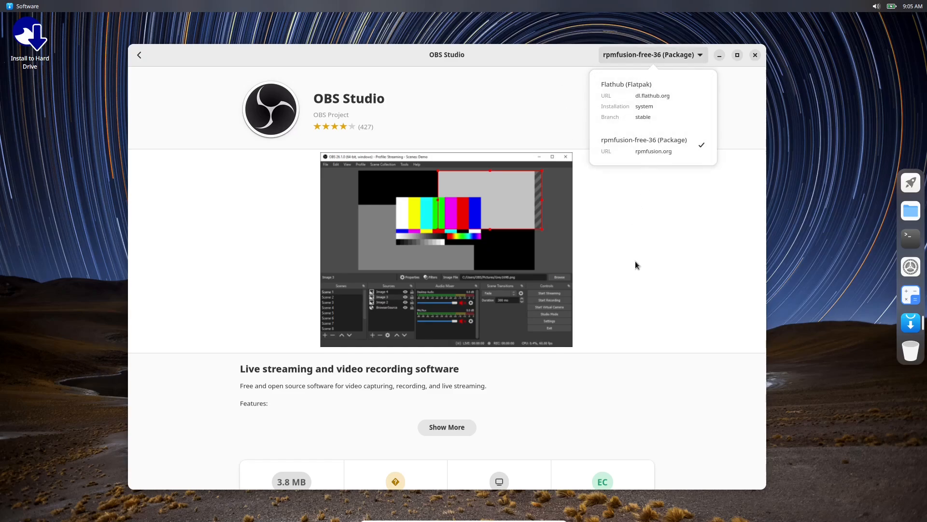
pyautogui.moveTo(698, 57)
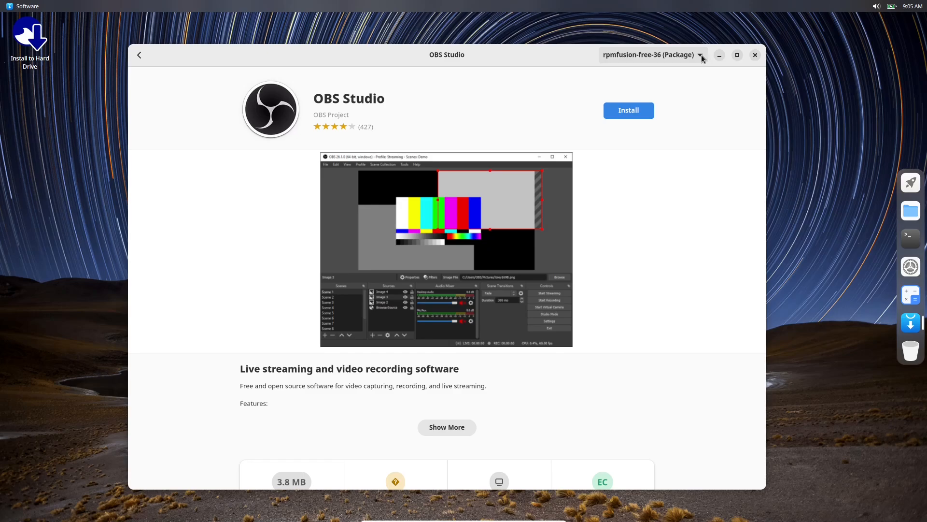
pyautogui.click(139, 55)
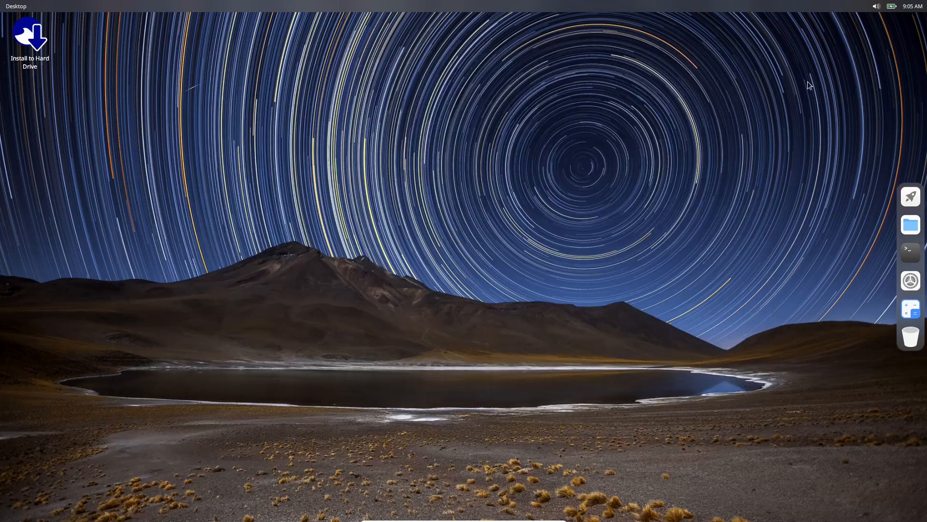
pyautogui.moveTo(174, 133)
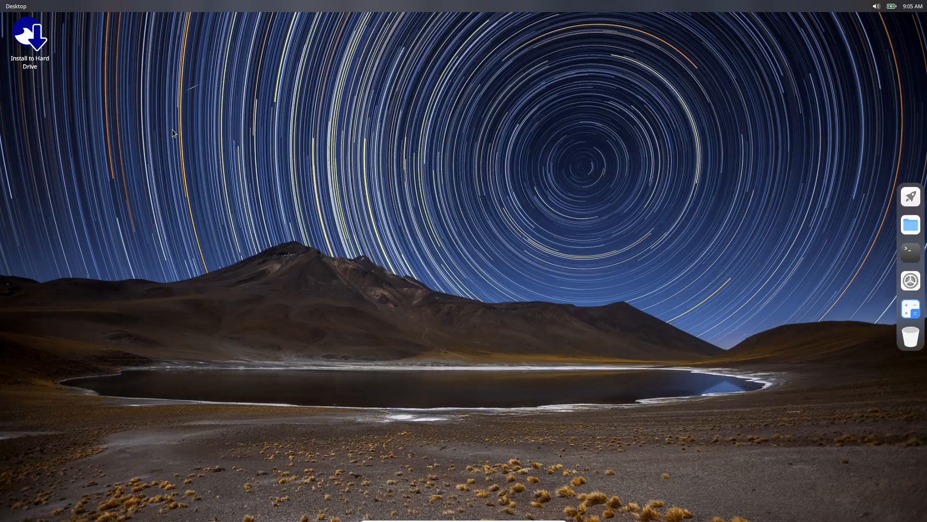
pyautogui.click(910, 197)
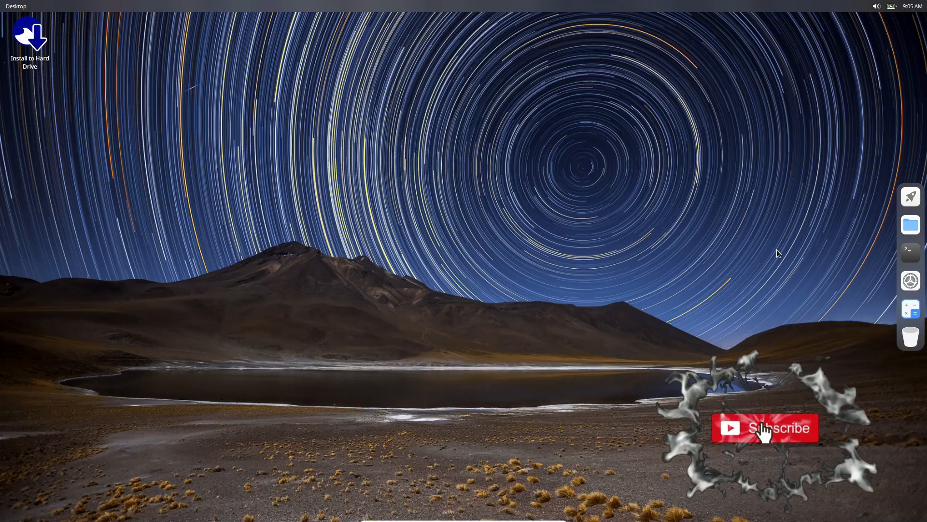
pyautogui.click(764, 428)
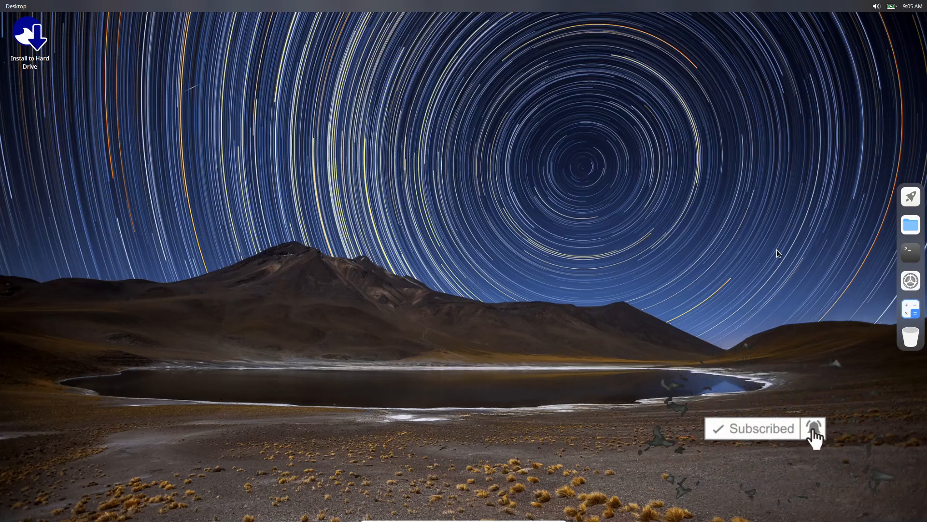